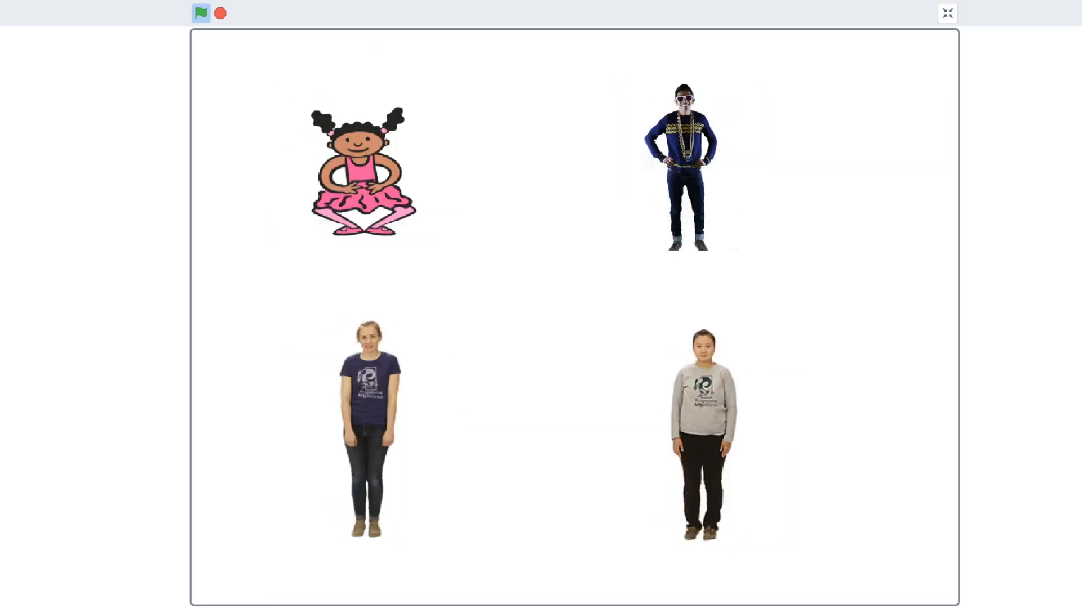
Remove the cat sprite and start a new painted sprite with a blank costume
click(200, 13)
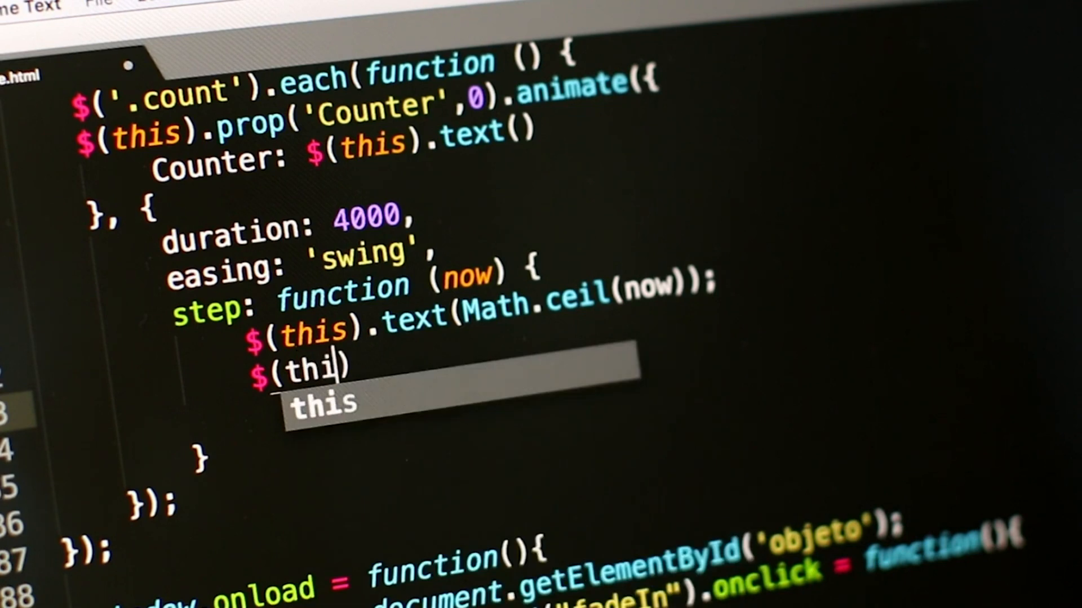
text(s).h)
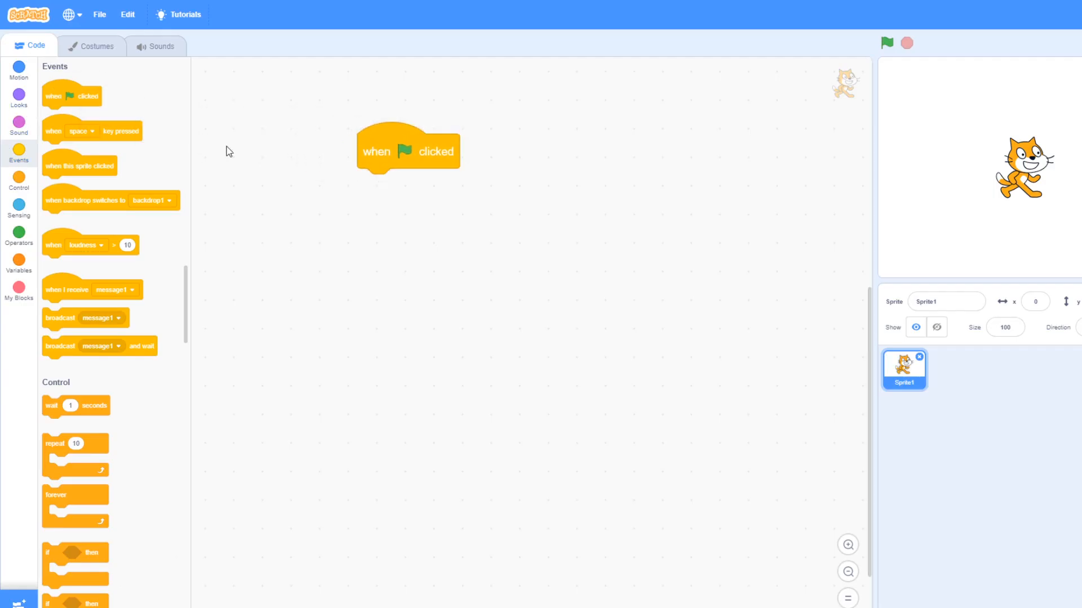
click(18, 180)
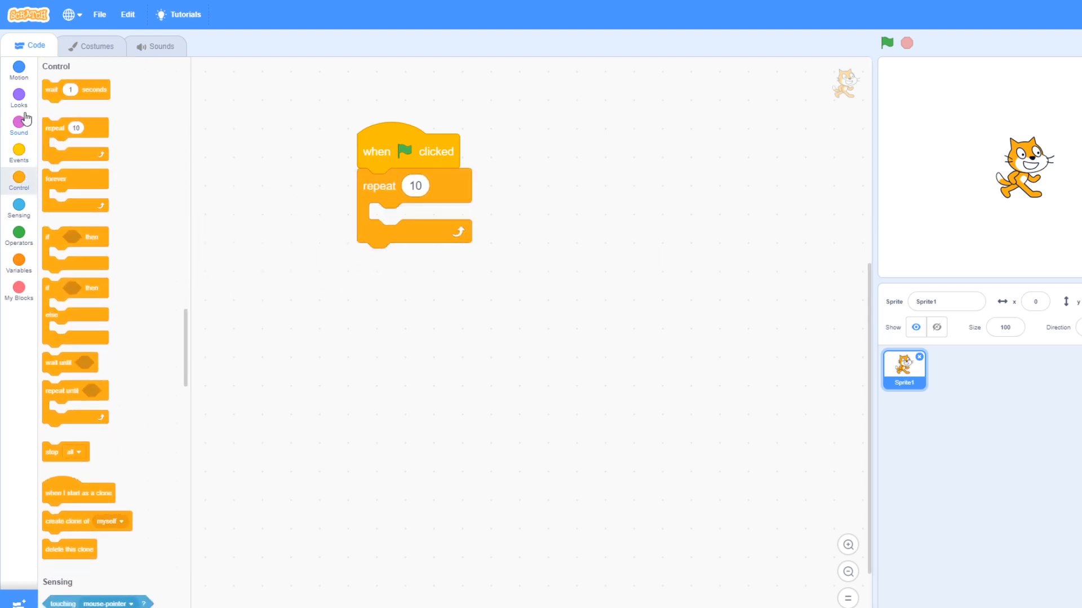
click(19, 95)
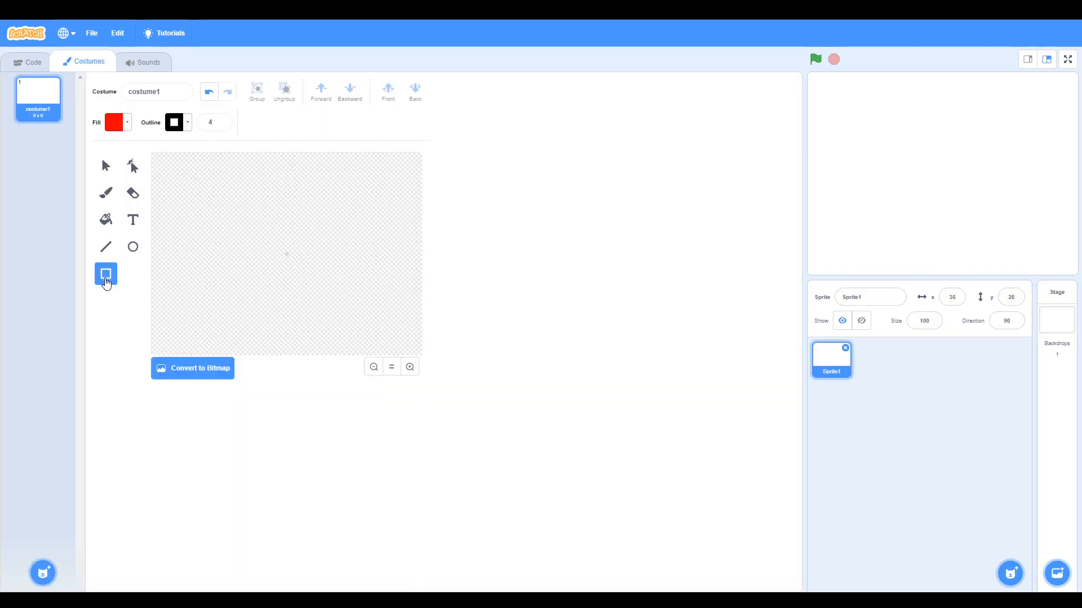
mouse_move(132, 139)
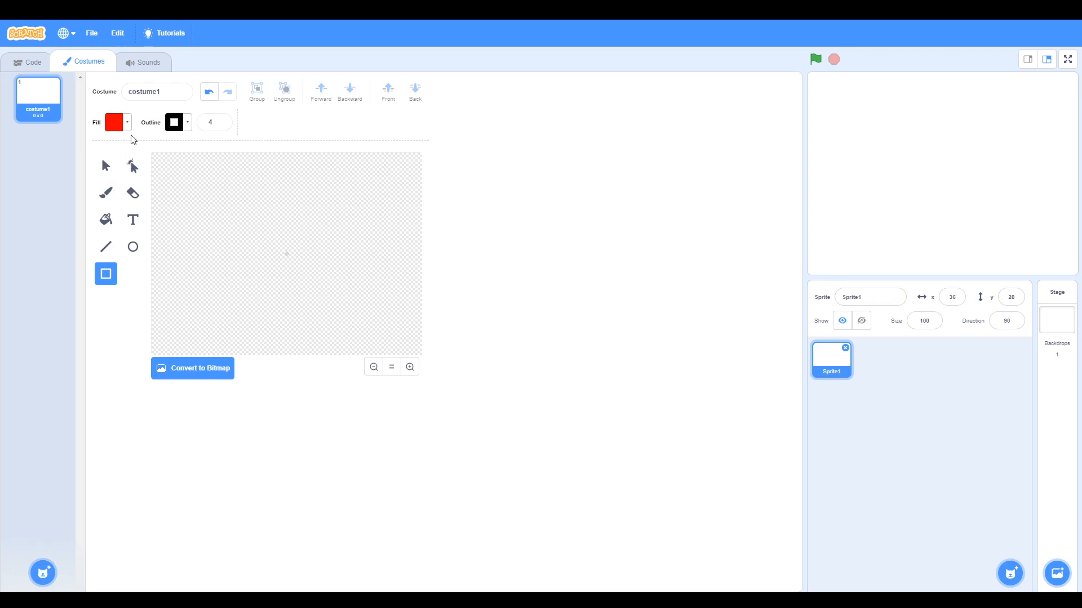
Pick a purple fill and draw a tall purple rectangle as costume1
click(117, 121)
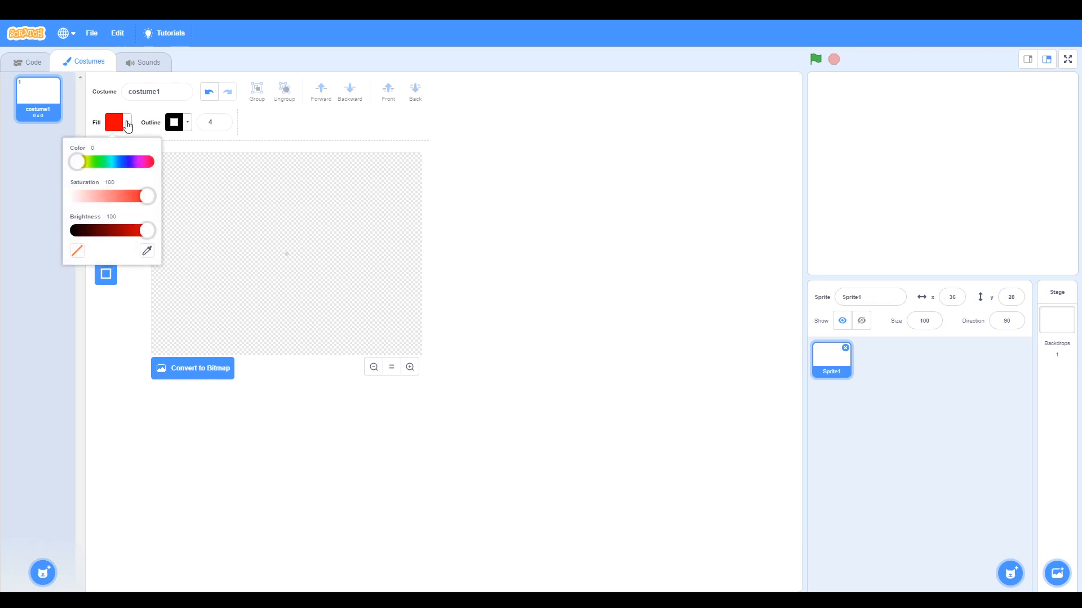
drag(76, 161, 114, 161)
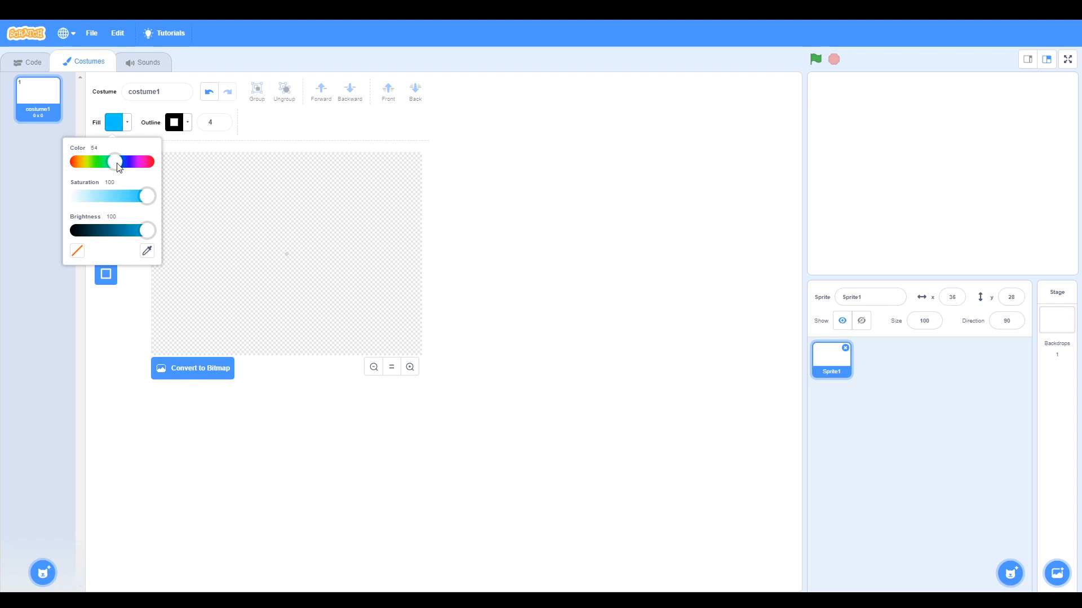
drag(114, 161, 134, 162)
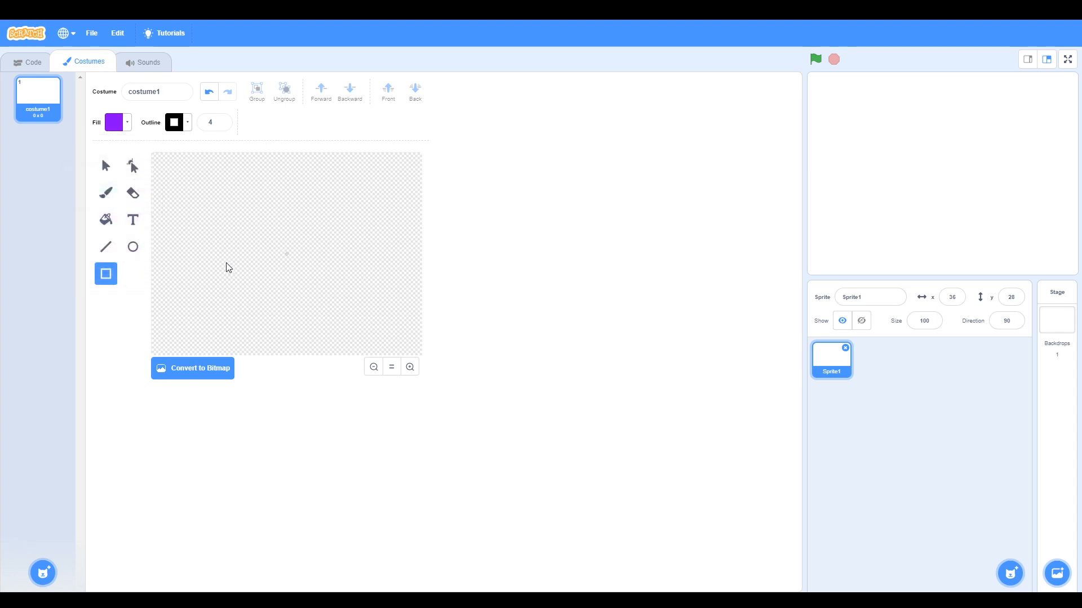
mouse_move(164, 215)
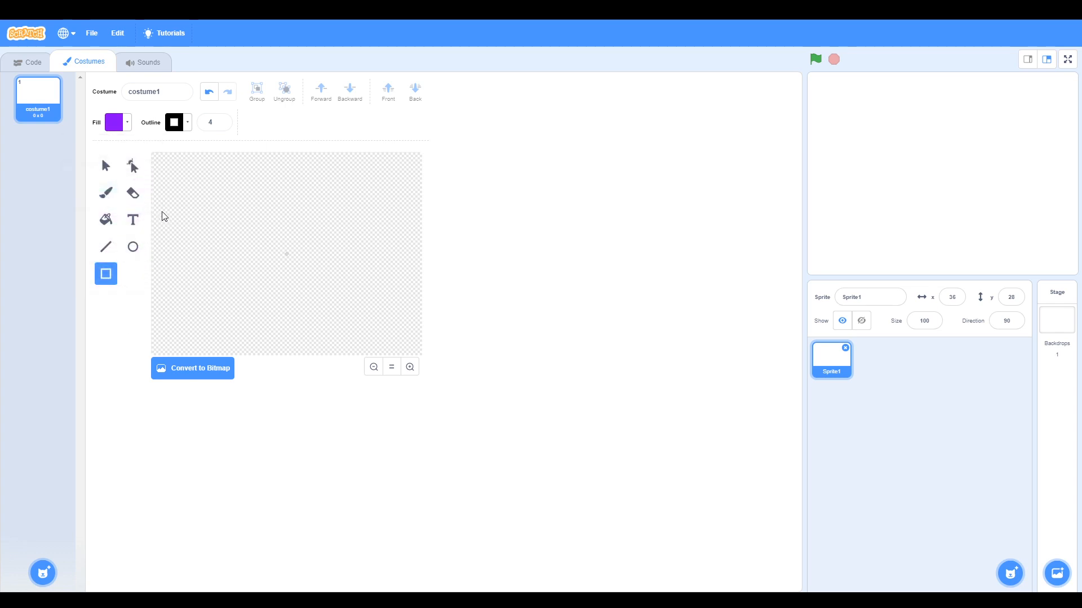
drag(162, 209, 185, 282)
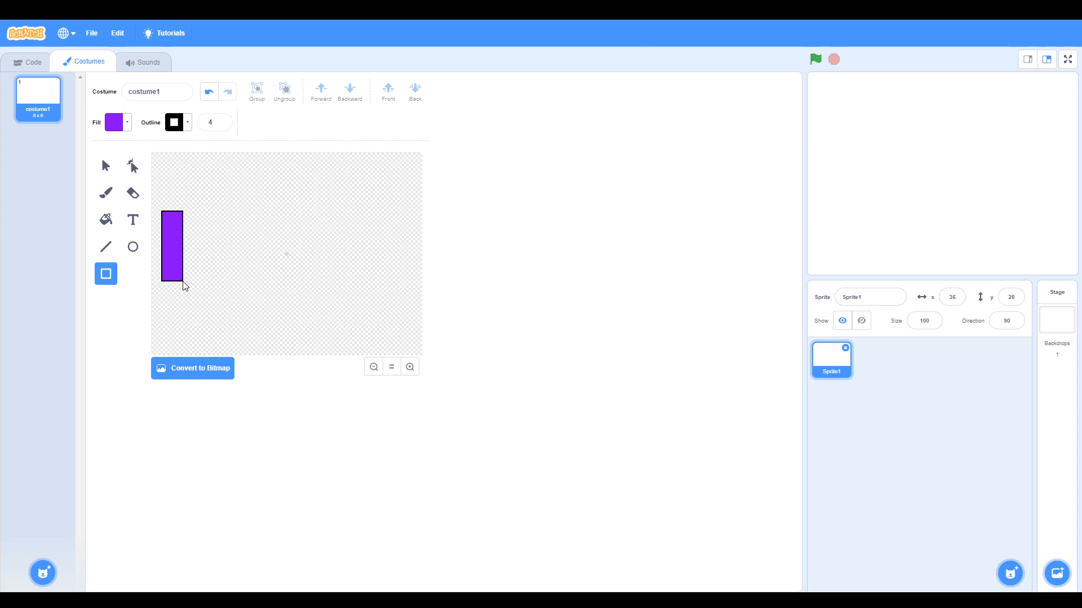
click(105, 220)
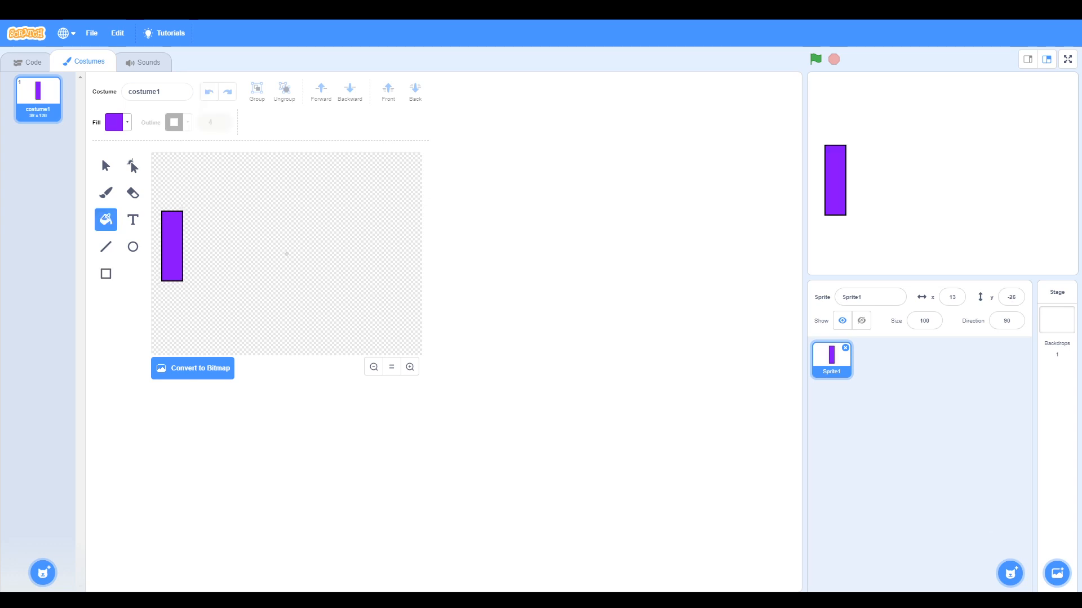
mouse_move(159, 222)
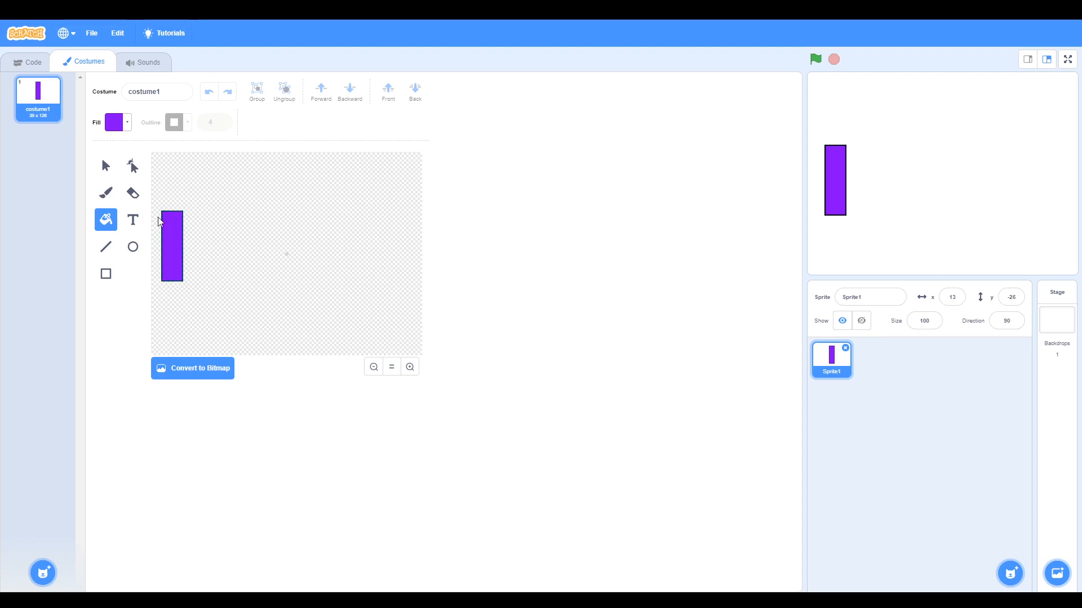
mouse_move(656, 209)
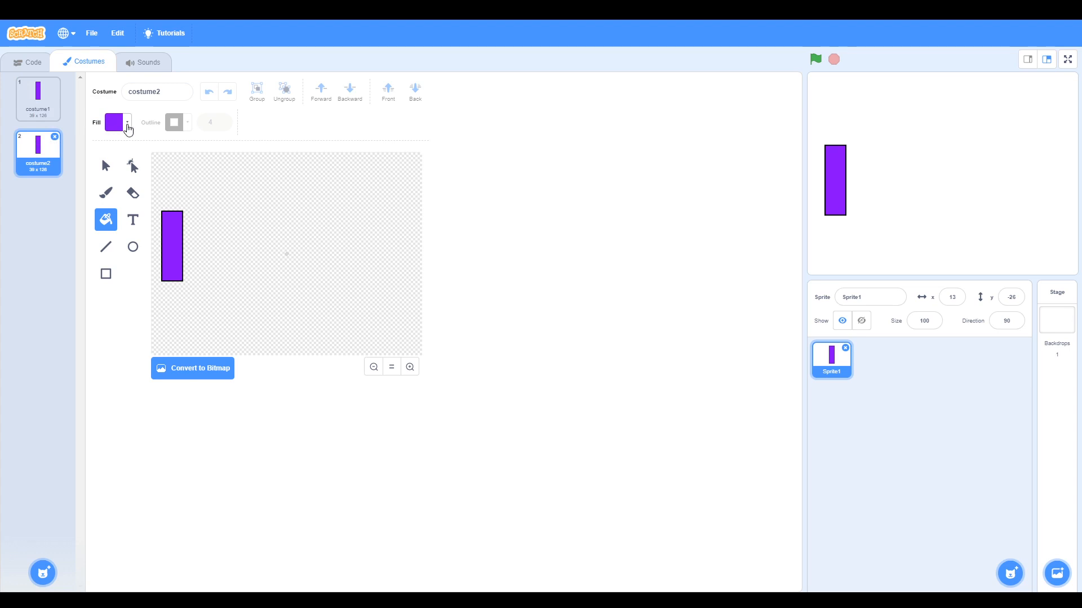
Lower fill saturation to 50 and recolour costume2's rectangle a lighter purple
click(116, 122)
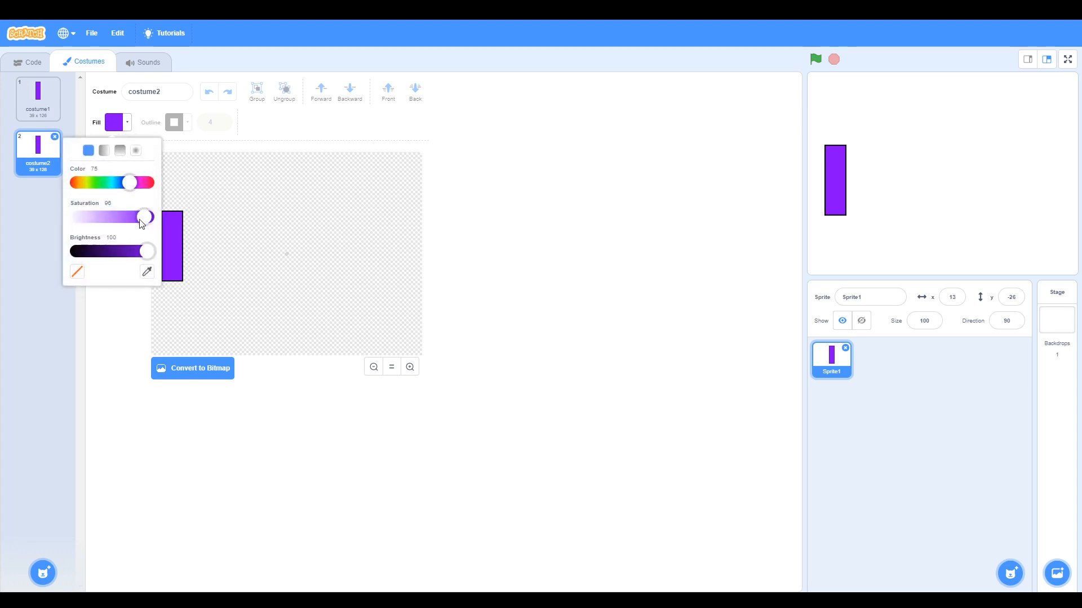
drag(146, 217, 118, 217)
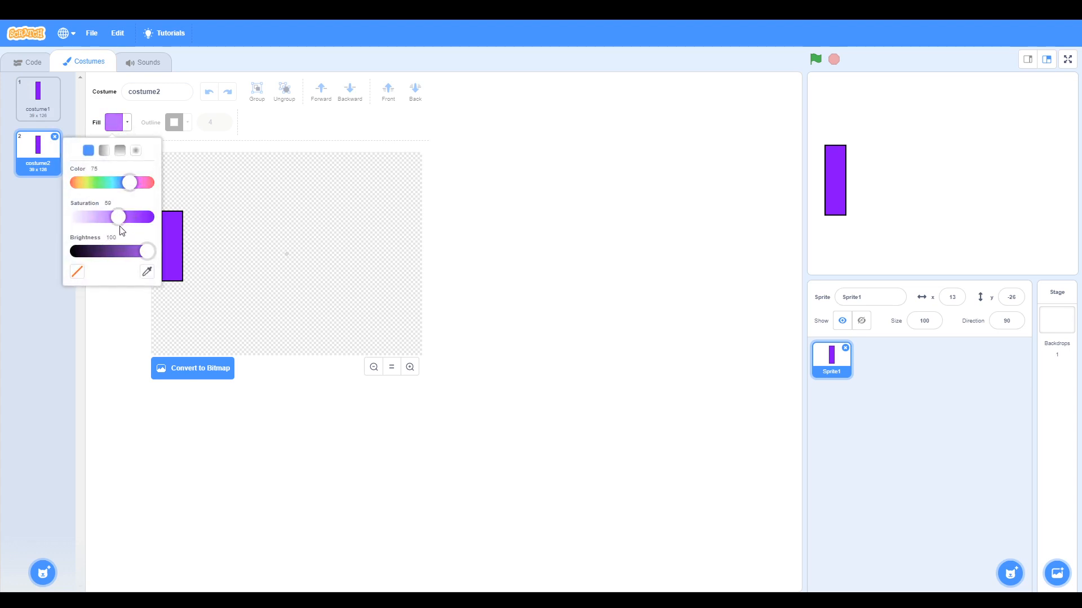
click(105, 167)
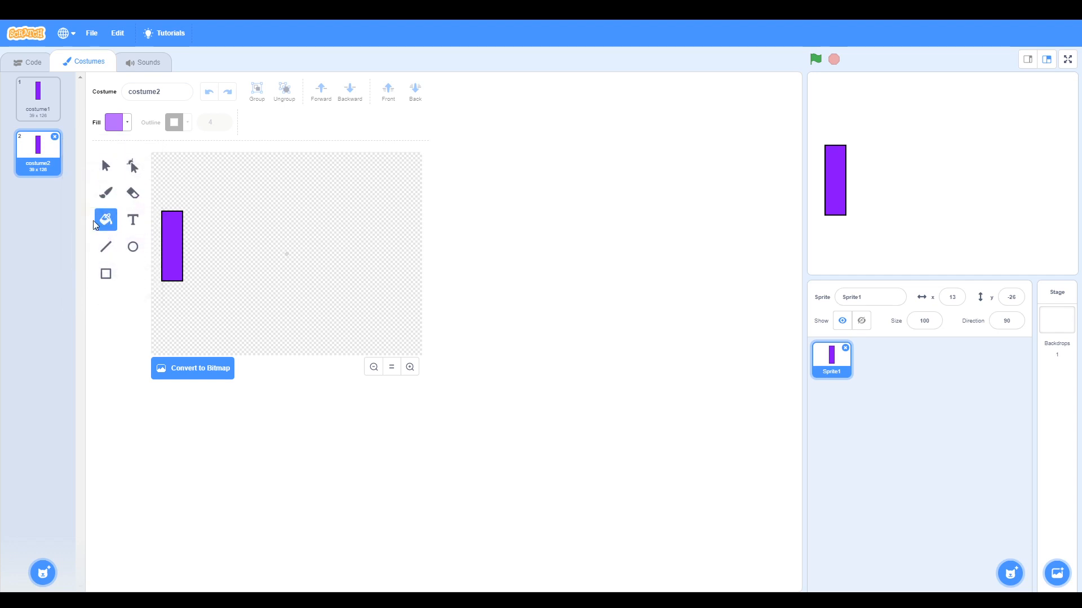
click(174, 245)
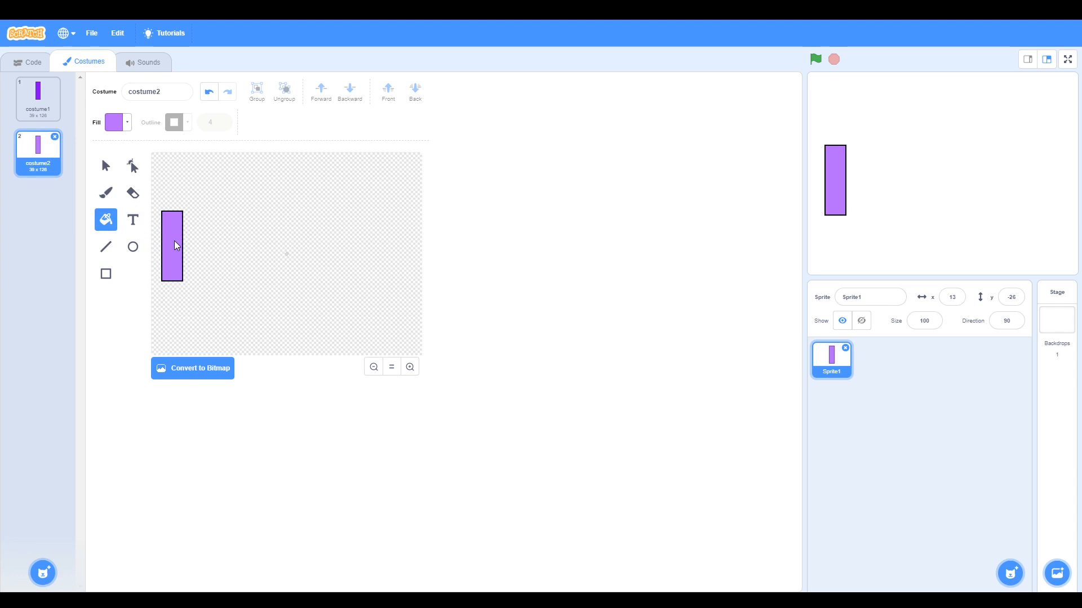
click(35, 101)
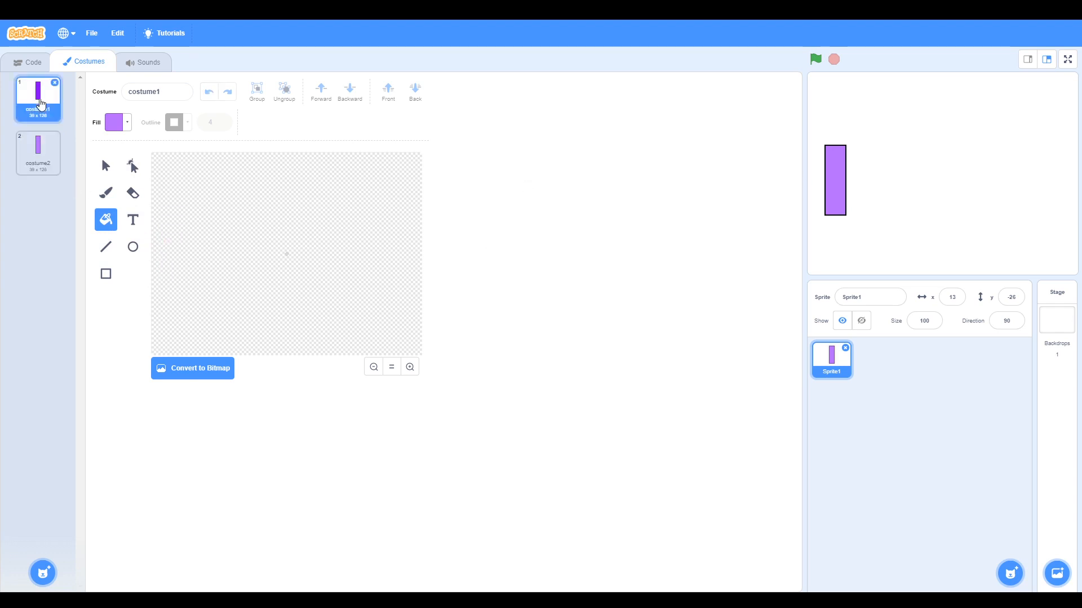
click(38, 152)
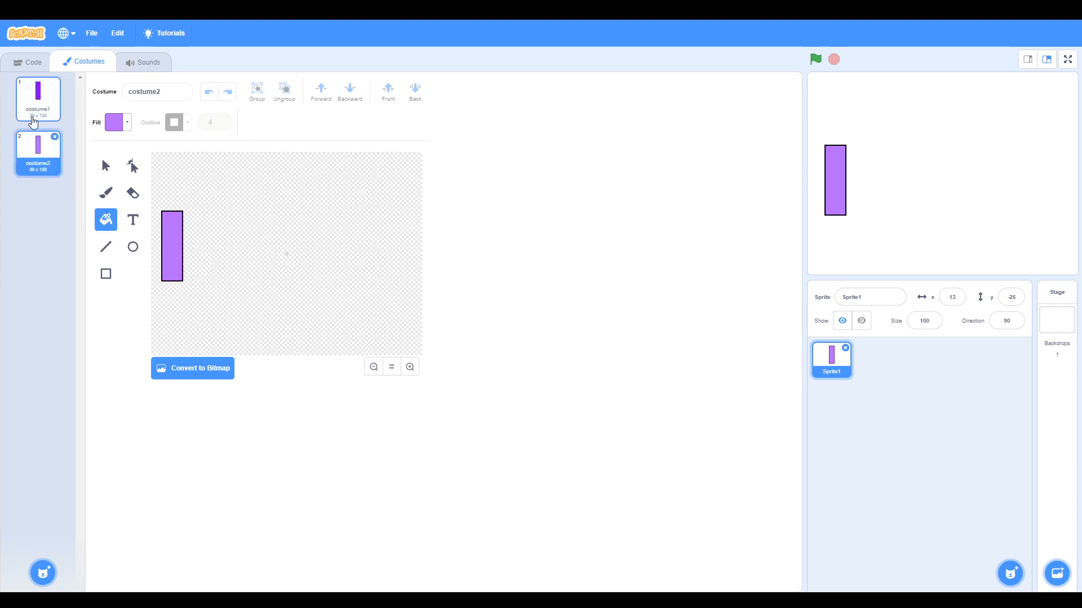
click(38, 99)
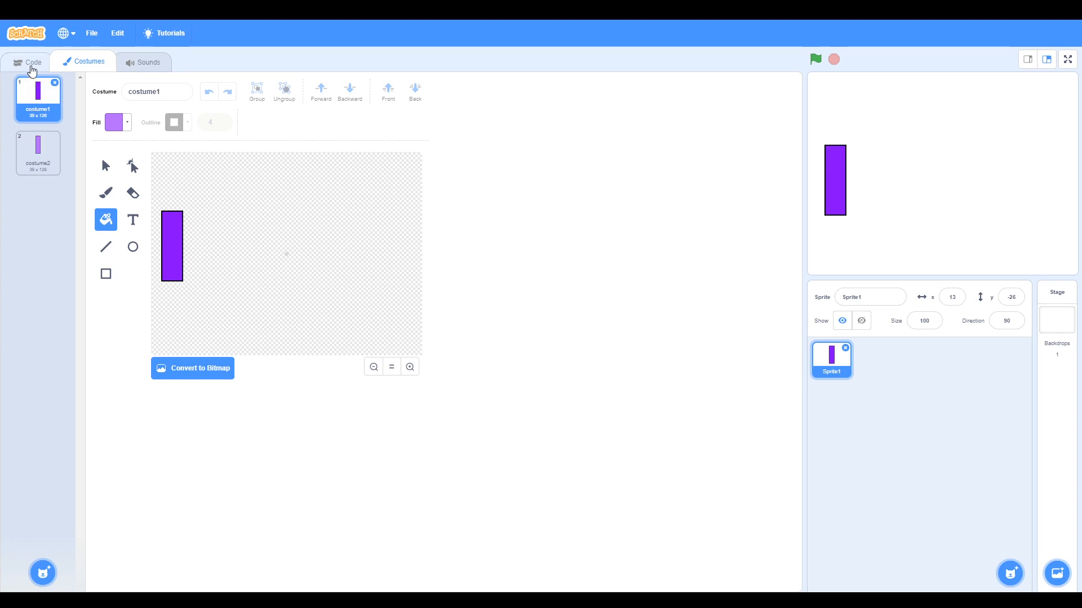
Build a green-flag script that switches the sprite to costume1
click(28, 62)
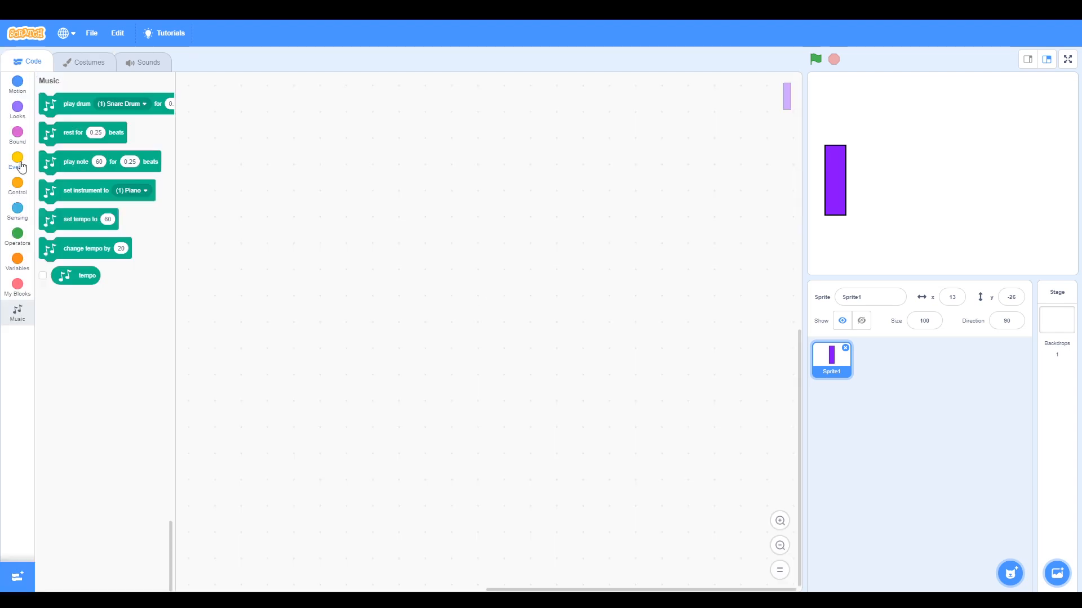
click(17, 164)
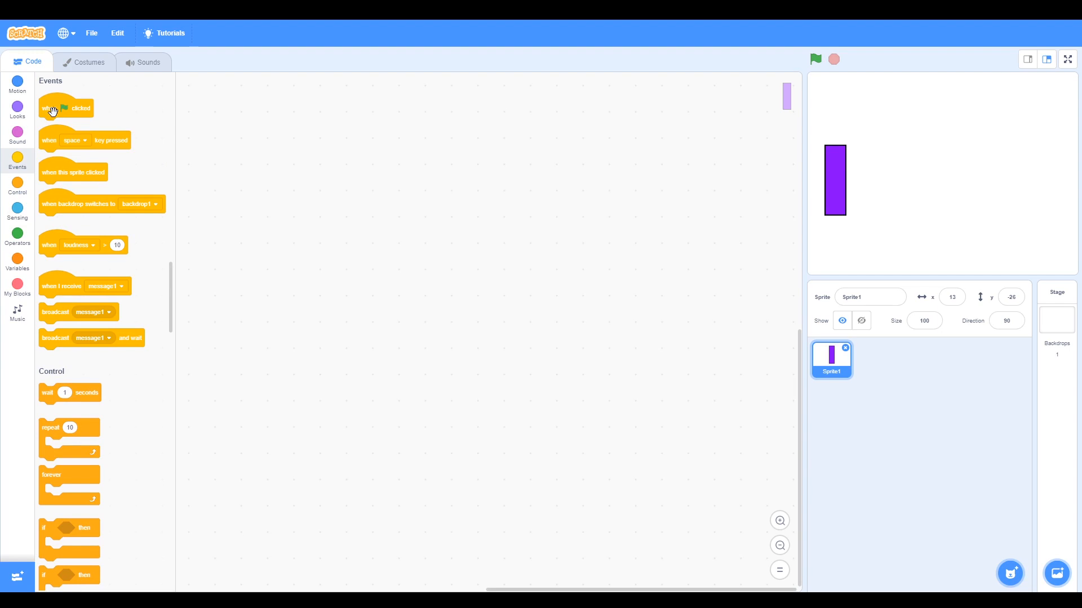
drag(66, 108, 367, 185)
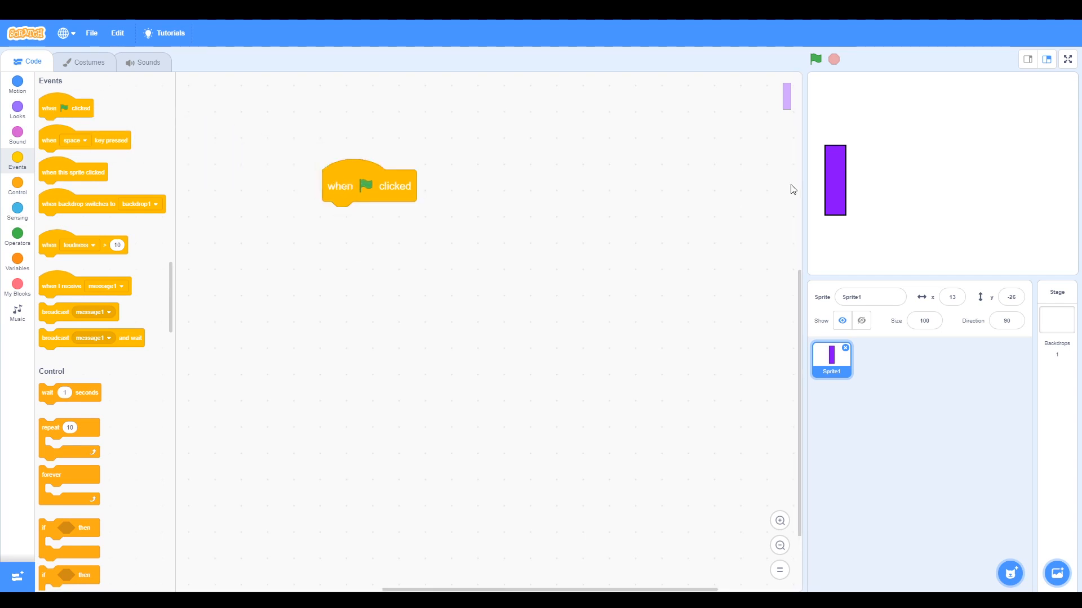
click(17, 135)
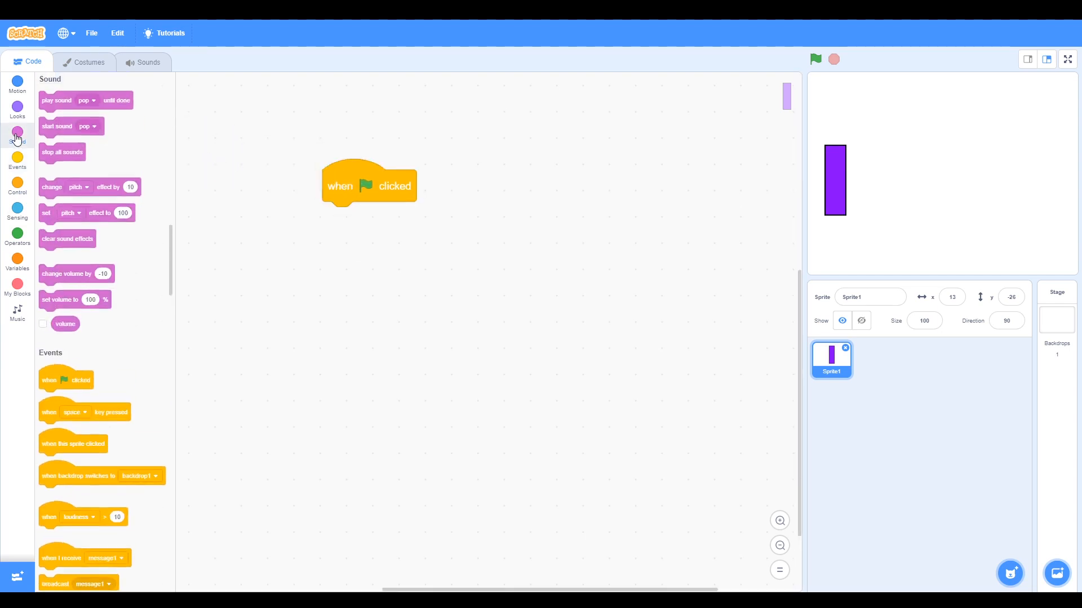
click(17, 83)
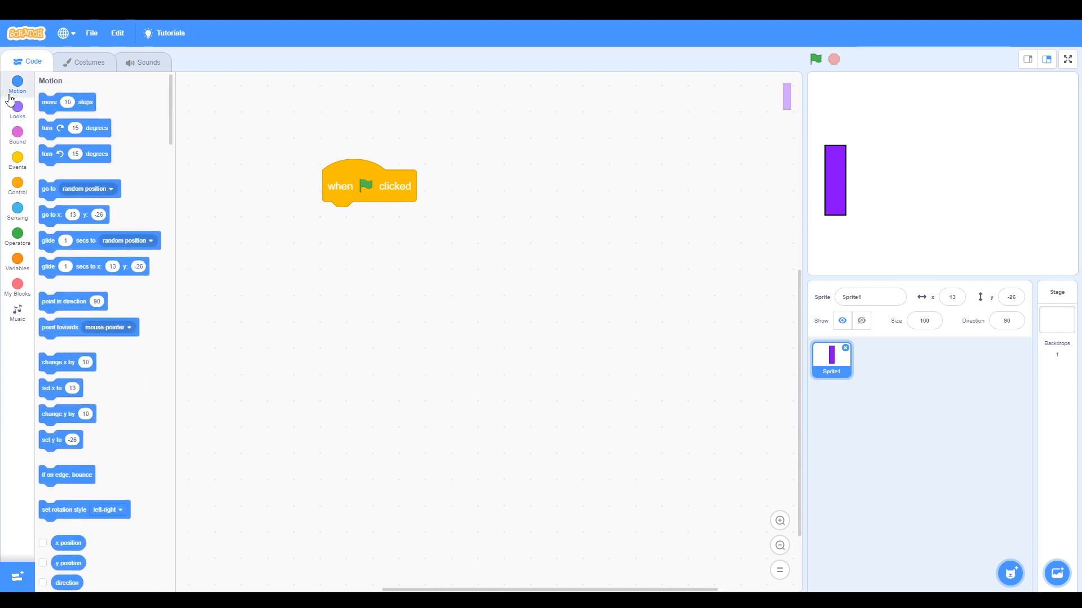
click(17, 107)
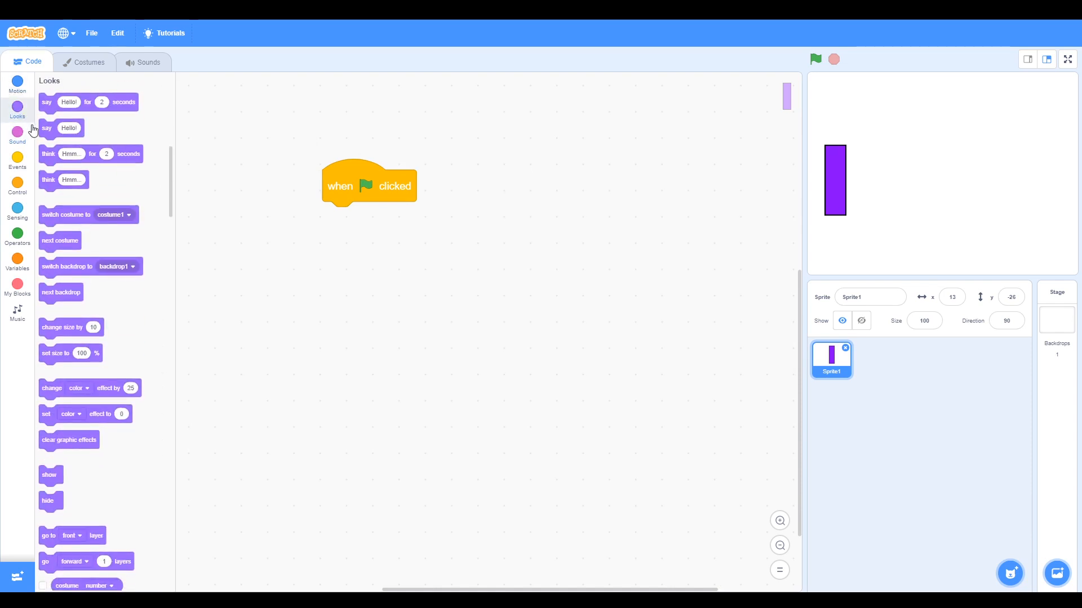
drag(65, 214, 188, 230)
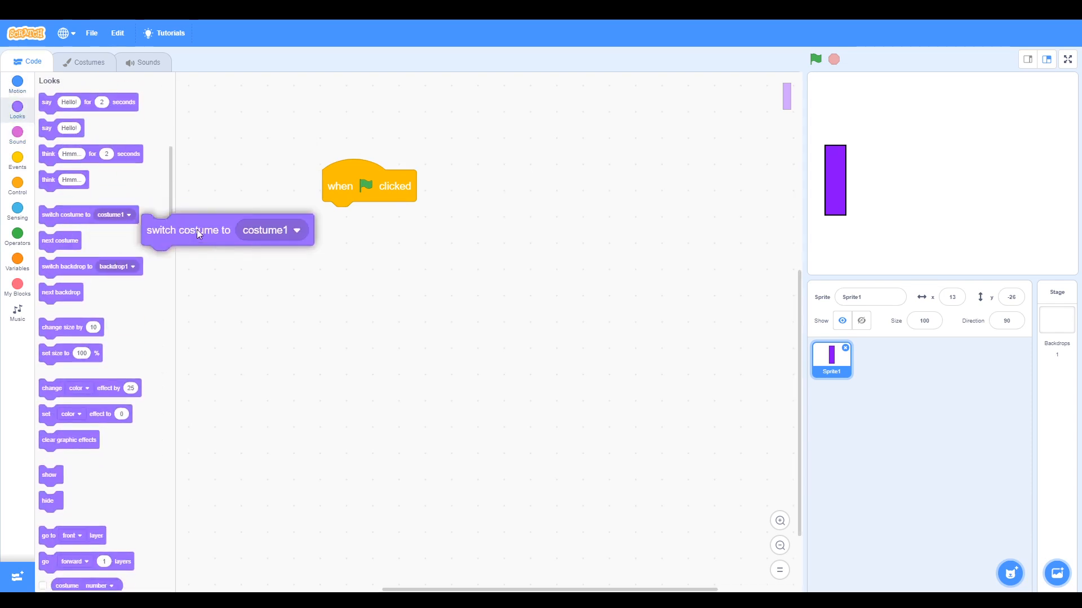
drag(189, 230, 317, 204)
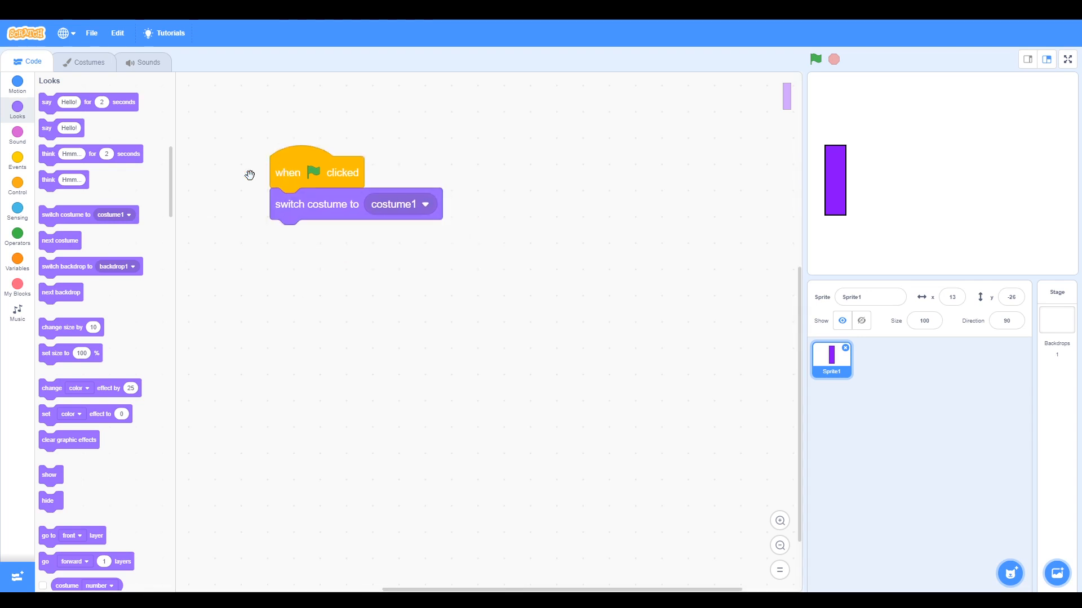
Insert 'go to x: 13 y: -26' between the flag hat and the costume block
click(18, 84)
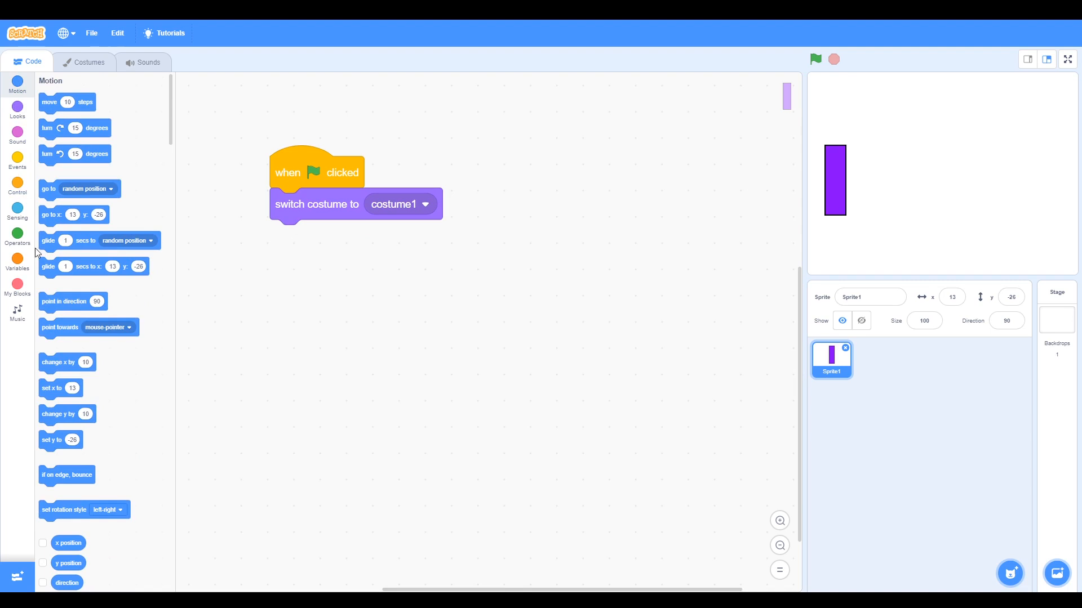
drag(74, 214, 296, 209)
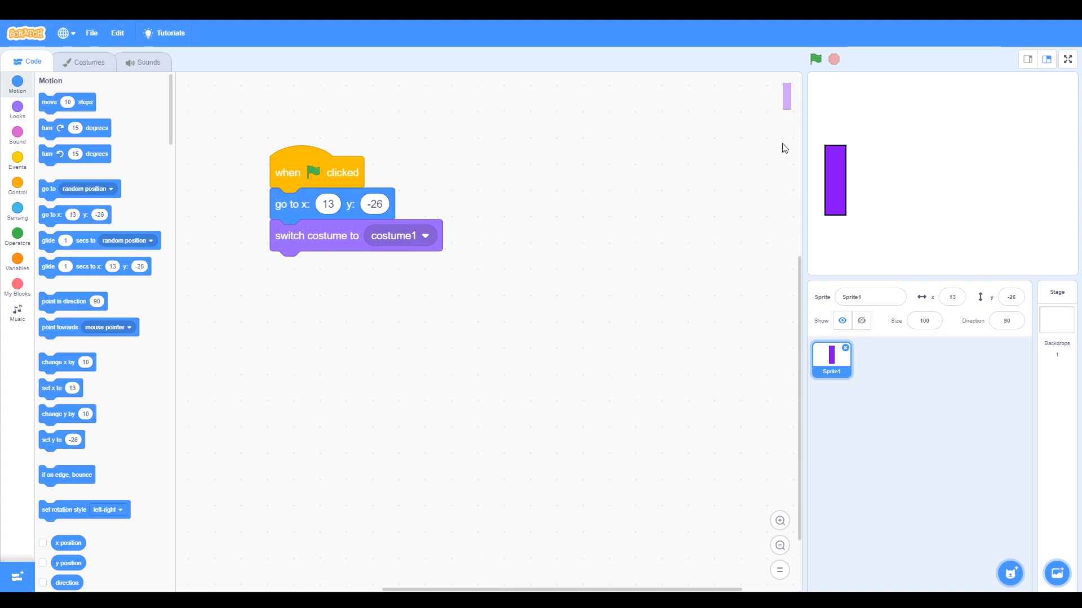
mouse_move(519, 152)
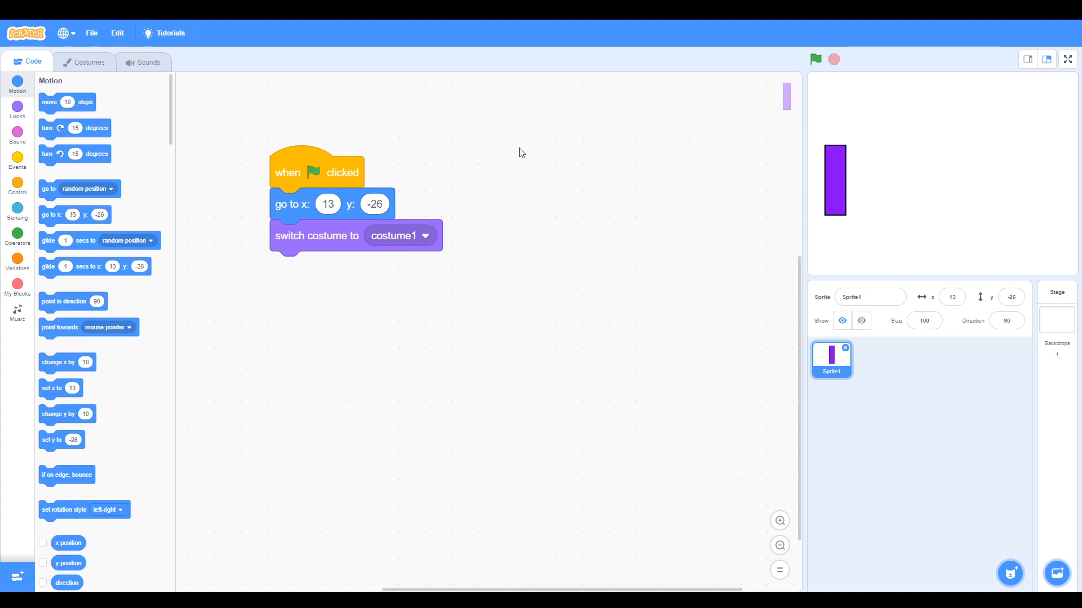
click(17, 160)
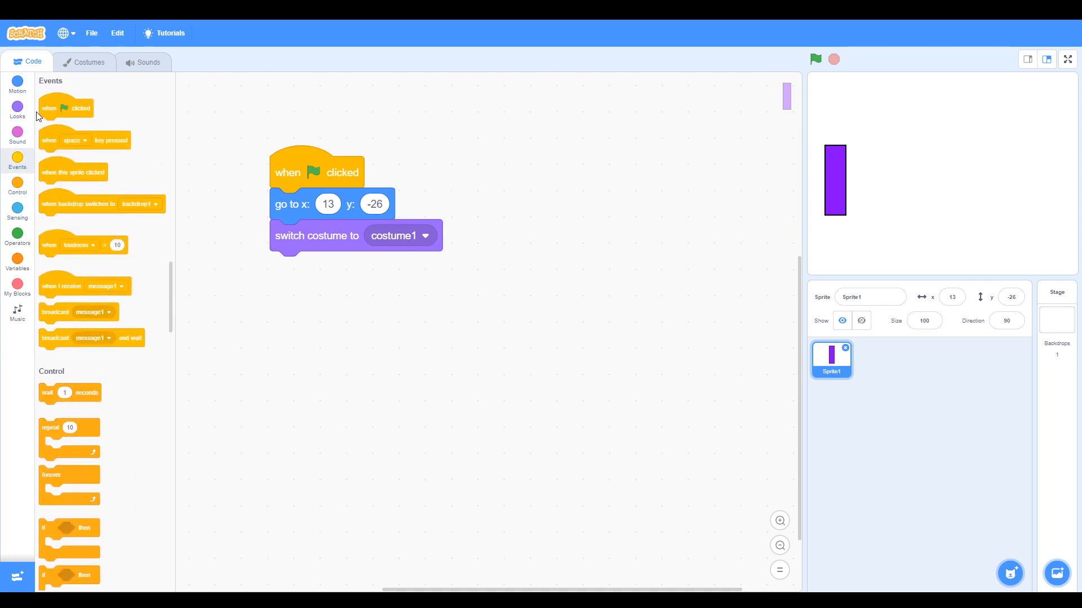
Add a sprite-click script playing note 72 (C) for 0.25 beats
drag(74, 172, 550, 160)
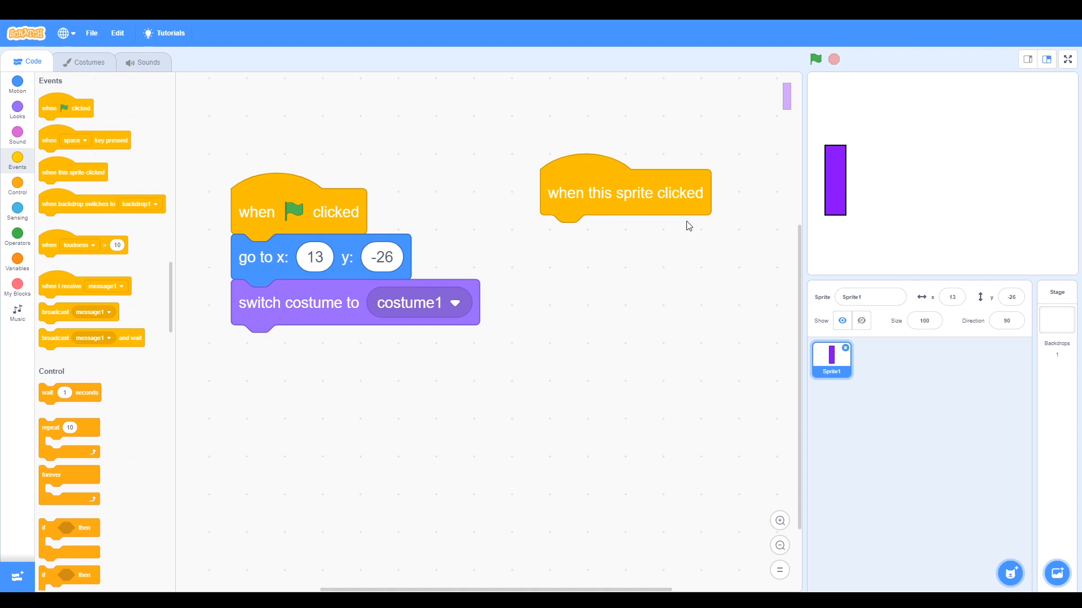
mouse_move(119, 311)
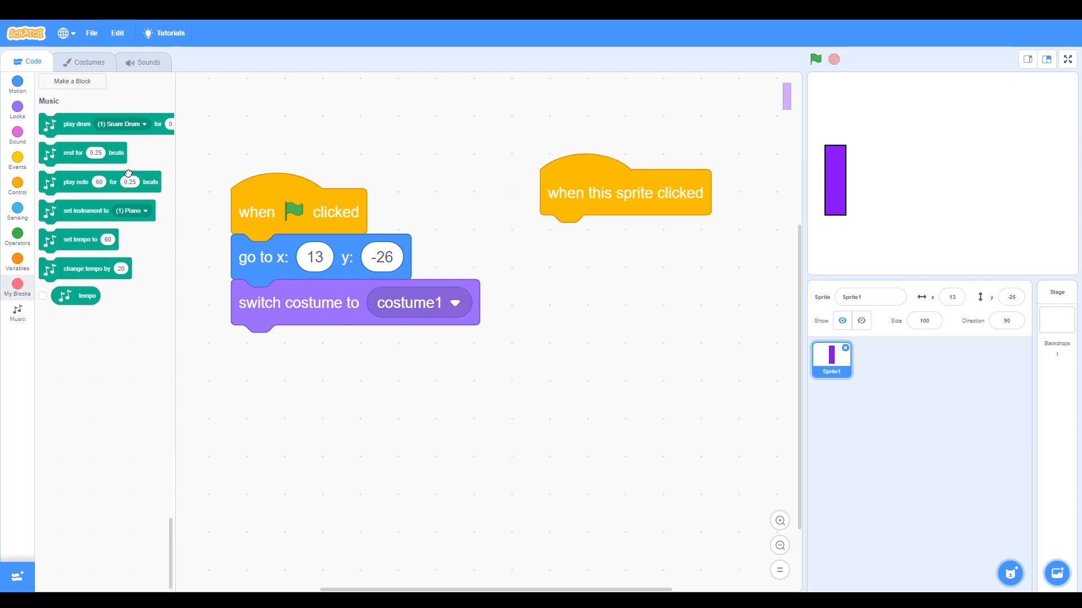
drag(75, 182, 425, 245)
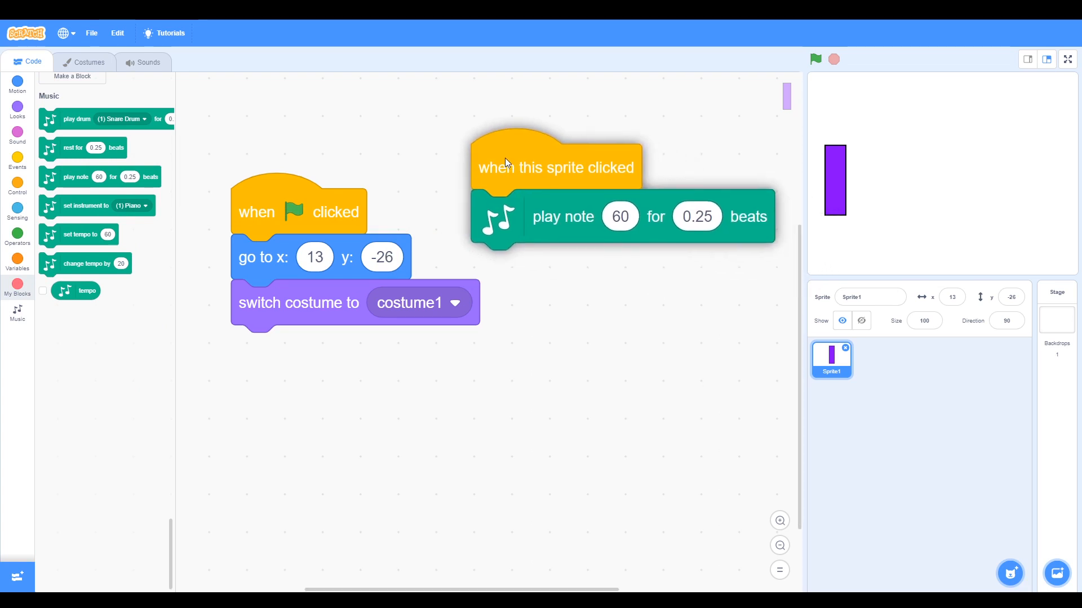
click(696, 216)
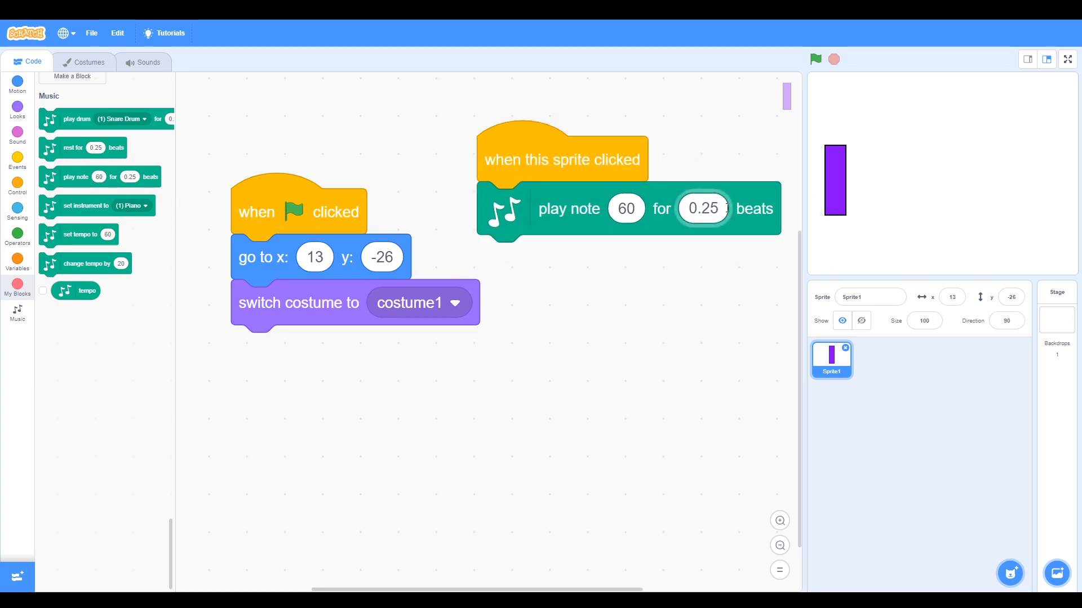
click(703, 209)
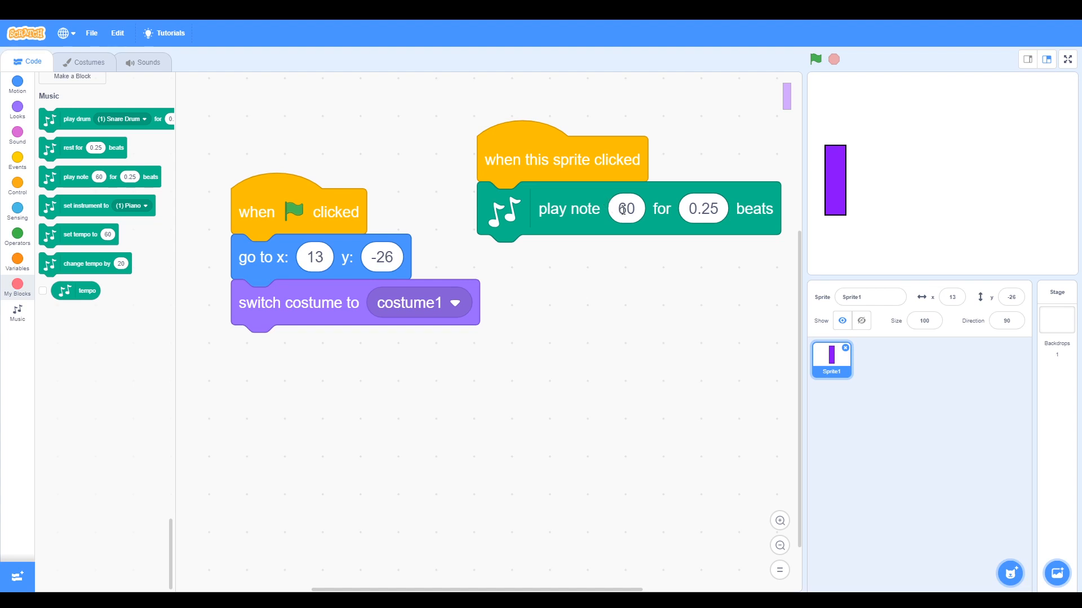
click(627, 208)
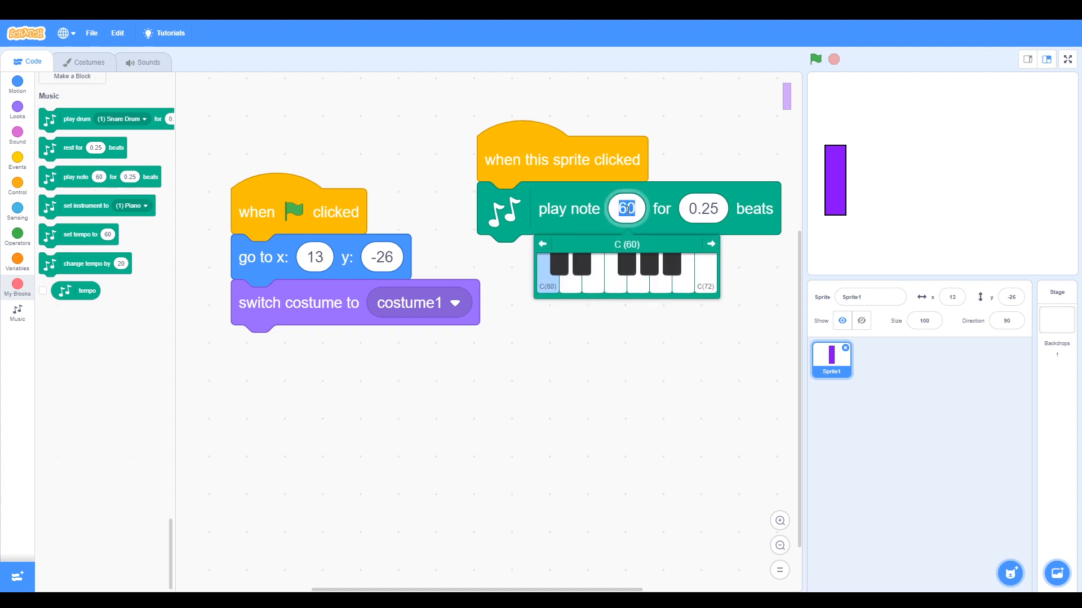
click(710, 243)
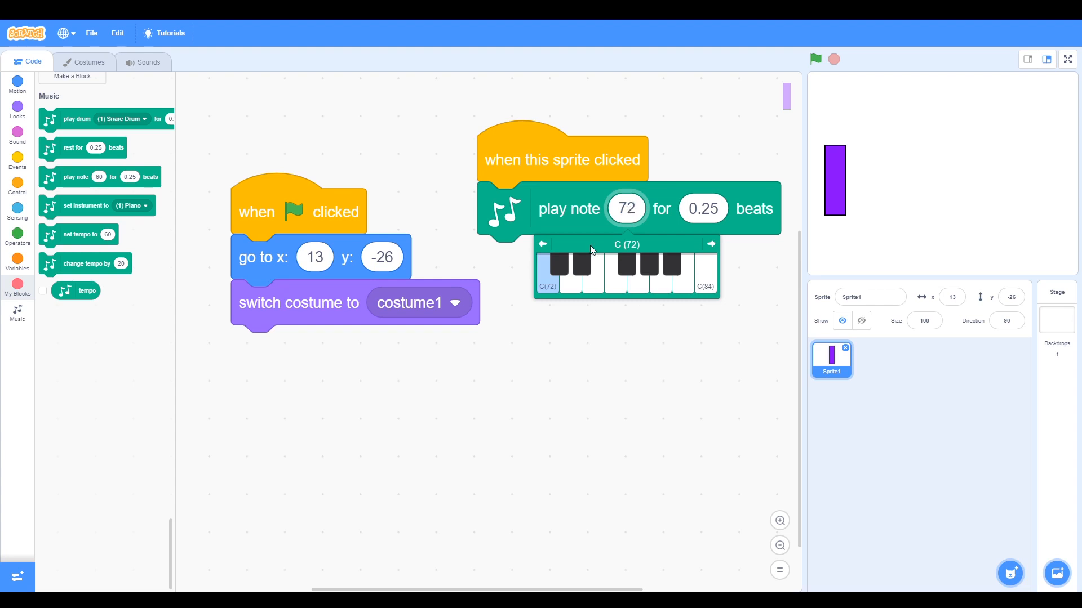
mouse_move(578, 352)
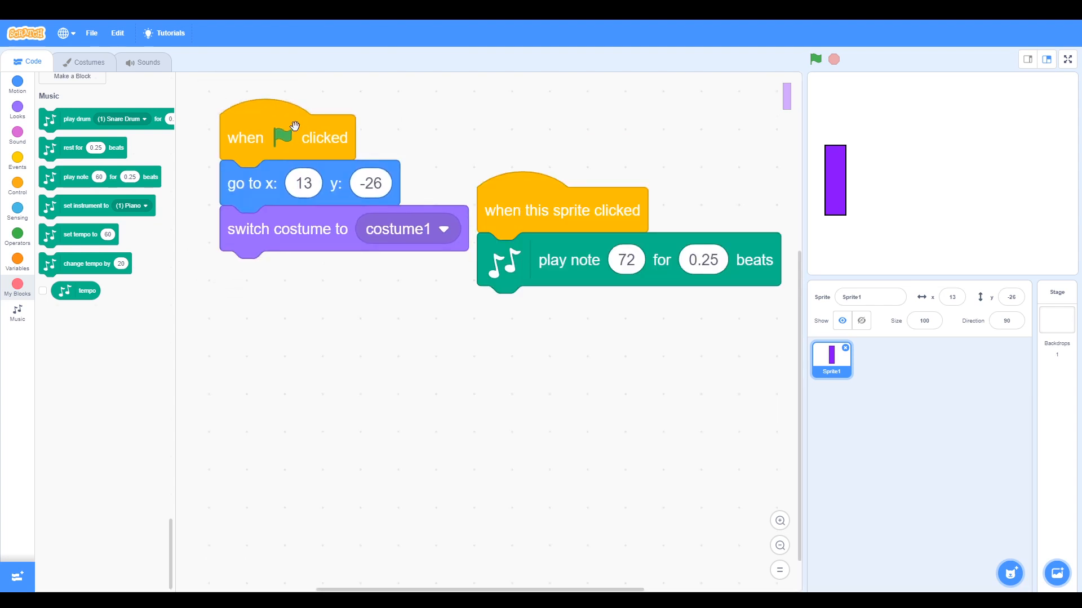
Wrap the note in 'switch costume to costume2' before and 'costume1' after
drag(561, 211, 434, 322)
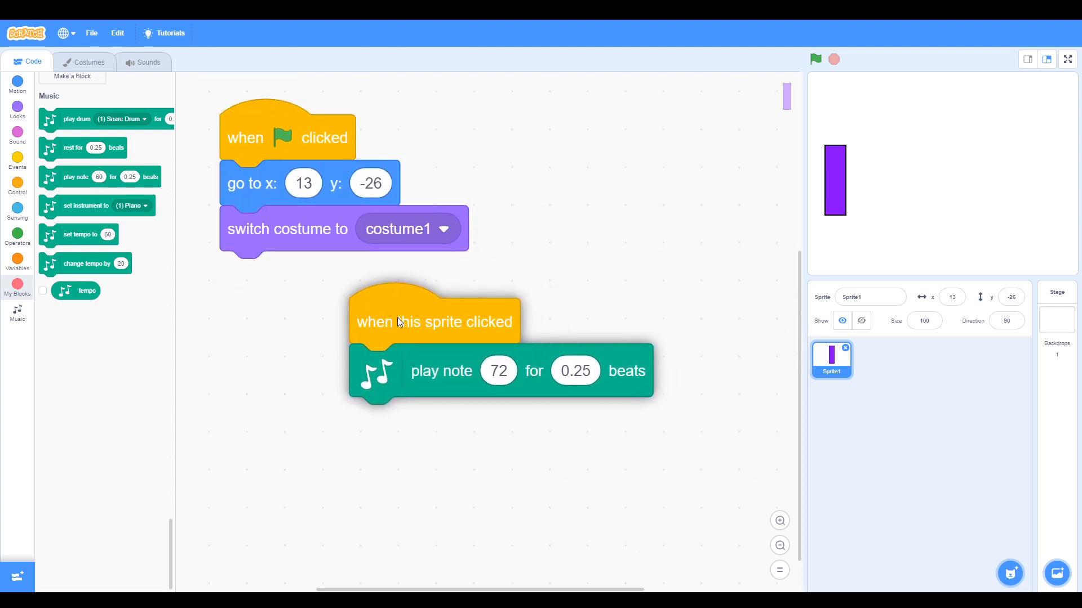
click(17, 136)
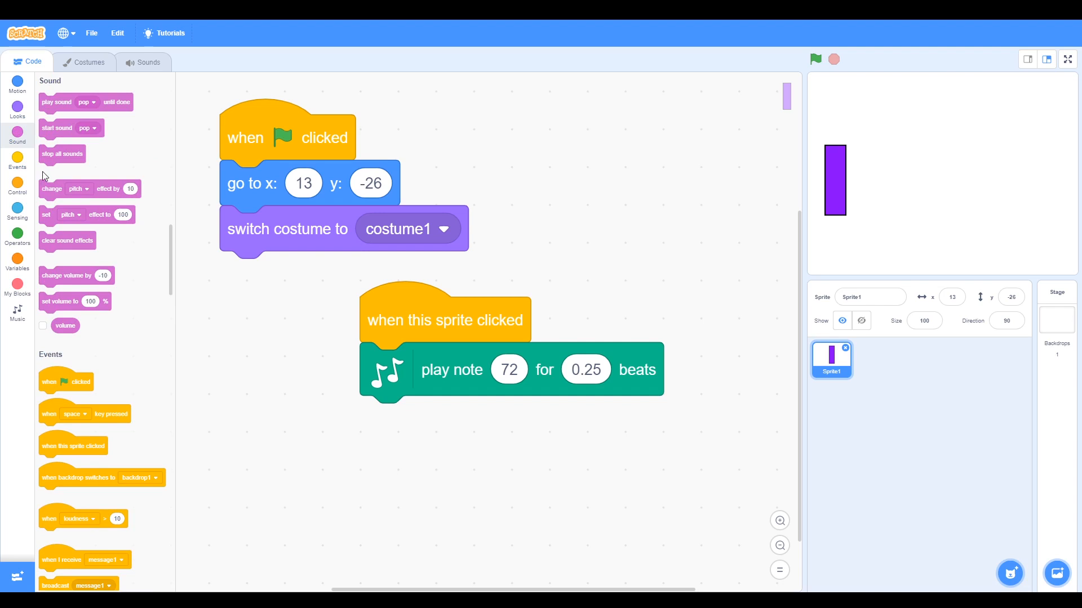
click(17, 108)
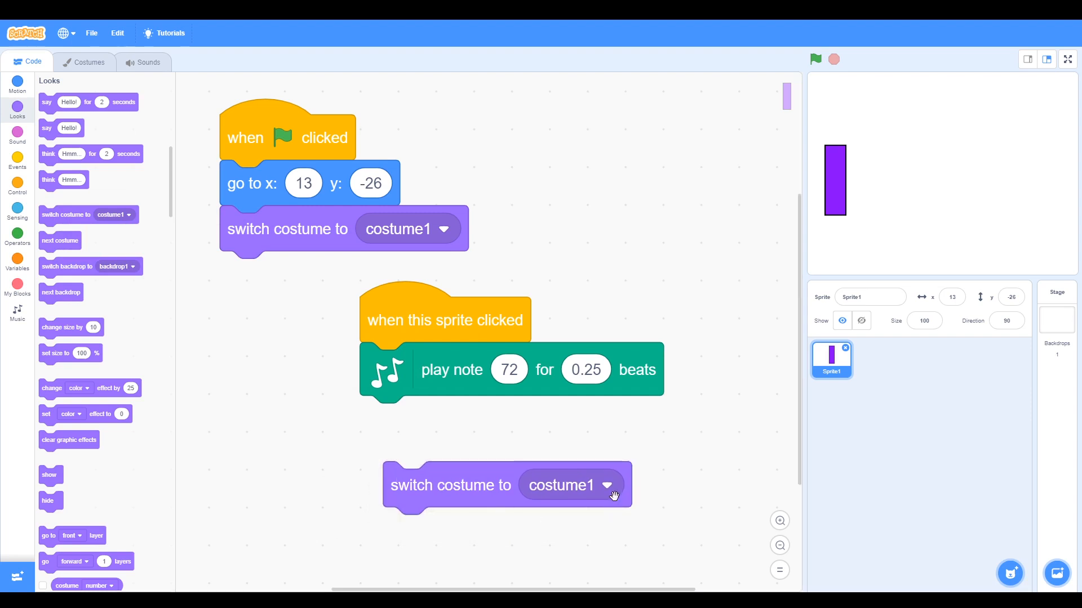
click(607, 485)
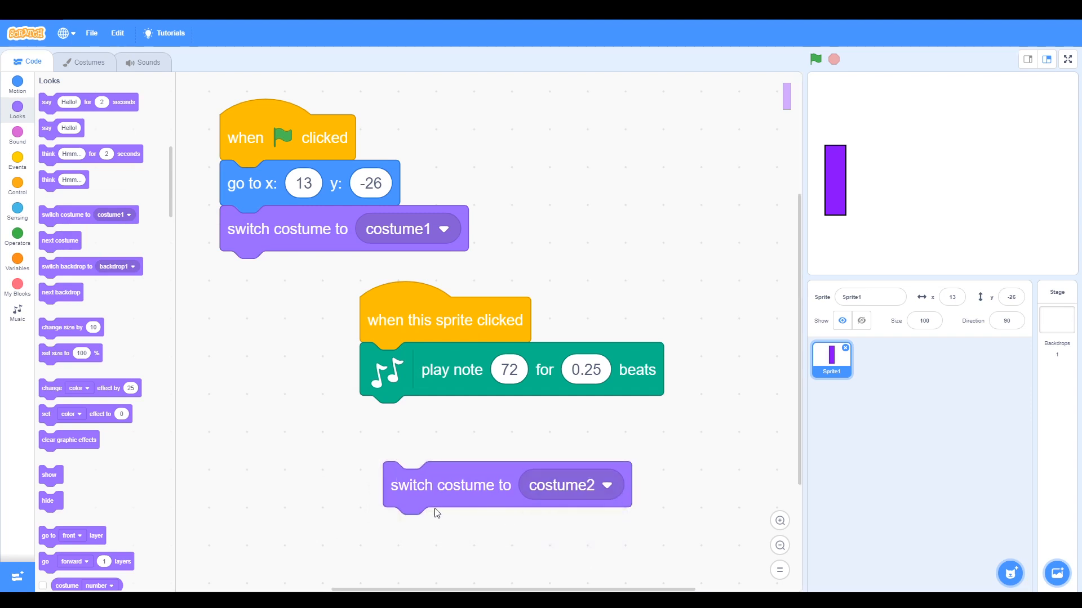
drag(450, 485, 426, 365)
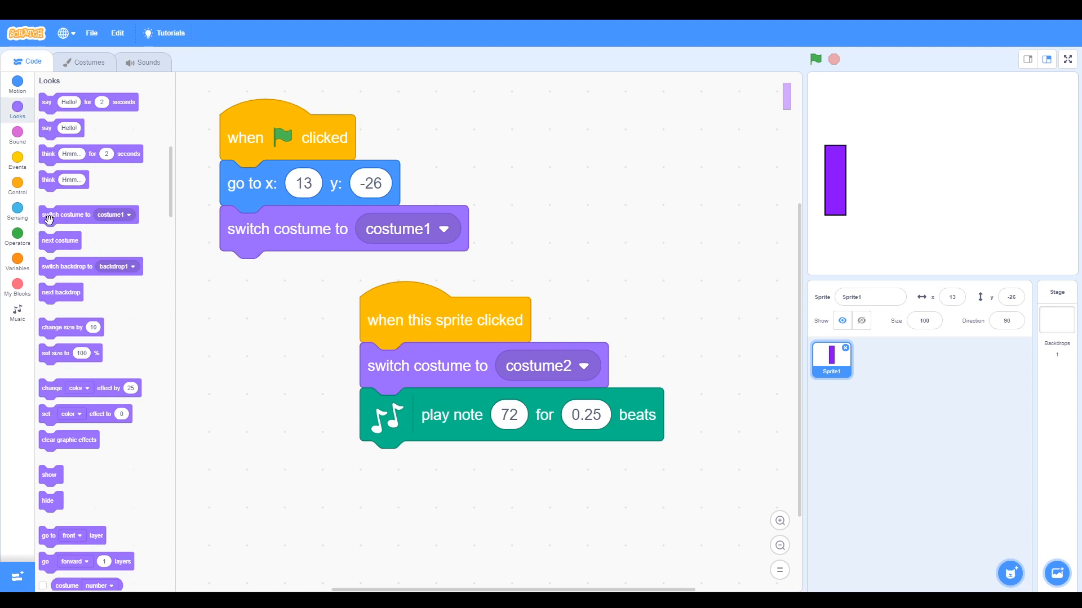
drag(66, 214, 418, 485)
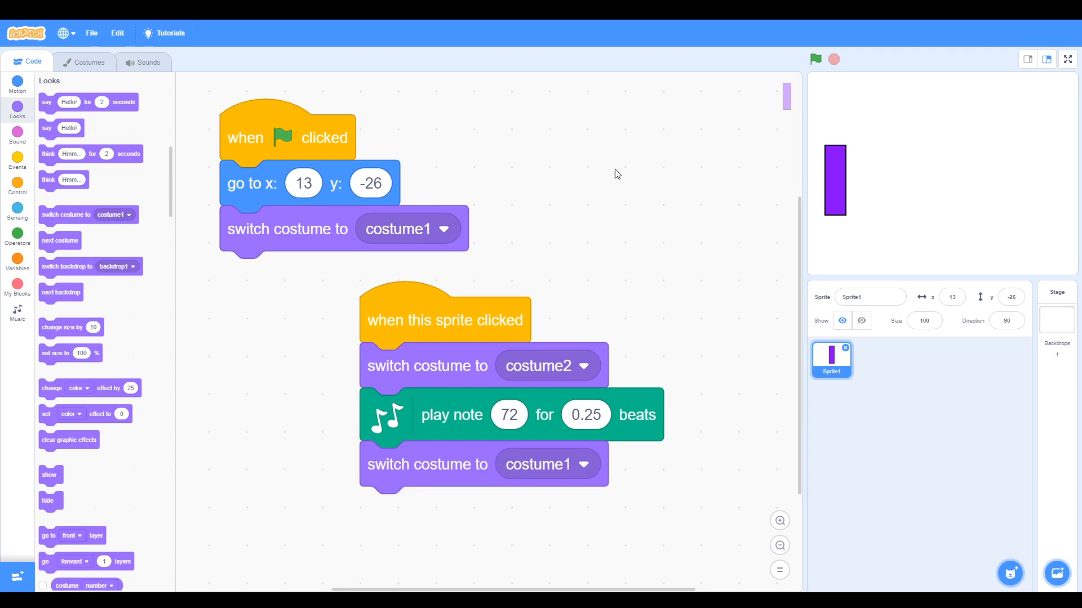
mouse_move(840, 179)
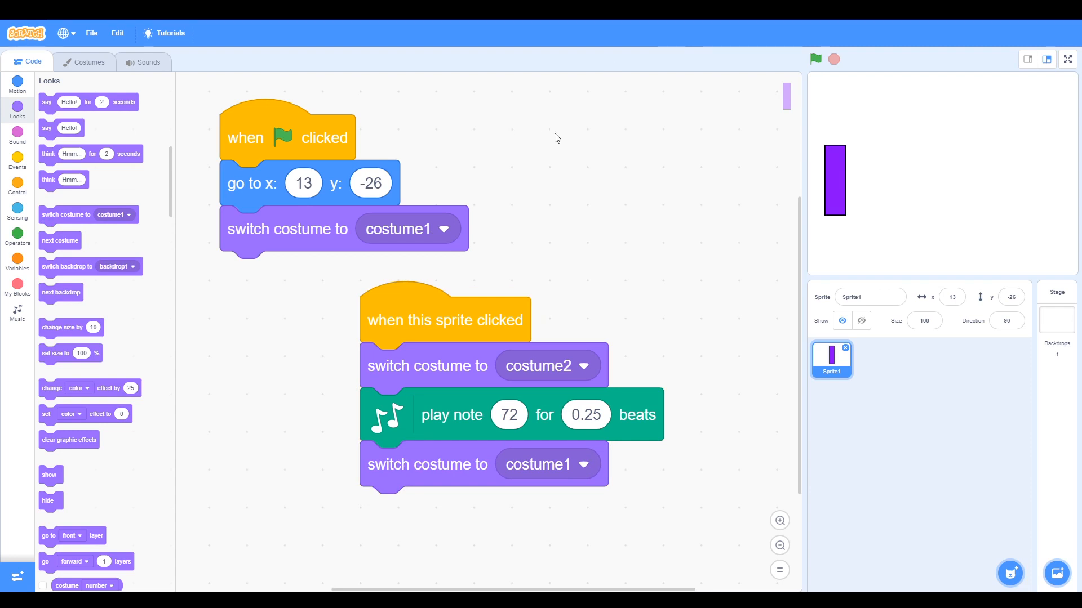
mouse_move(824, 103)
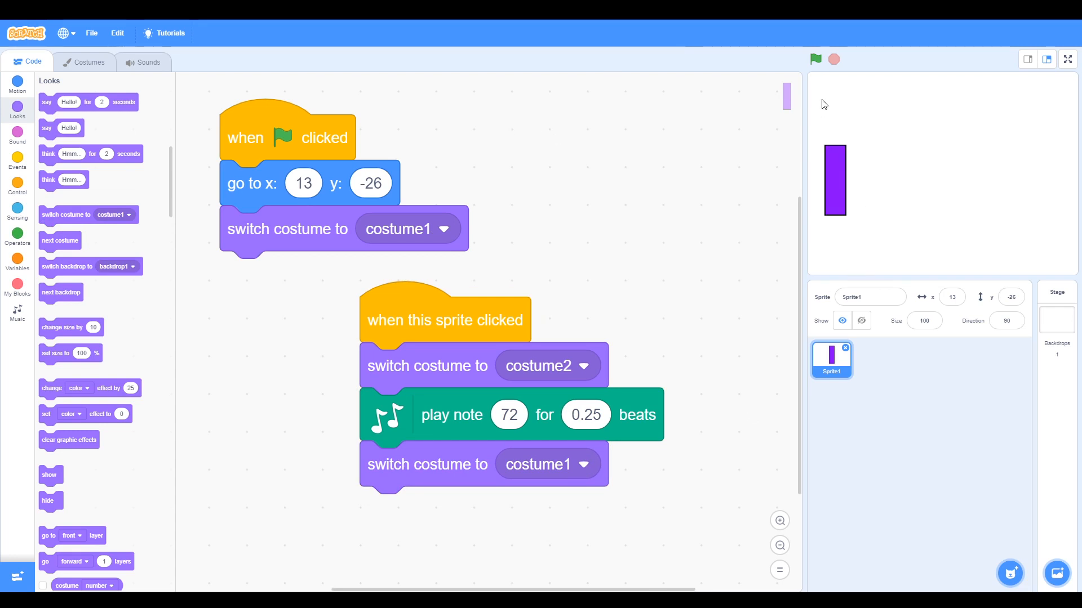
mouse_move(985, 554)
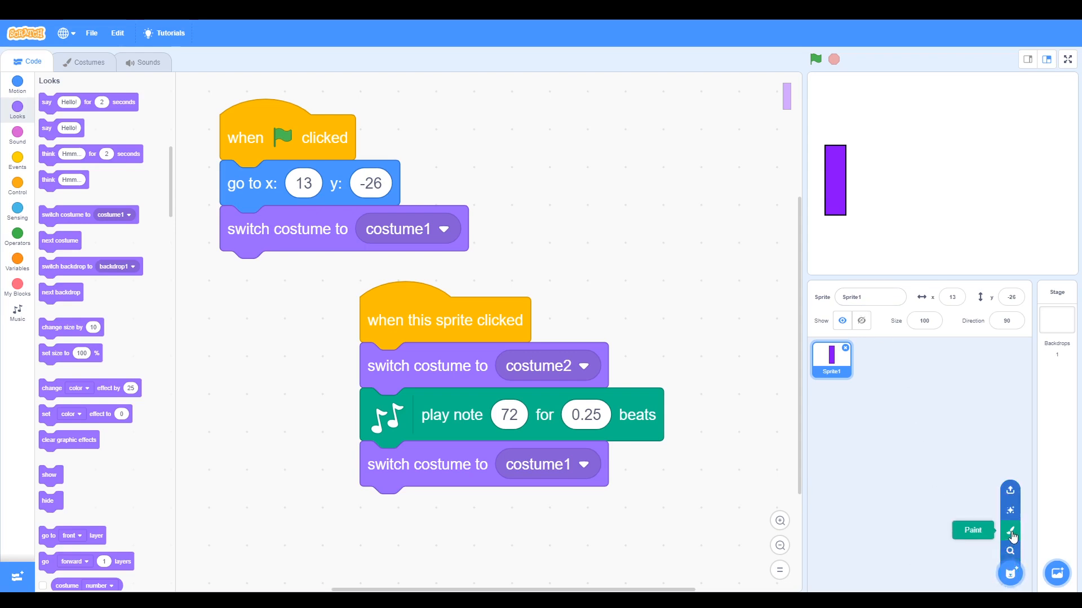
Paint a new Sprite2 whose costume is a tall saturated-teal rectangle
click(1009, 532)
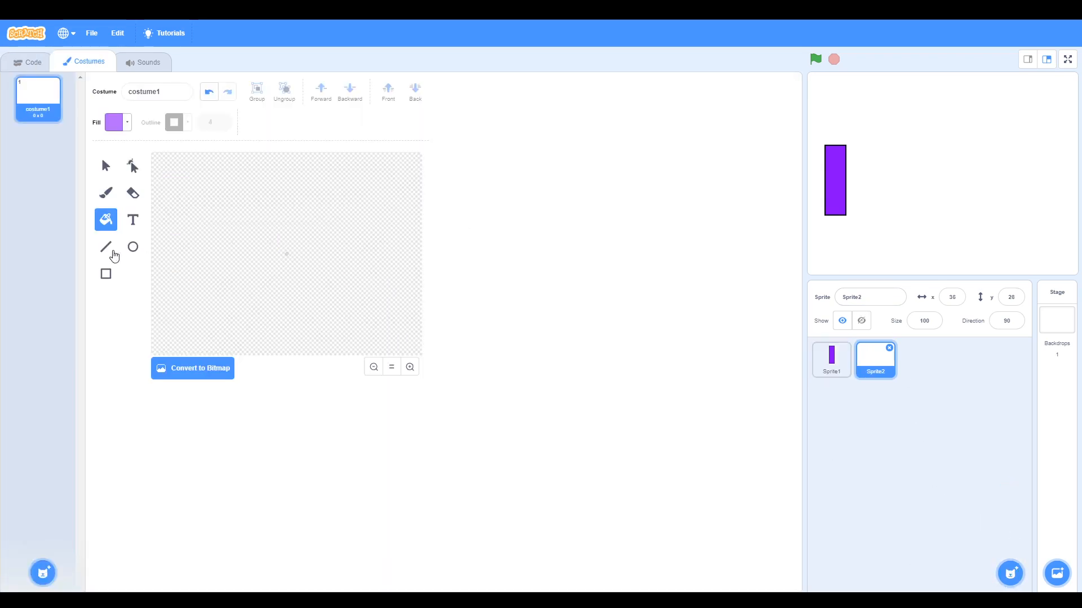
click(106, 274)
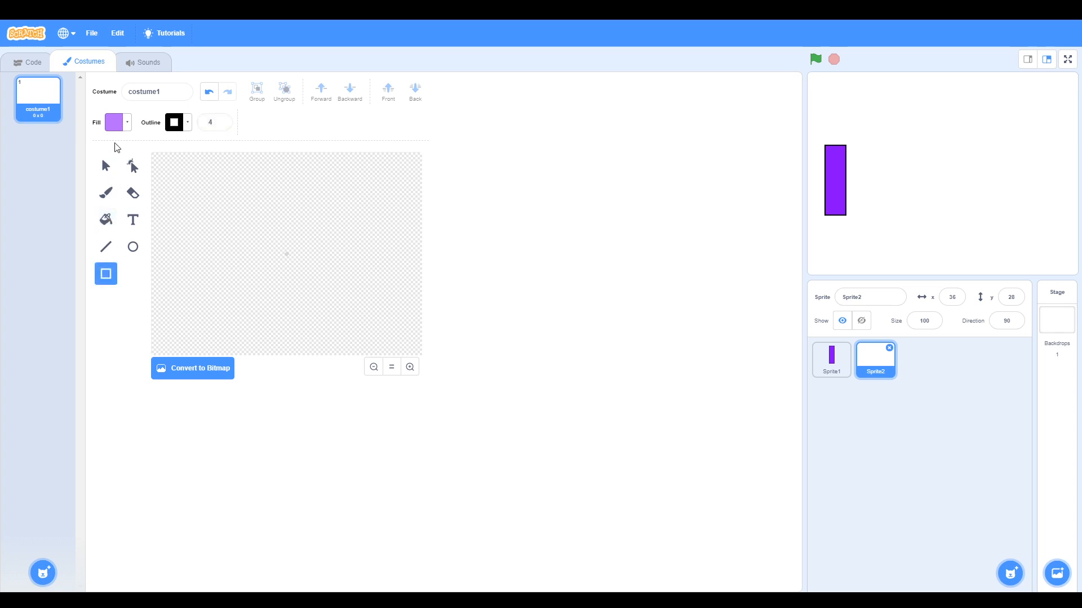
click(113, 122)
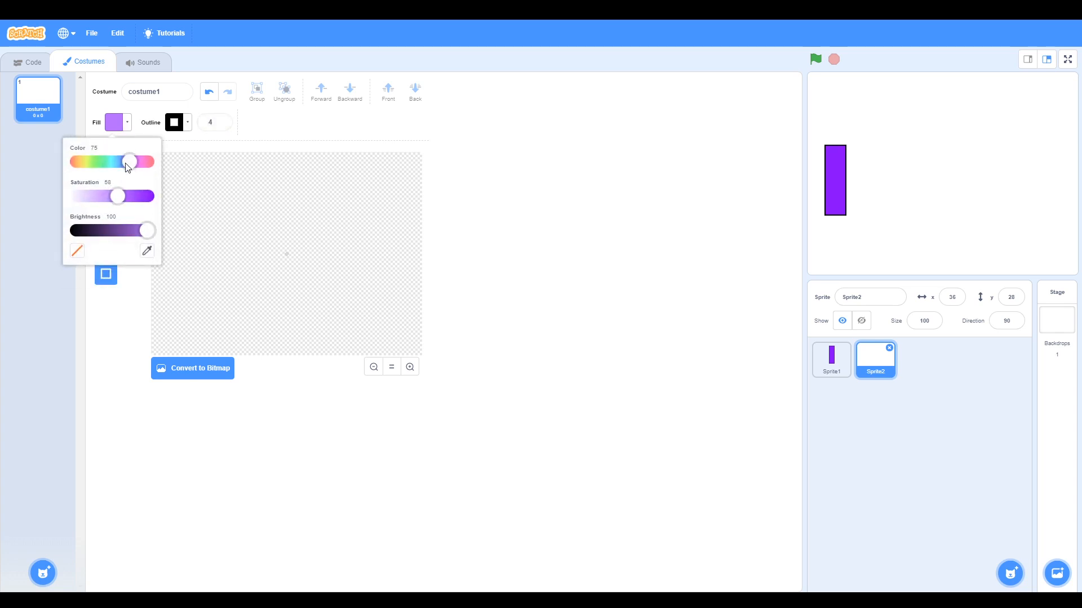
drag(127, 161, 107, 161)
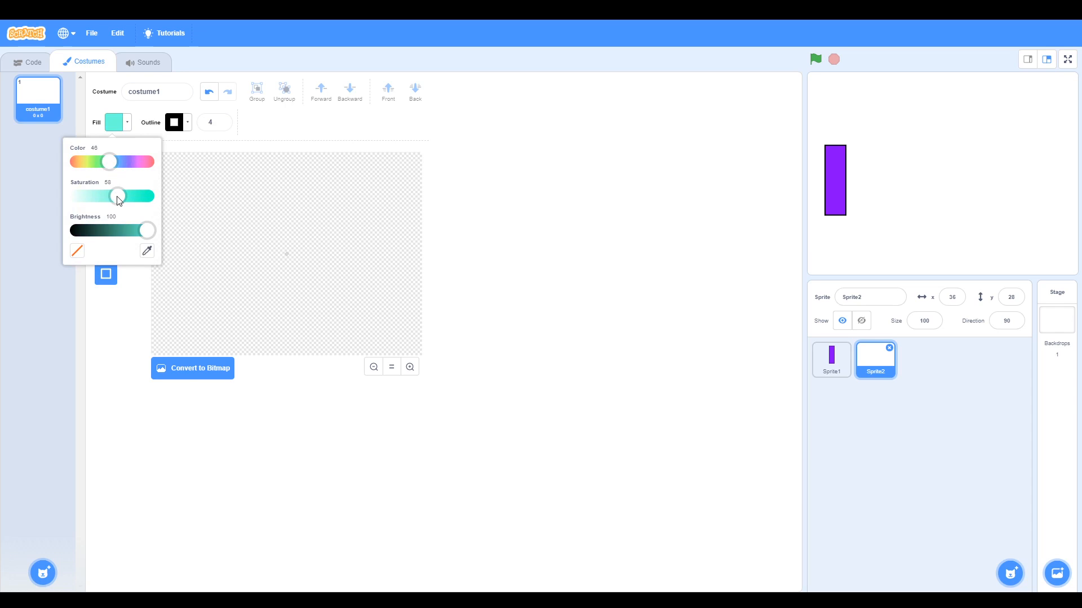
drag(117, 195, 147, 195)
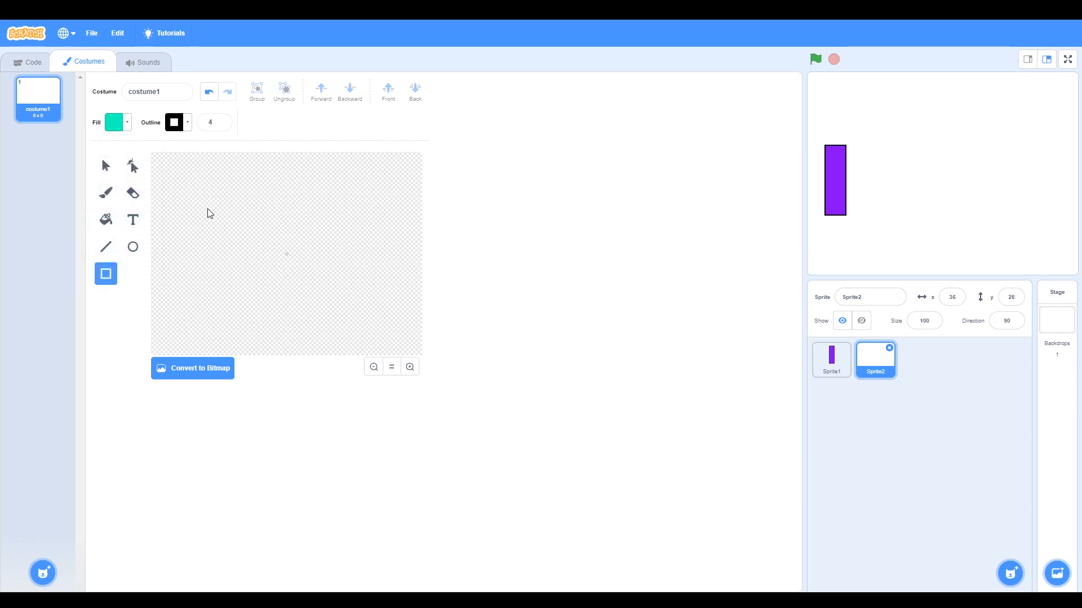
drag(201, 209, 202, 271)
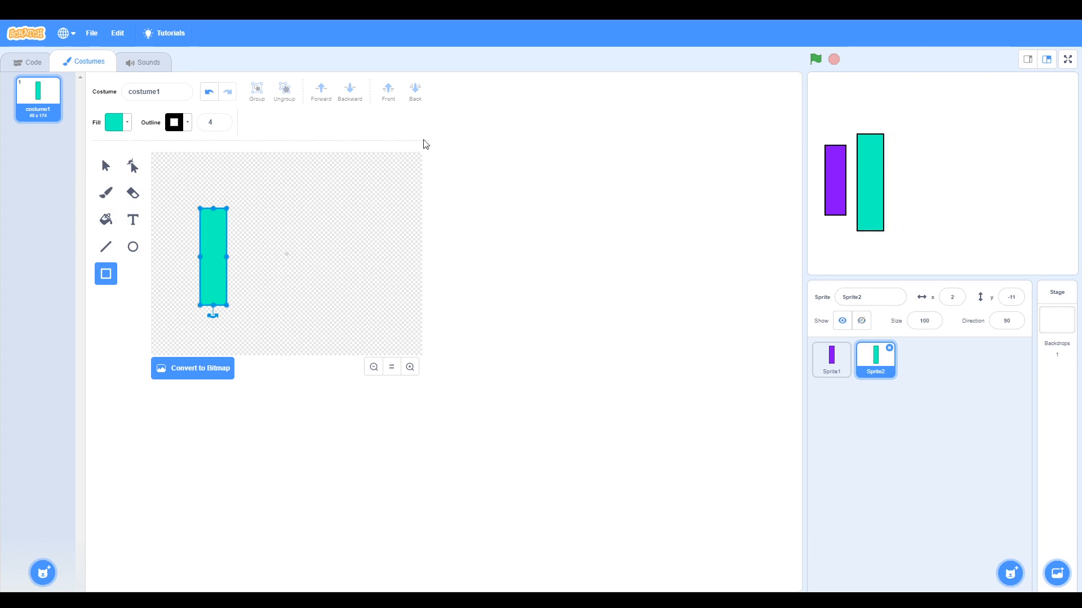
mouse_move(221, 270)
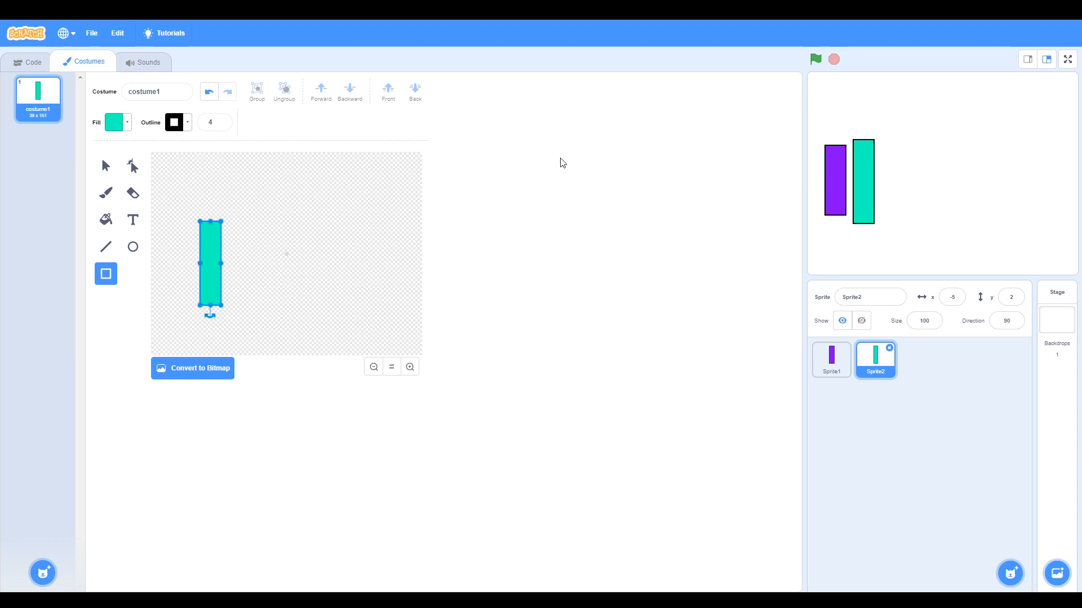
mouse_move(40, 99)
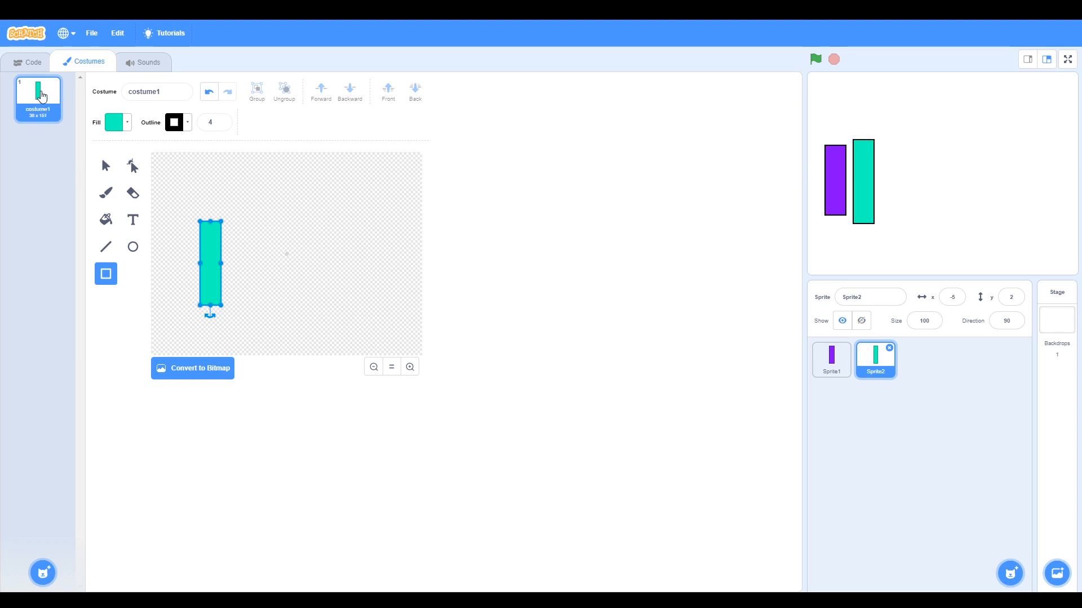
Duplicate costume1 and fill costume2's rectangle with a lighter teal
right_click(36, 99)
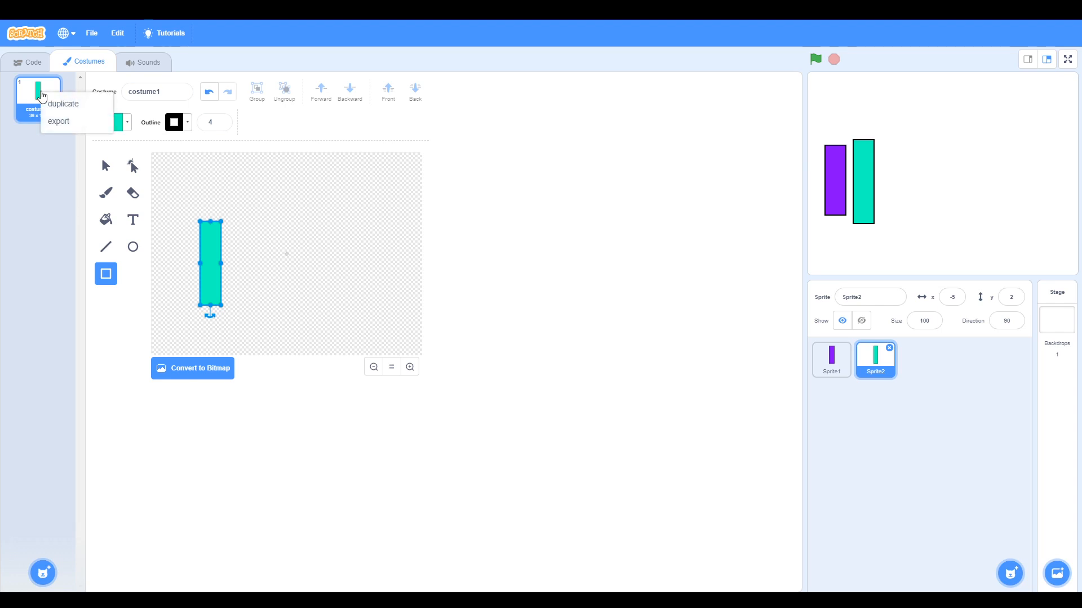
click(63, 103)
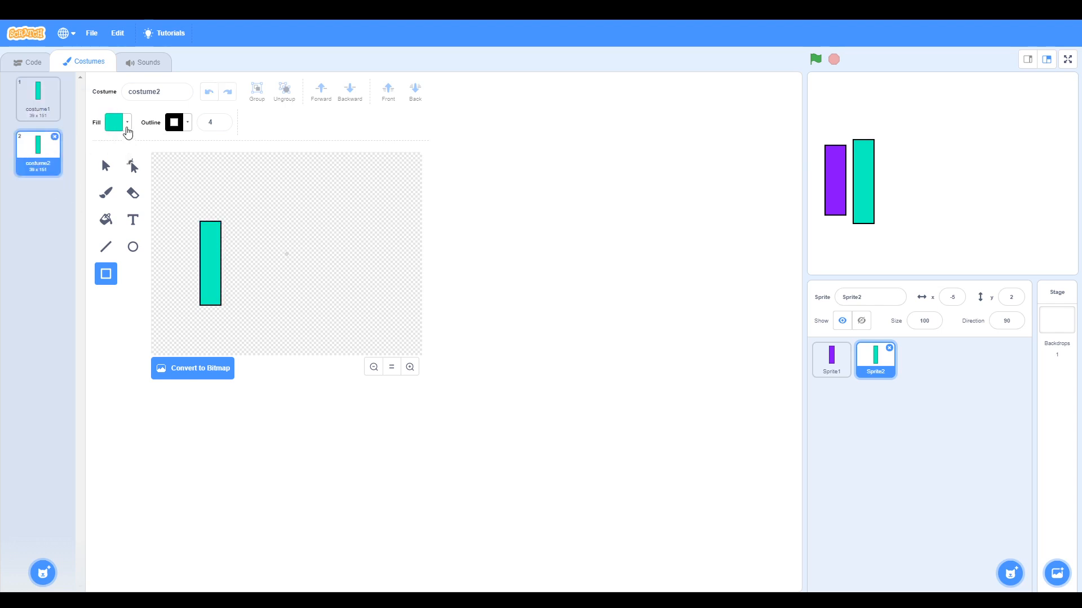
click(115, 121)
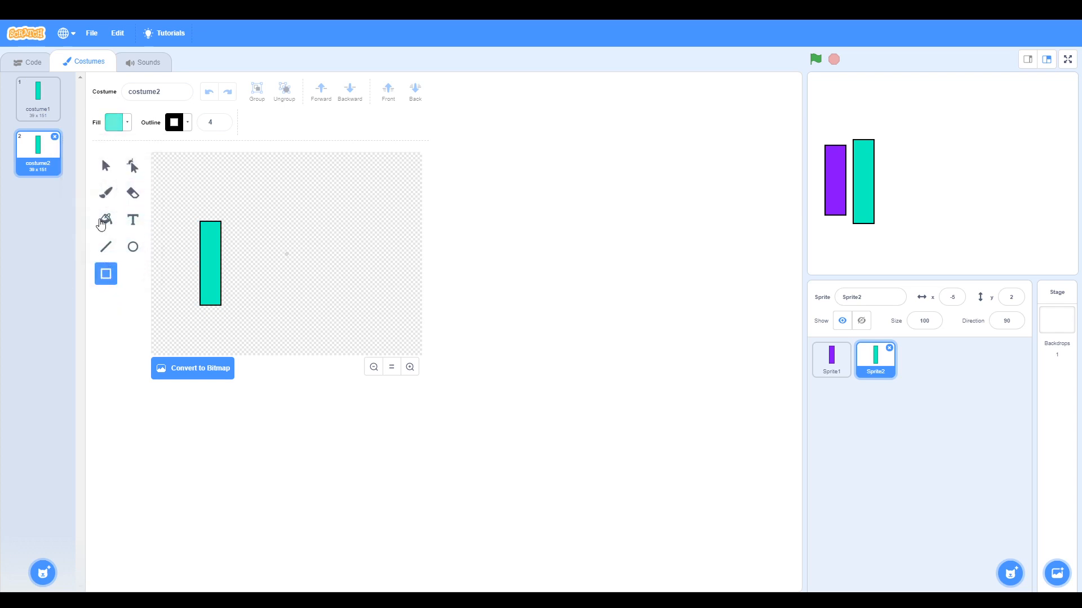
click(106, 219)
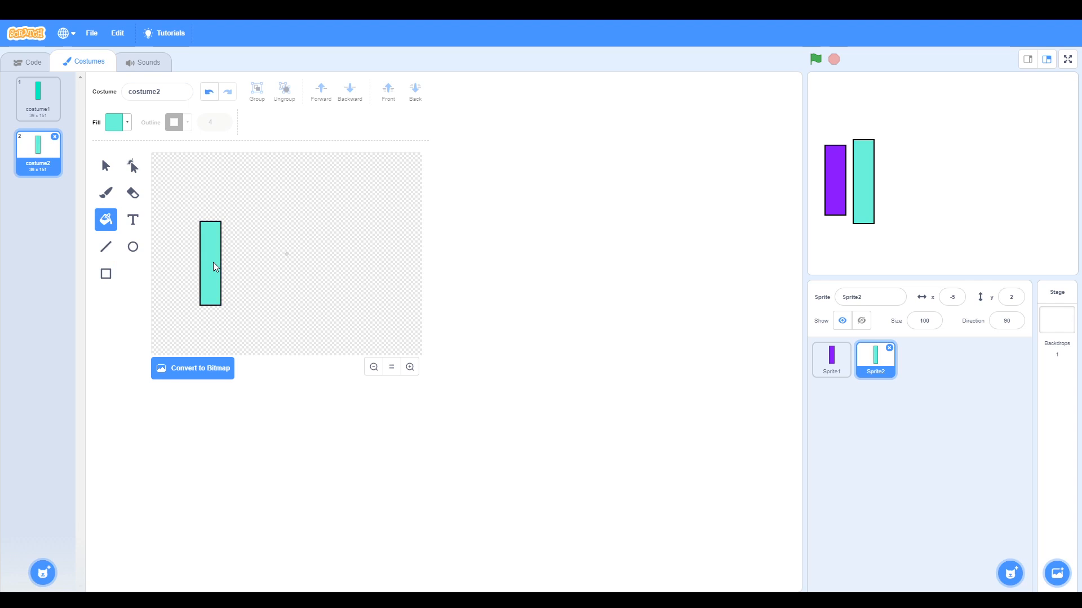
mouse_move(4, 169)
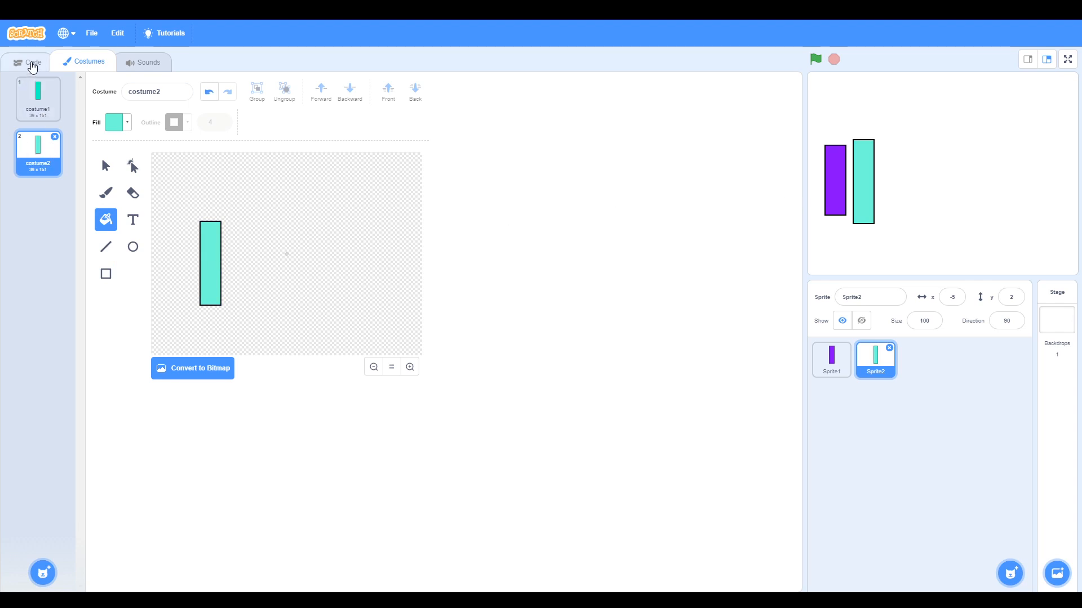
Give Sprite2 a green-flag script going to x -5, y 2 and costume1, plus a sprite-click hat
click(27, 61)
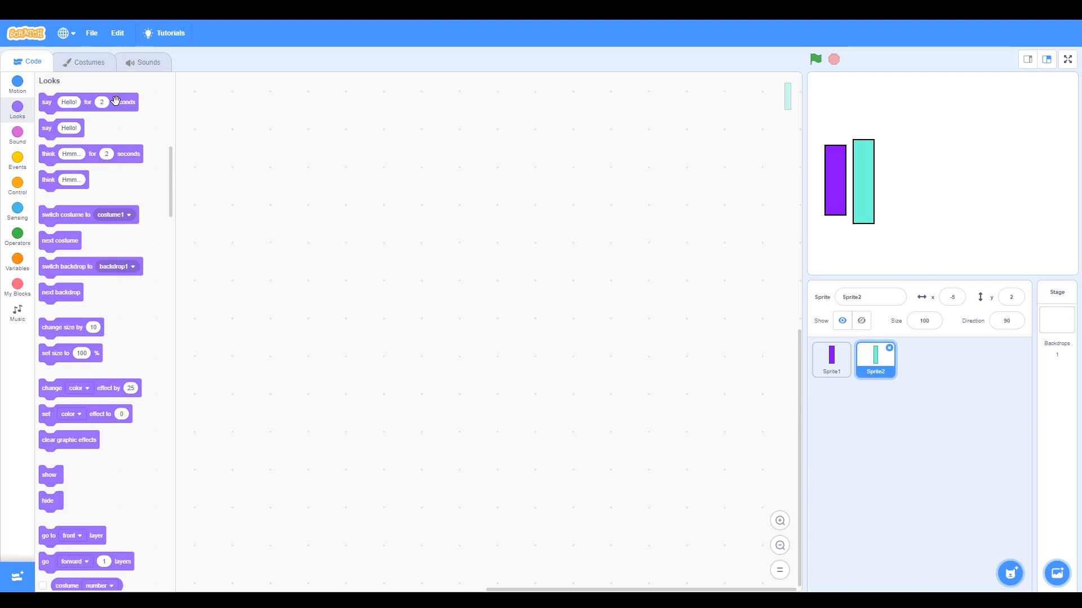
click(17, 158)
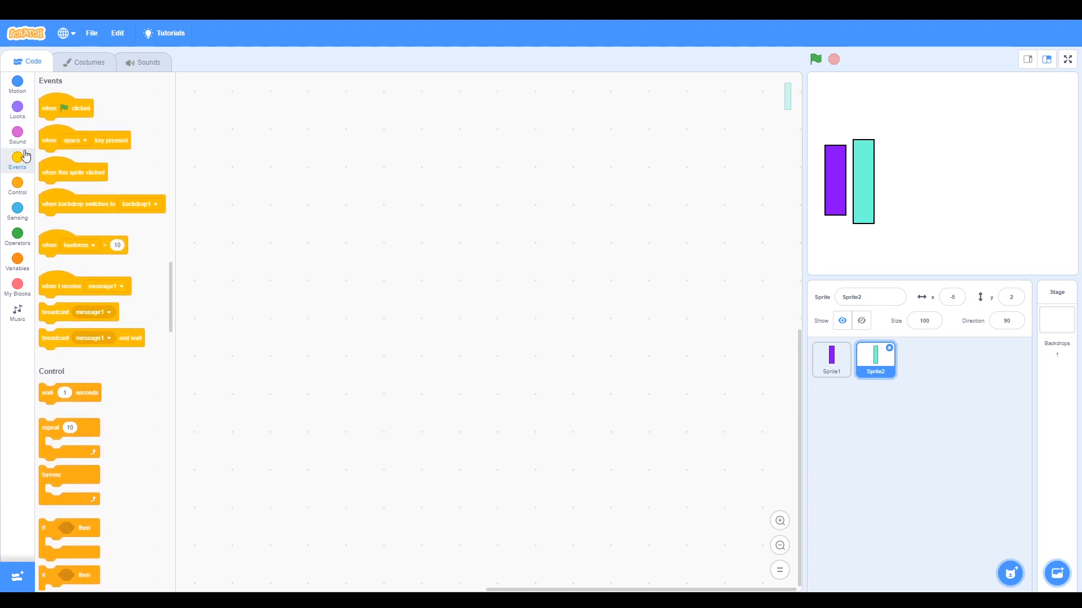
drag(65, 108, 319, 193)
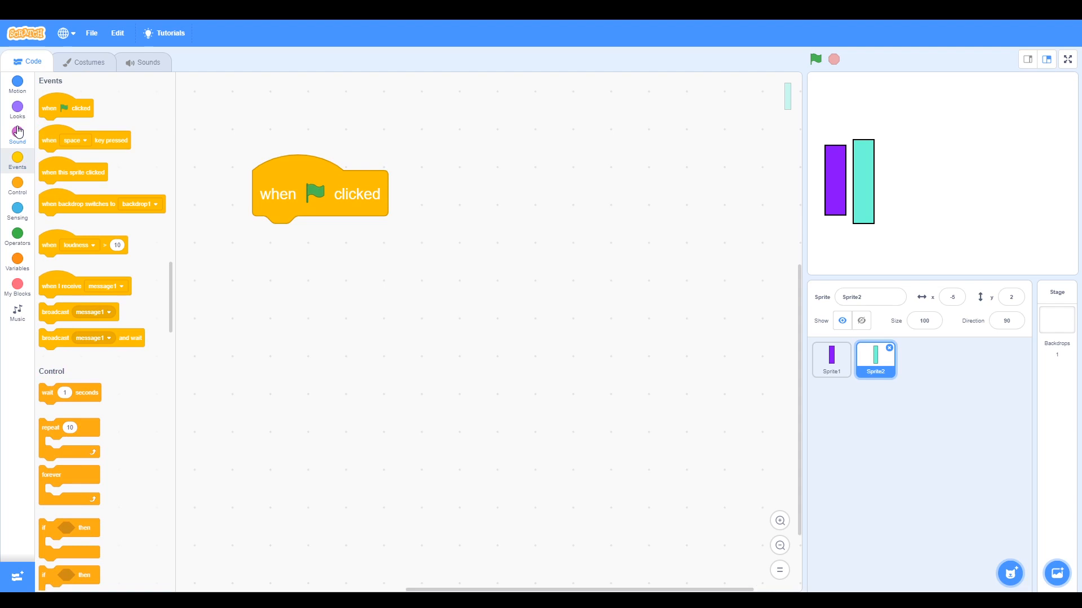
click(18, 81)
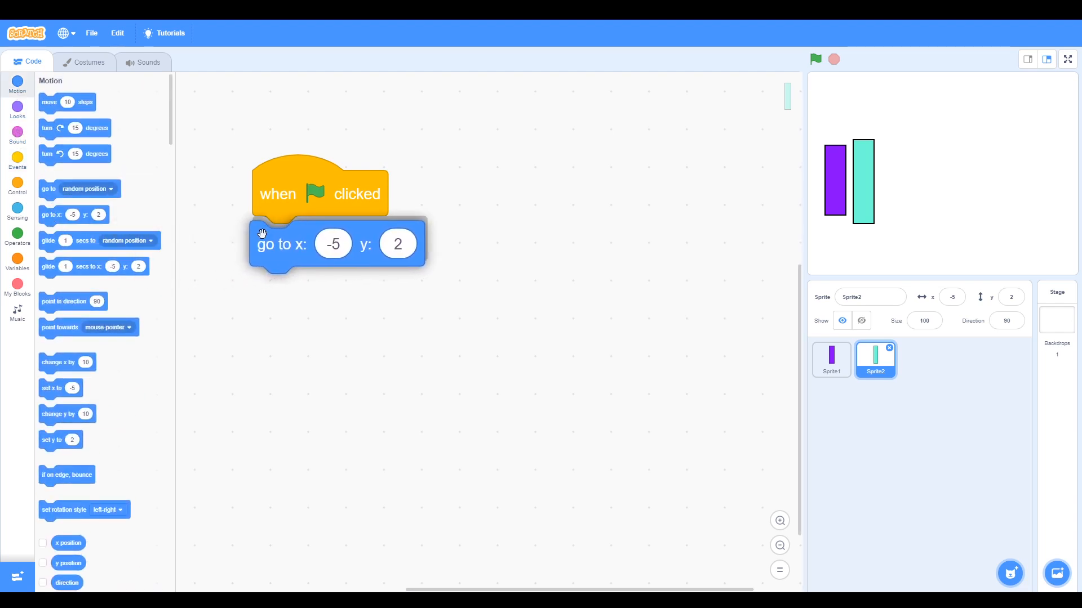
click(17, 108)
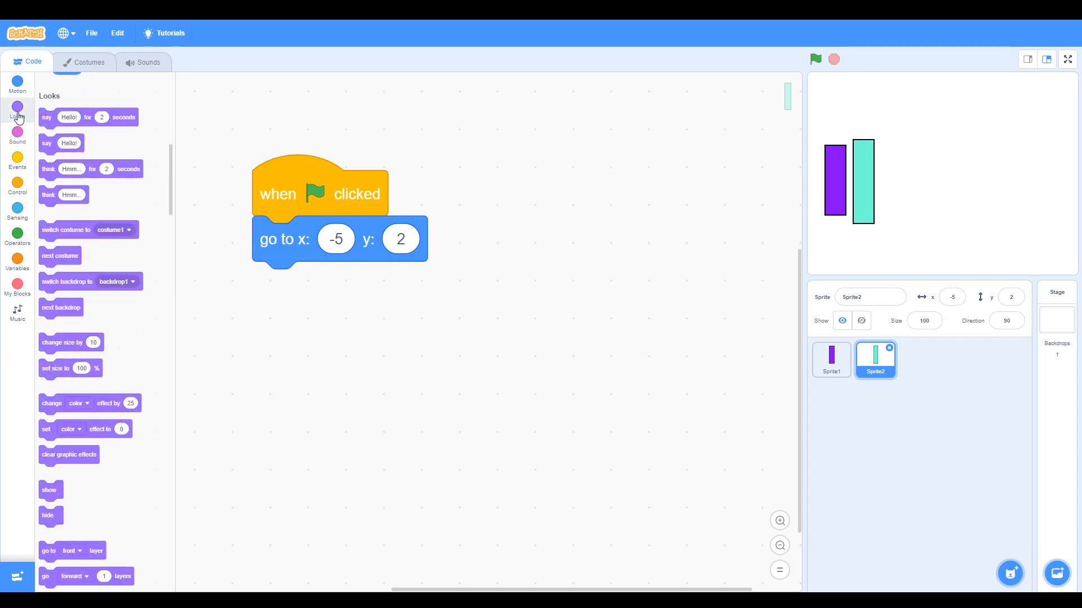
drag(67, 230, 228, 281)
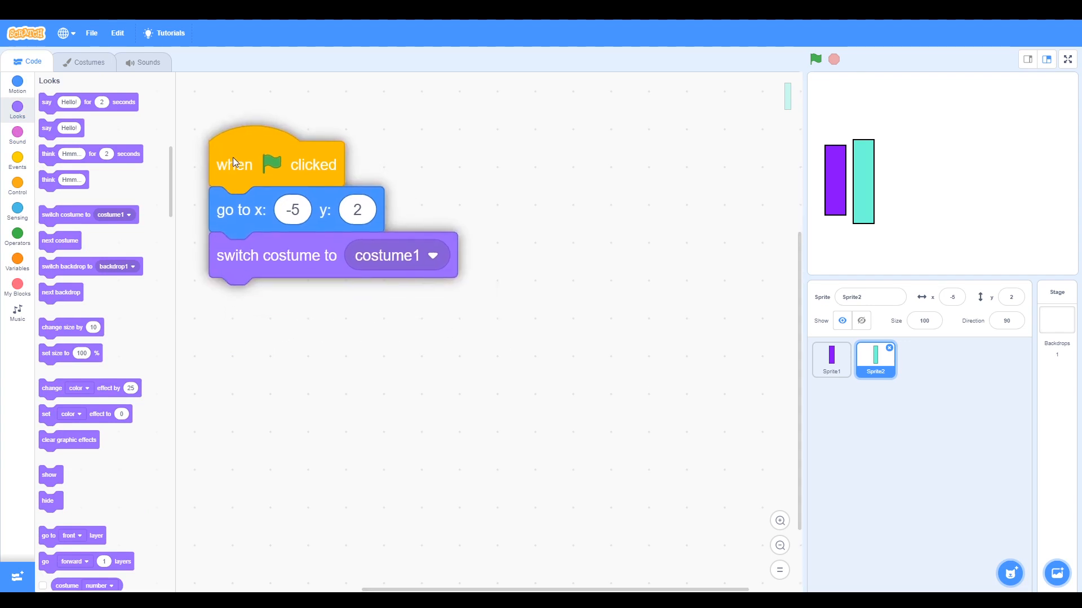
click(18, 163)
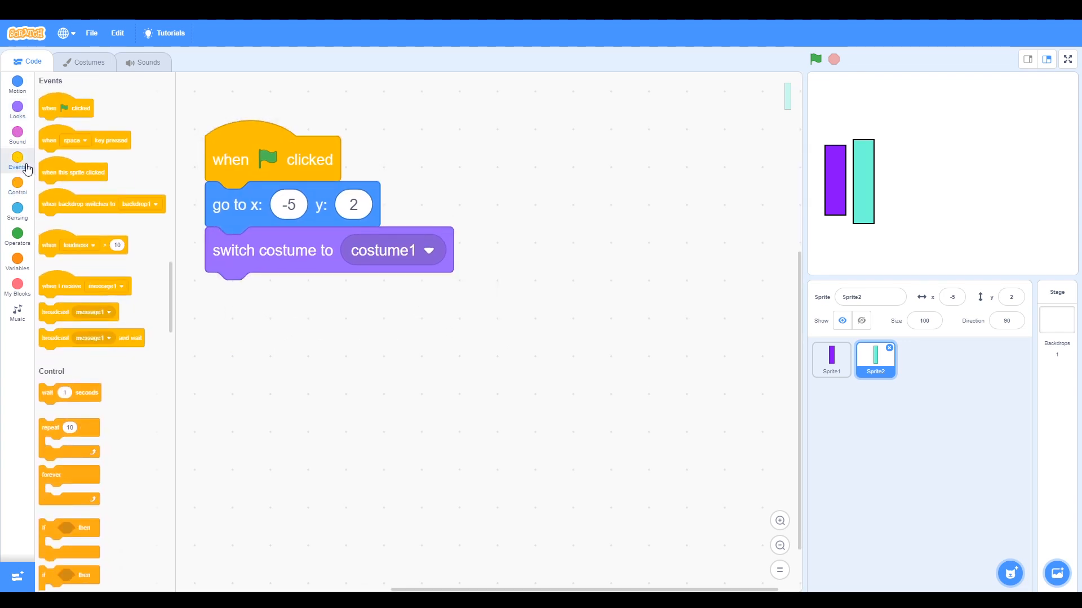
drag(73, 171, 605, 188)
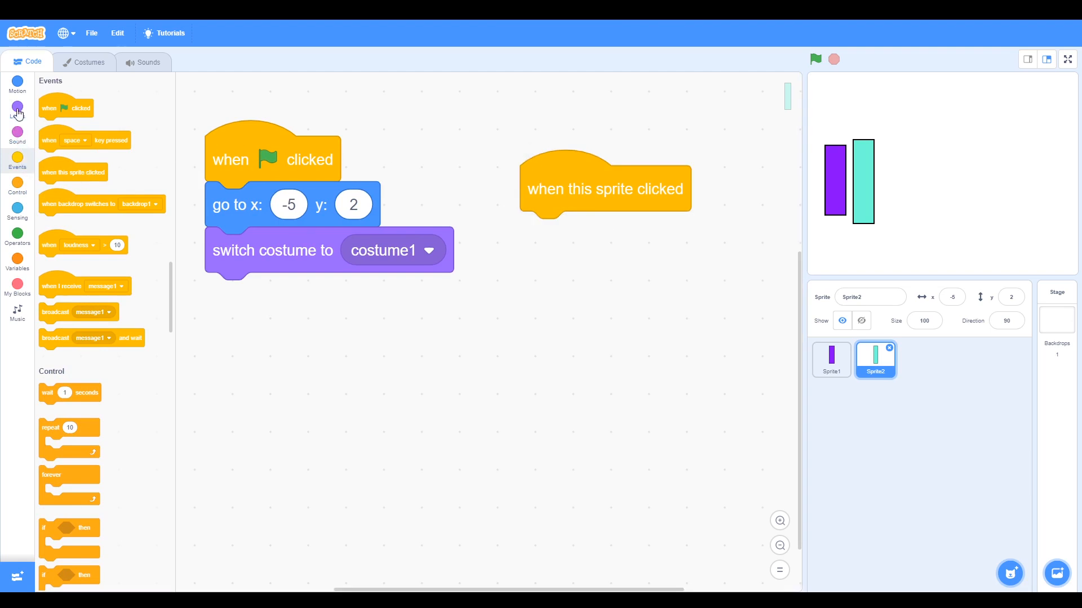
Make Sprite2's click script switch to costume1, play note 71, then costume2
click(17, 108)
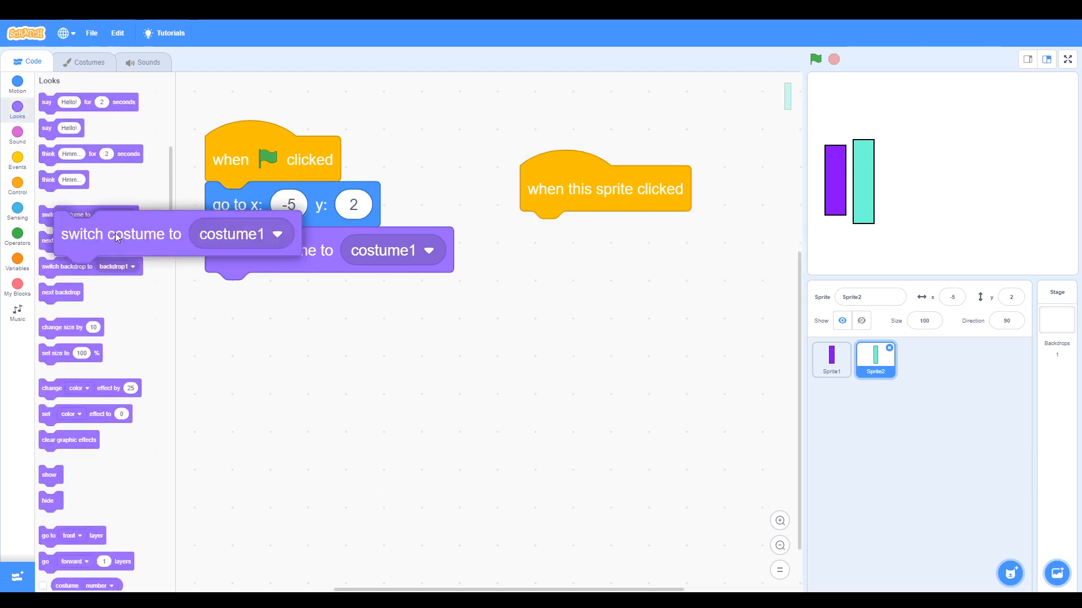
drag(121, 235, 586, 235)
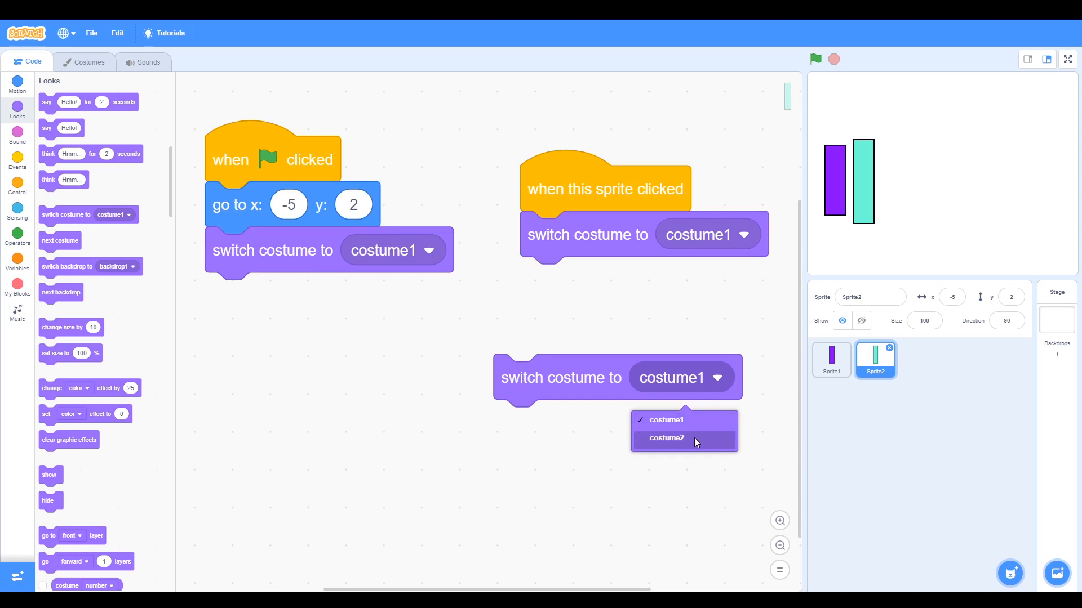
click(666, 437)
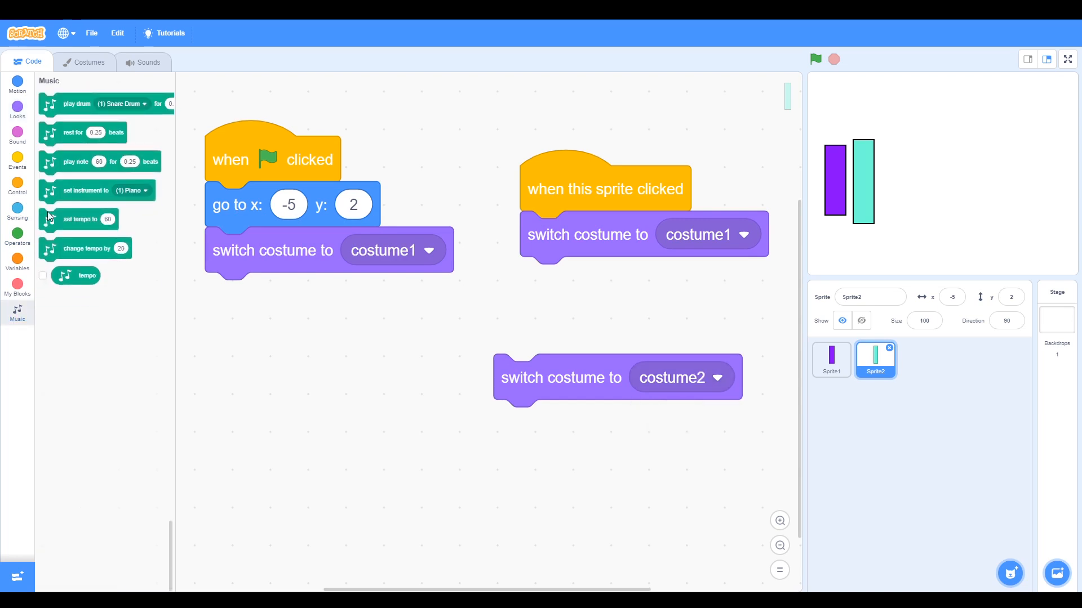
drag(49, 161, 534, 284)
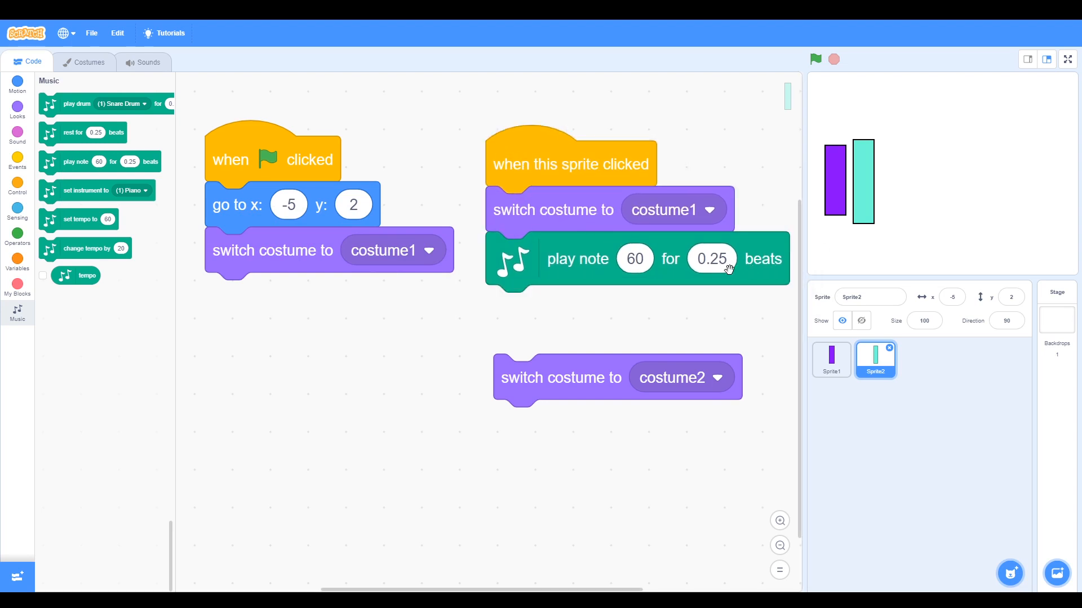
click(634, 259)
text(7)
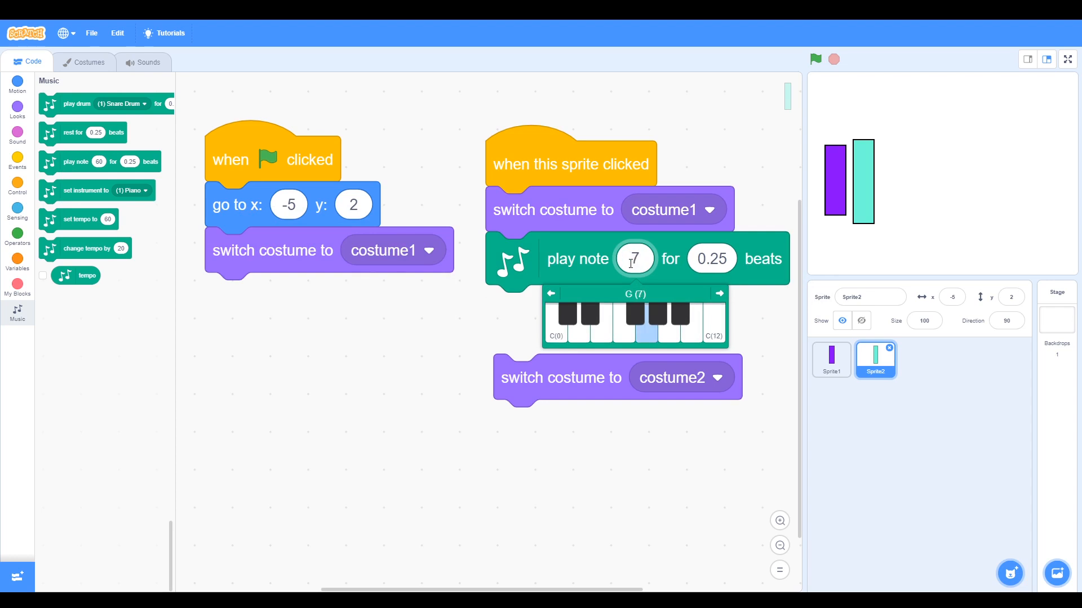
click(692, 329)
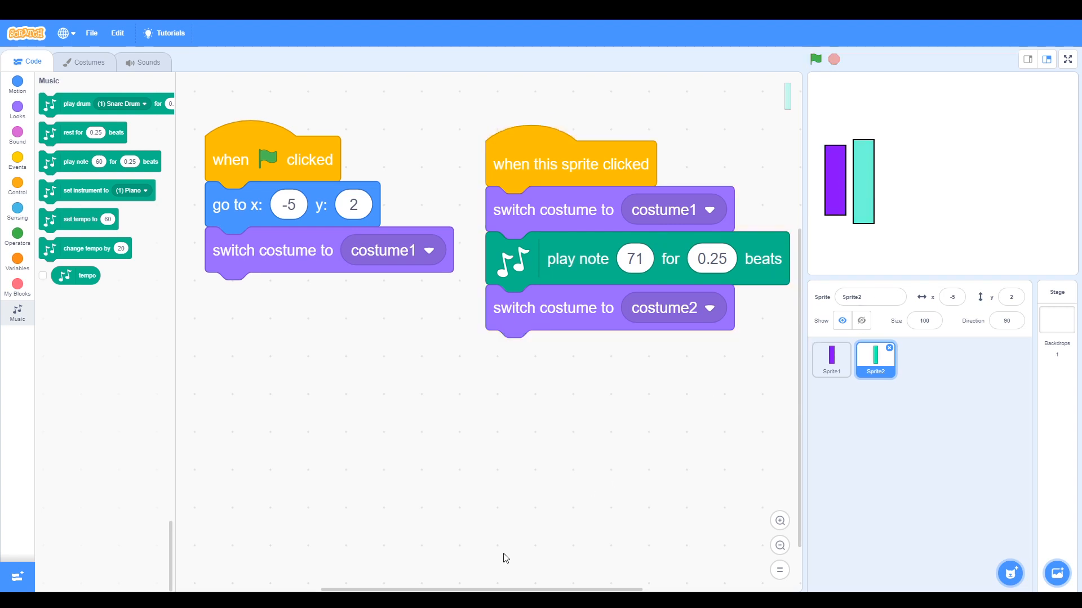
mouse_move(1020, 178)
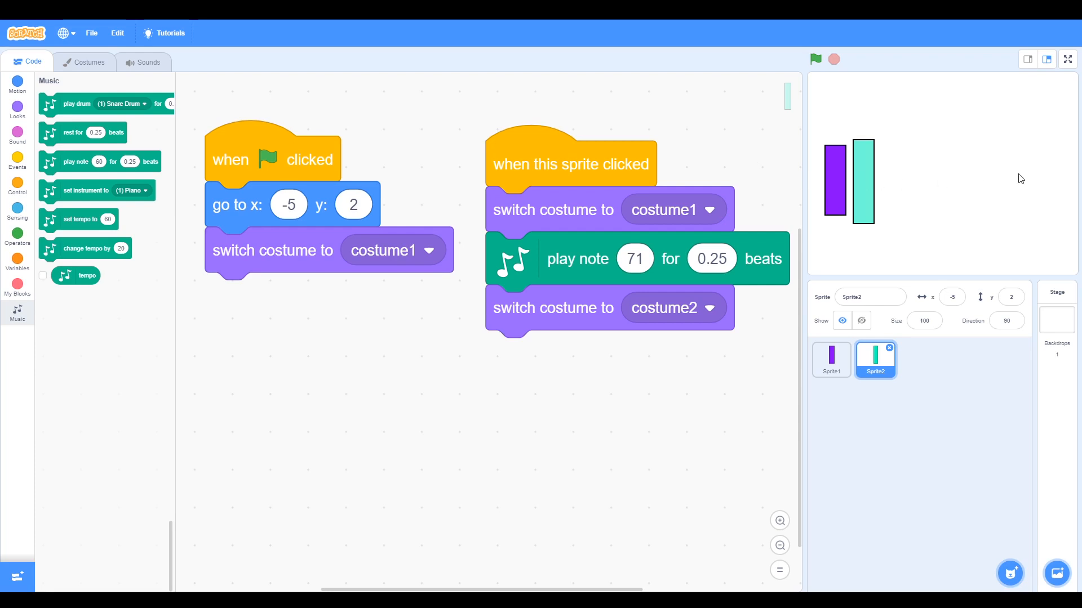
mouse_move(1036, 181)
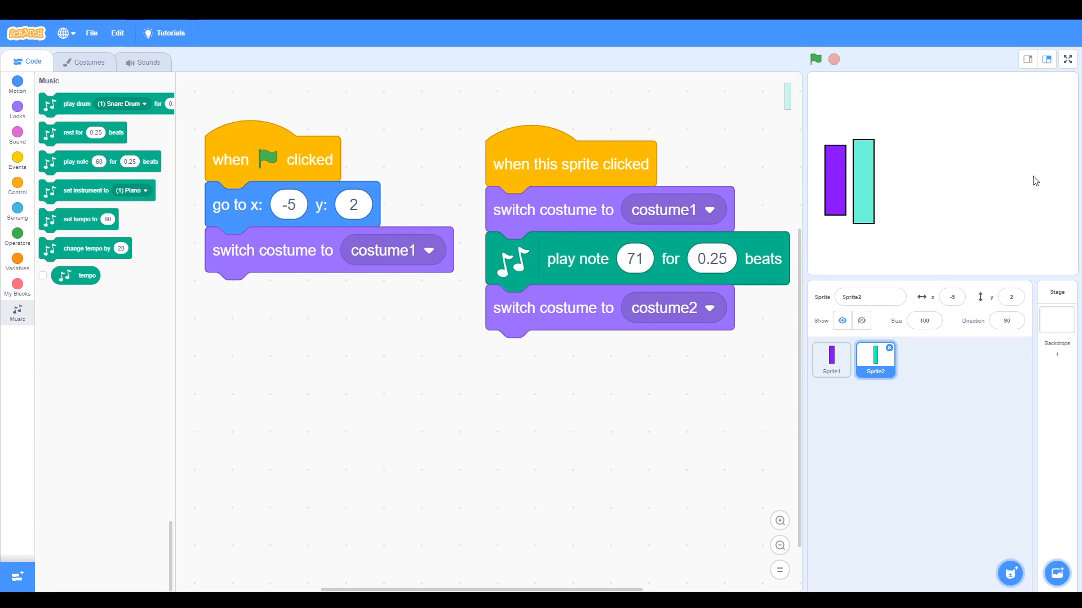
mouse_move(860, 182)
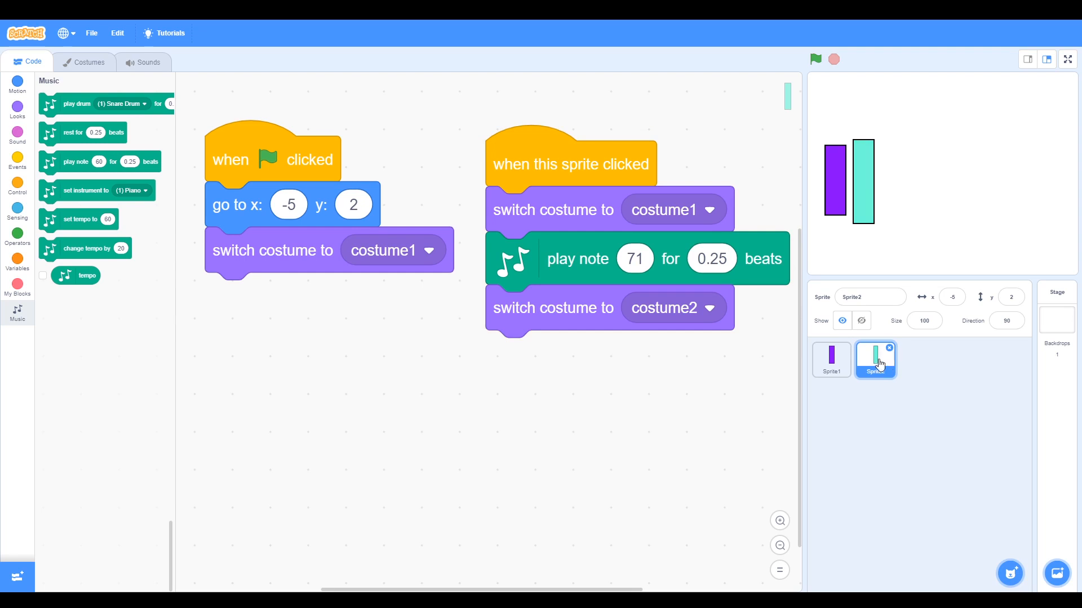
Duplicate Sprite2 into a new Sprite3 teal bar with the same scripts
right_click(876, 361)
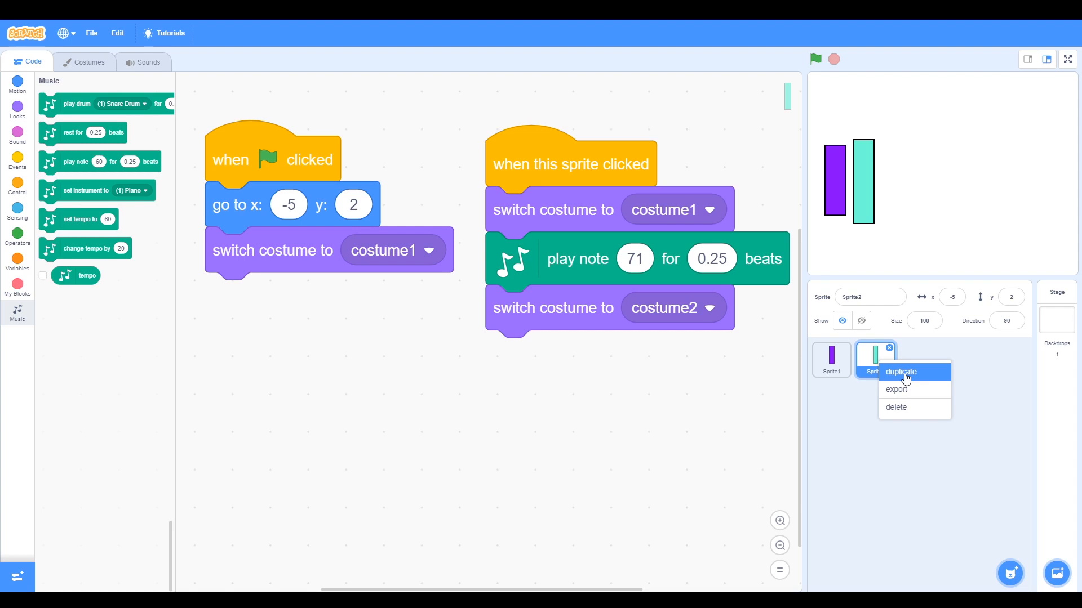
click(901, 372)
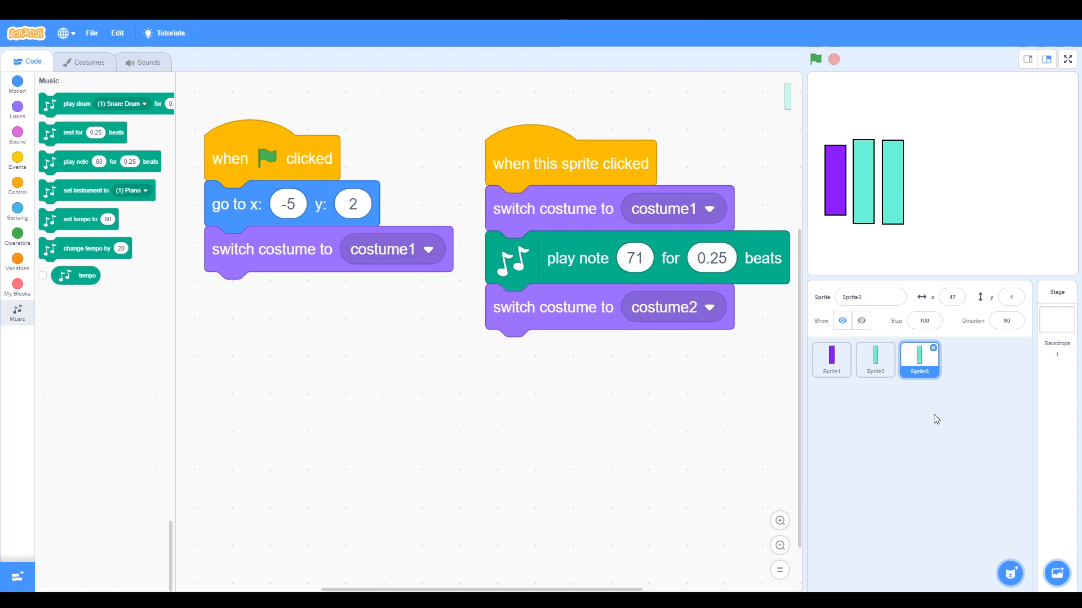
mouse_move(289, 205)
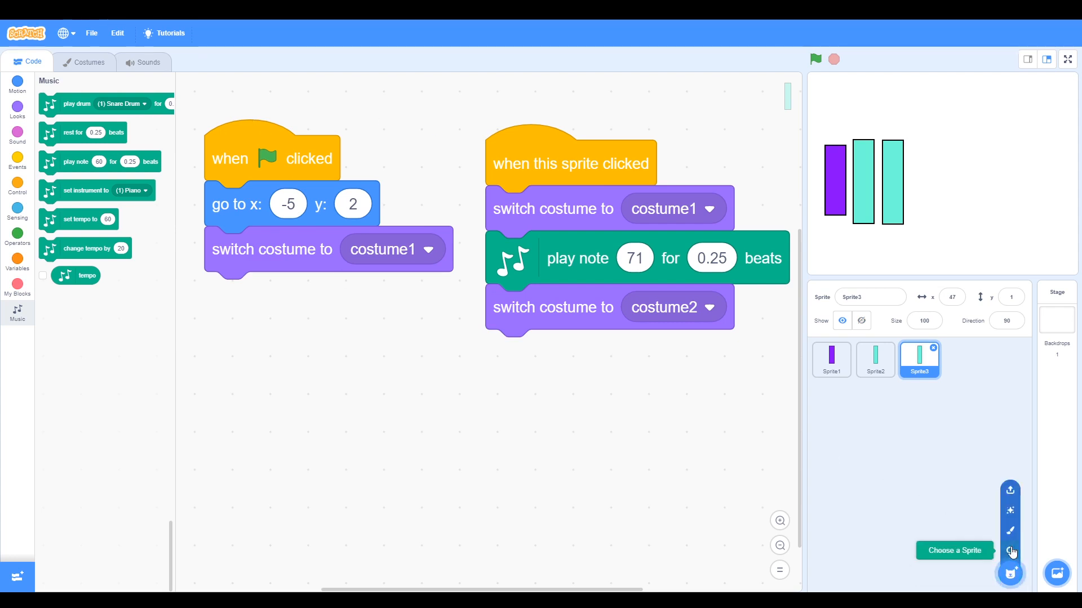
Recolour Sprite3's costume1 bar a fully saturated orange
click(88, 62)
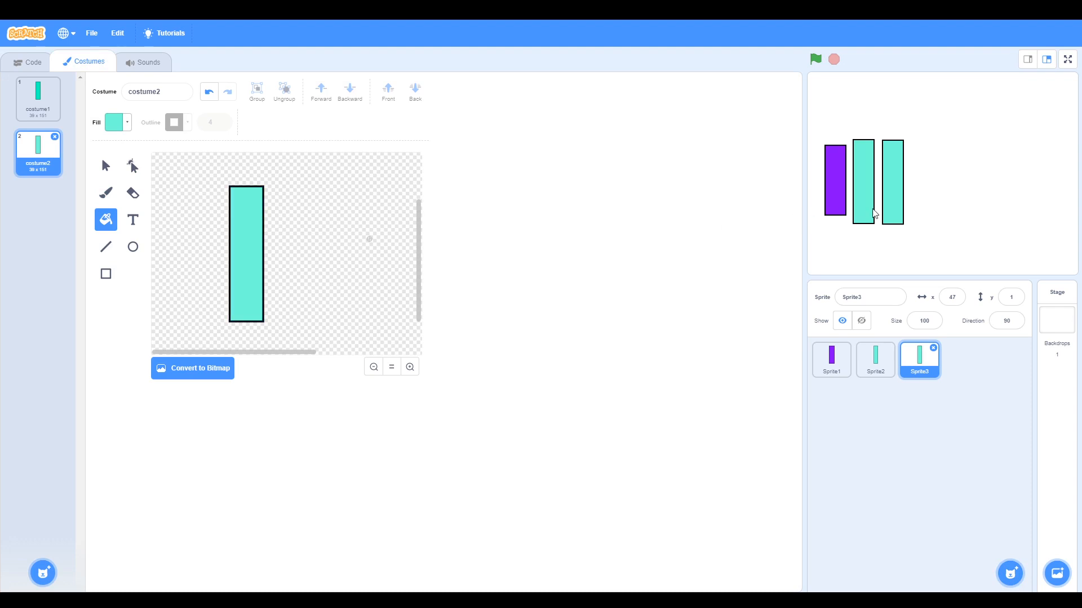
click(117, 121)
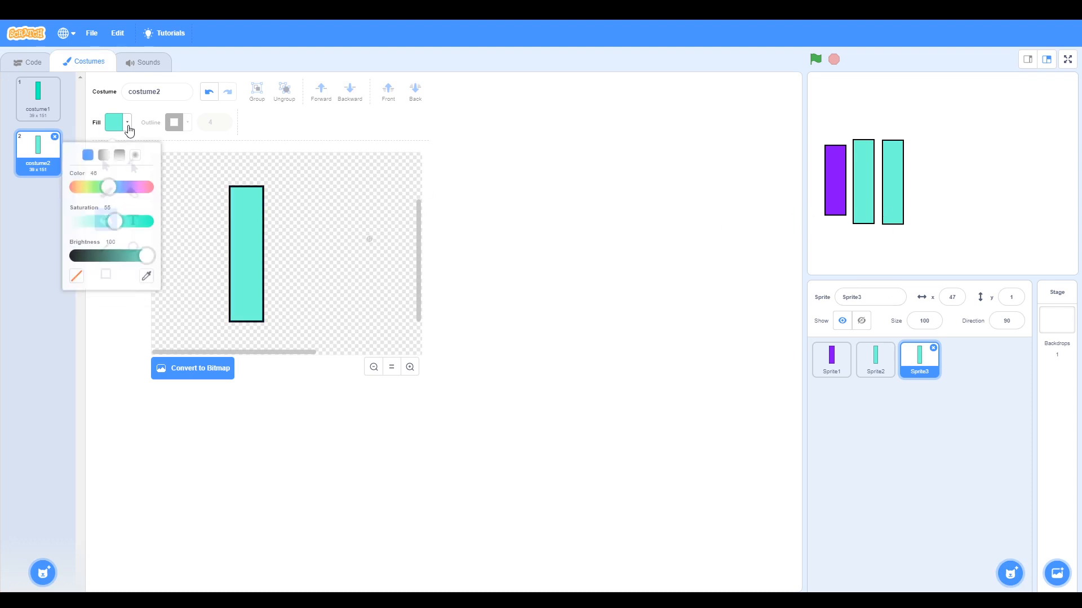
drag(107, 186, 117, 182)
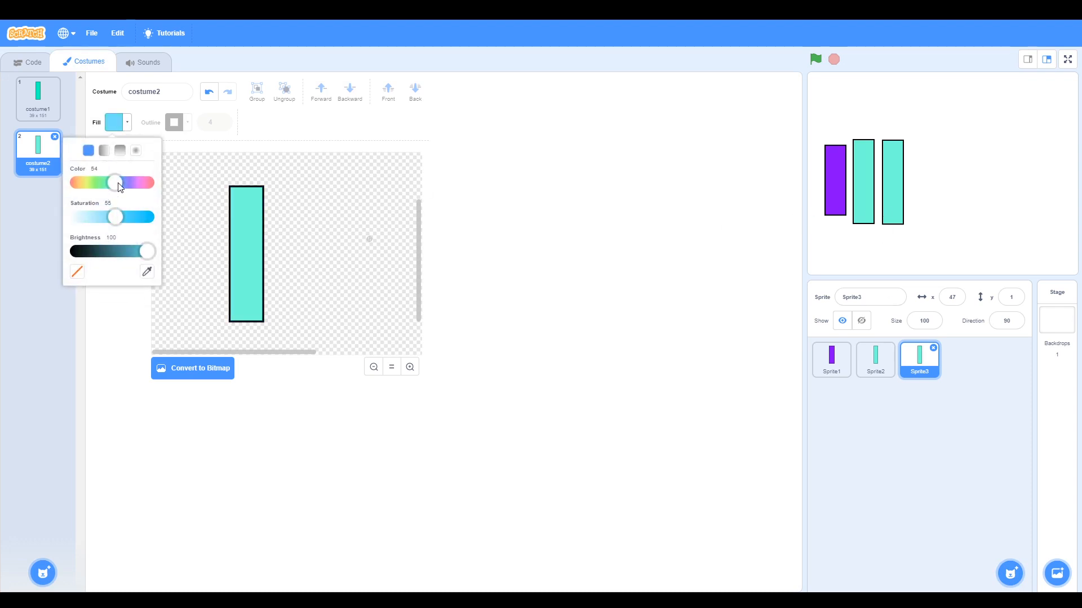
drag(115, 183, 72, 182)
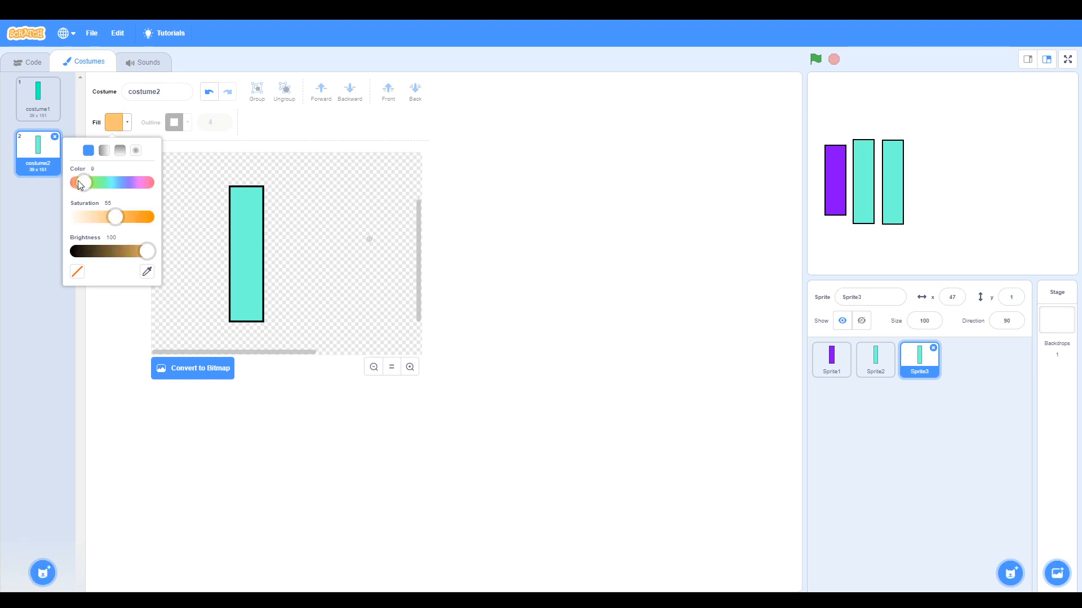
drag(81, 182, 78, 182)
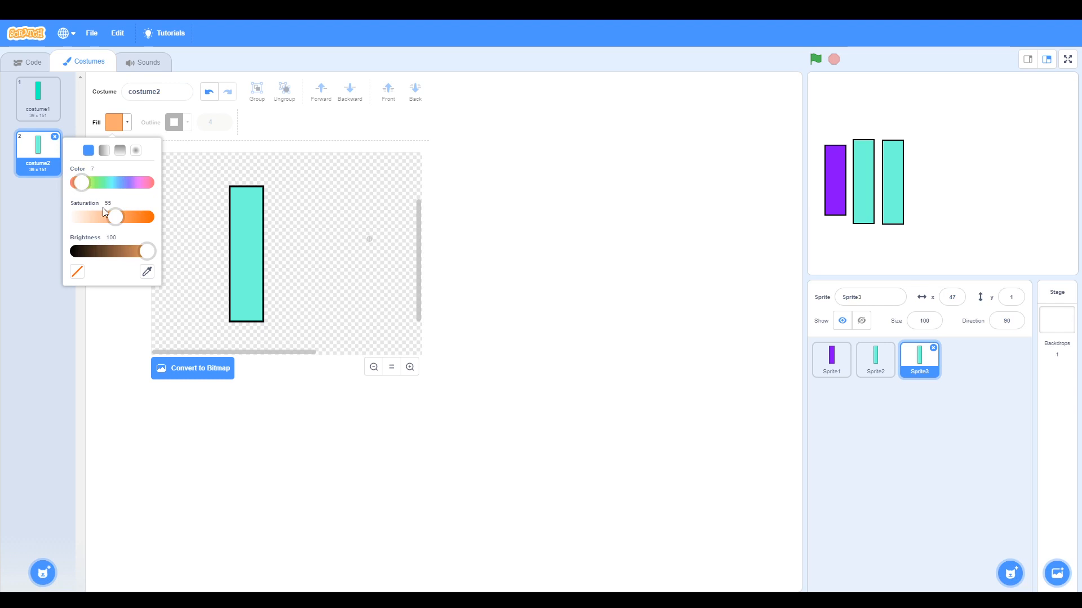
drag(115, 216, 146, 217)
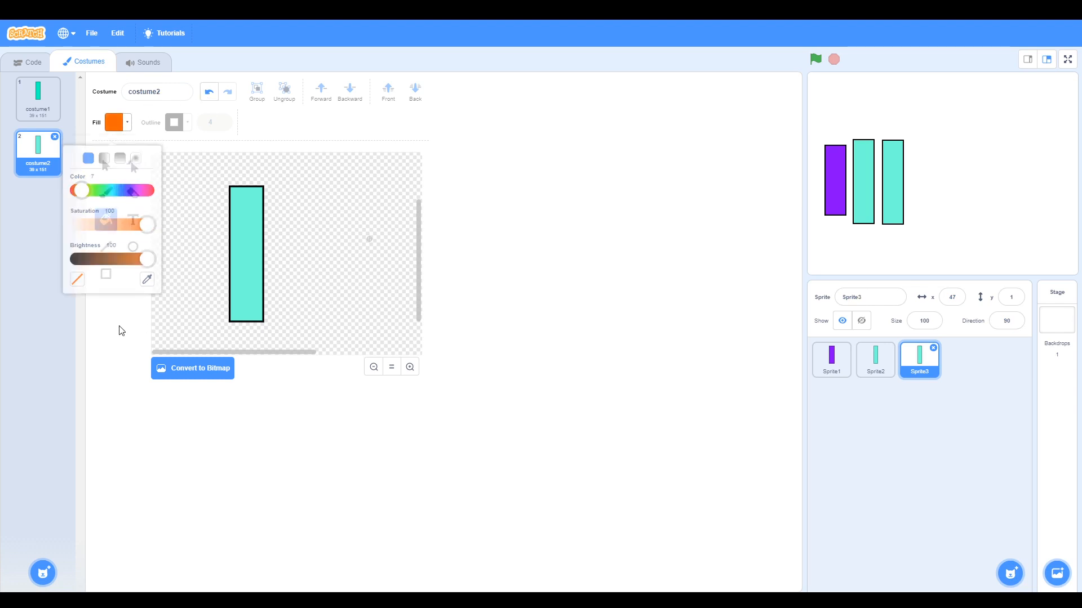
click(238, 253)
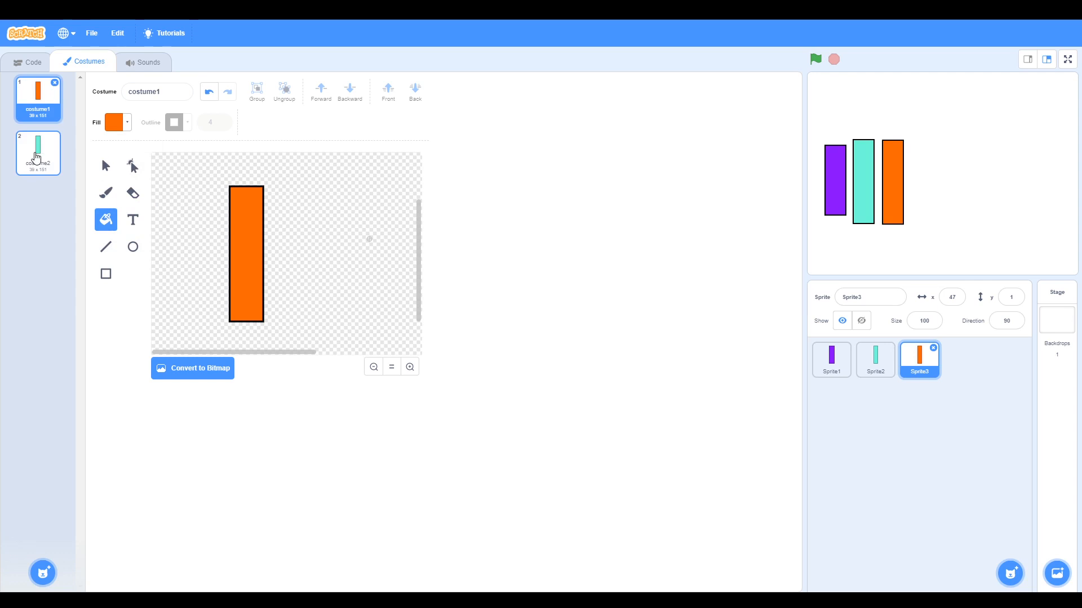
Recolour costume2's bar a paler orange at saturation 87
click(38, 151)
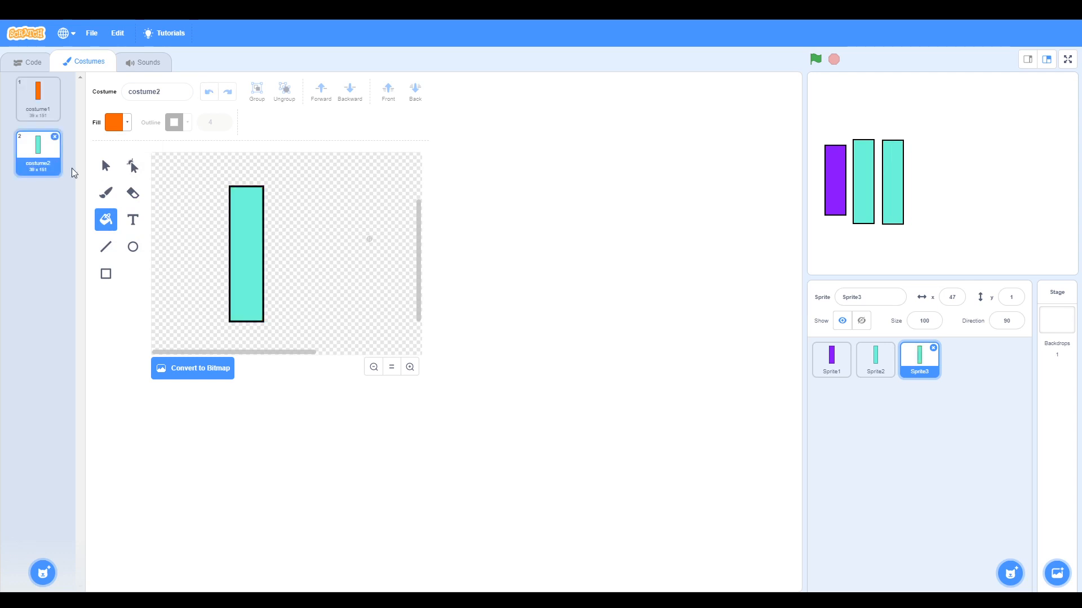
click(110, 122)
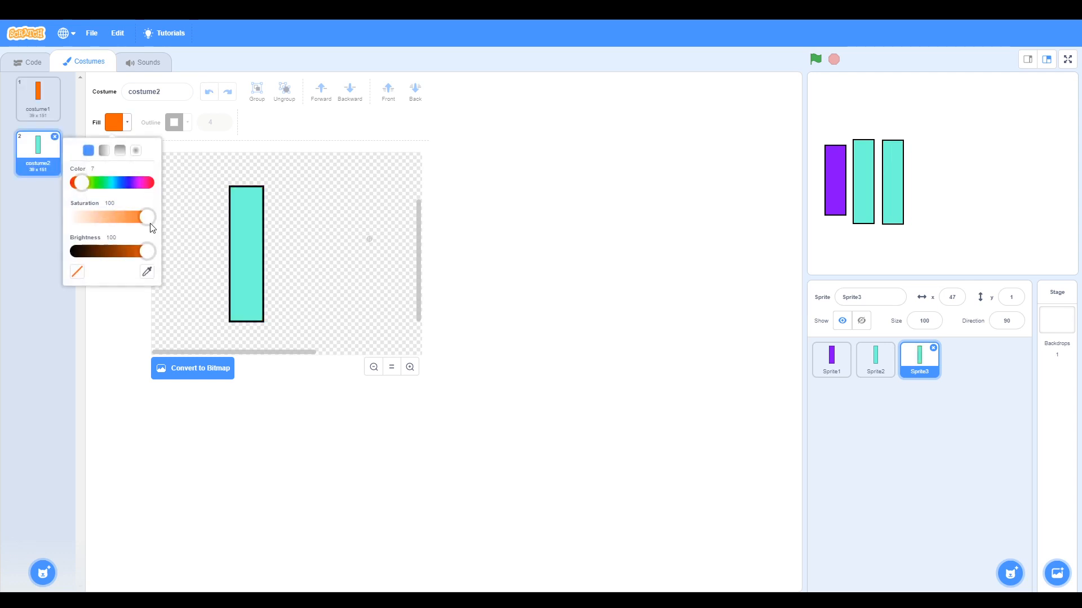
drag(146, 216, 124, 216)
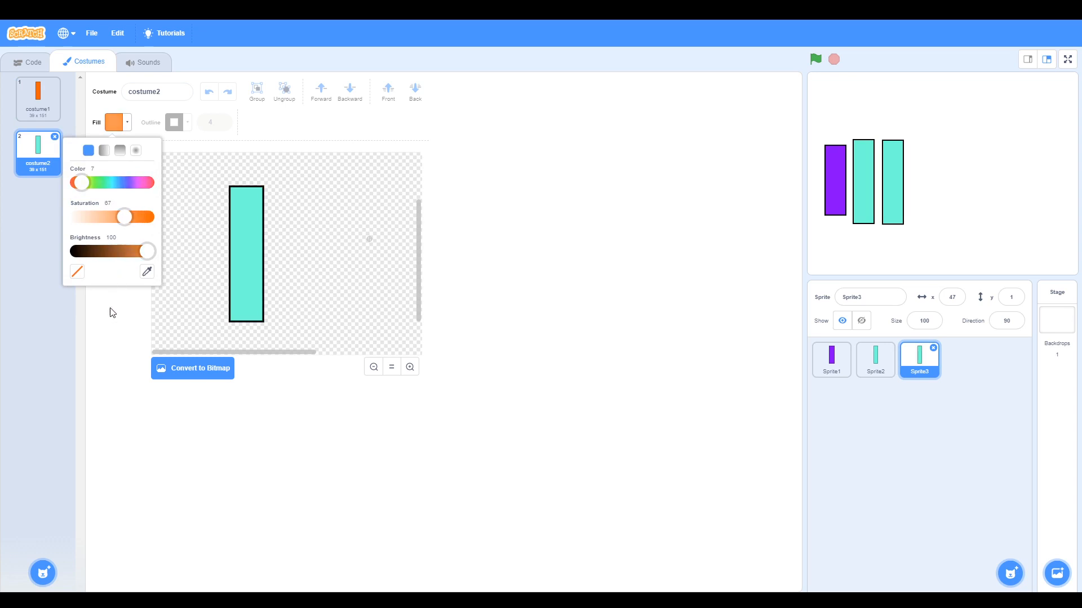
click(250, 249)
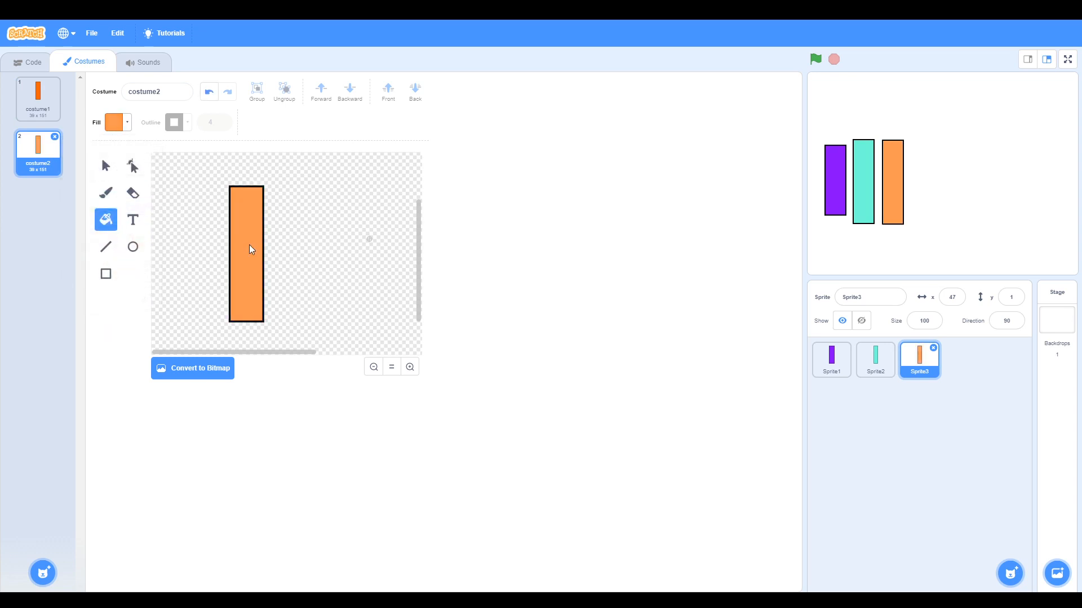
click(36, 97)
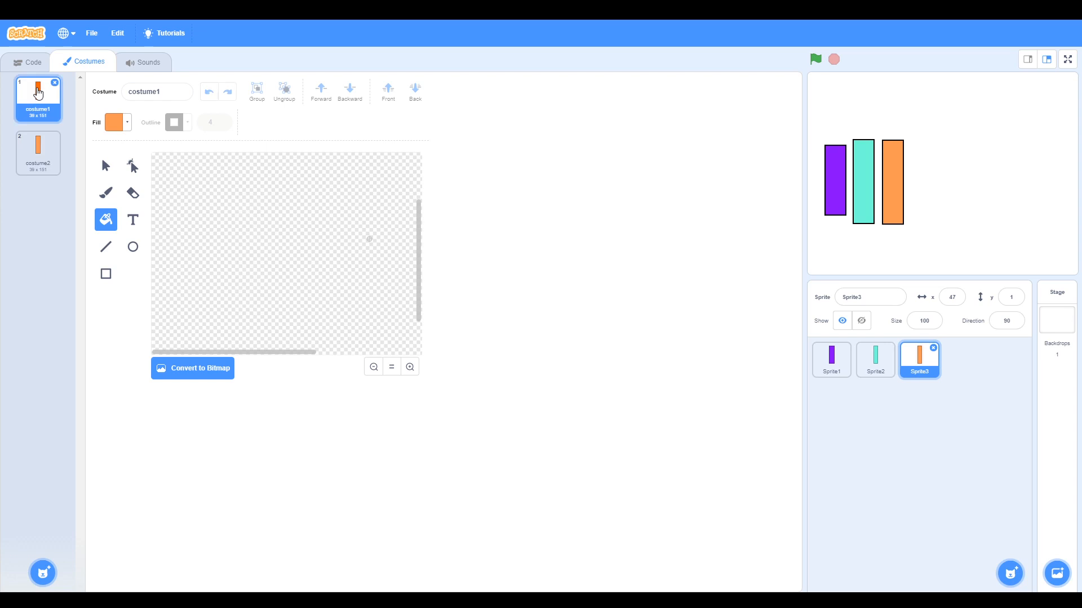
click(35, 152)
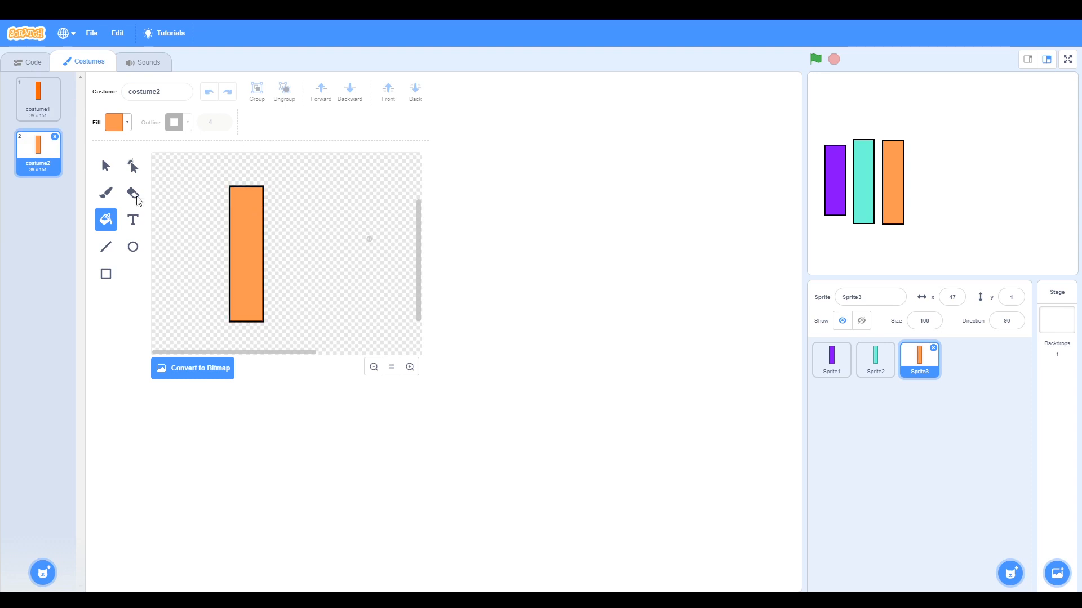
Stretch Sprite3's pale orange costume bar taller with the Select tool
click(106, 164)
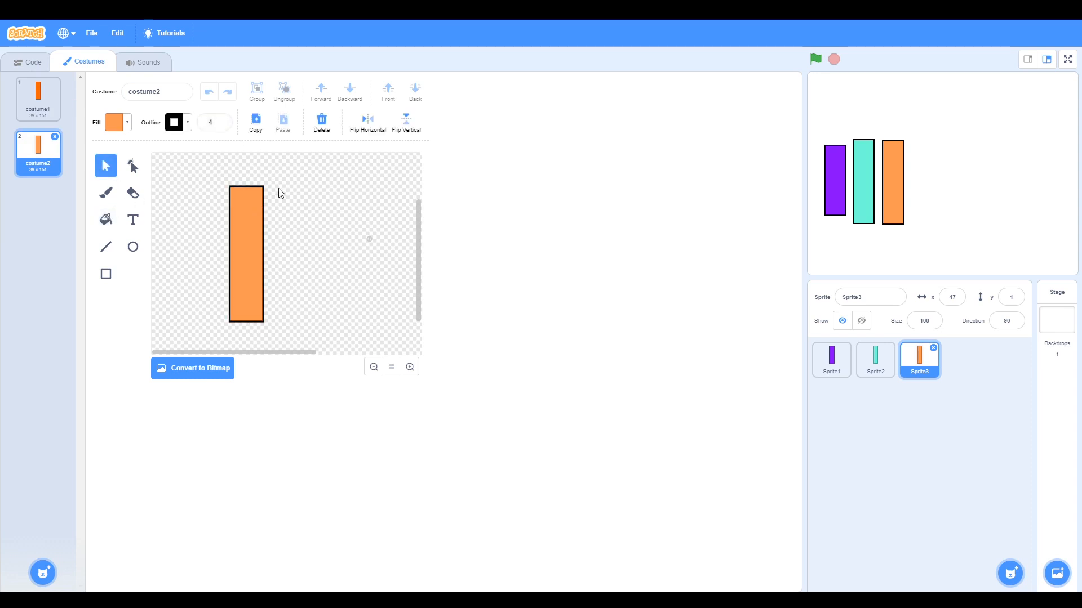
click(246, 257)
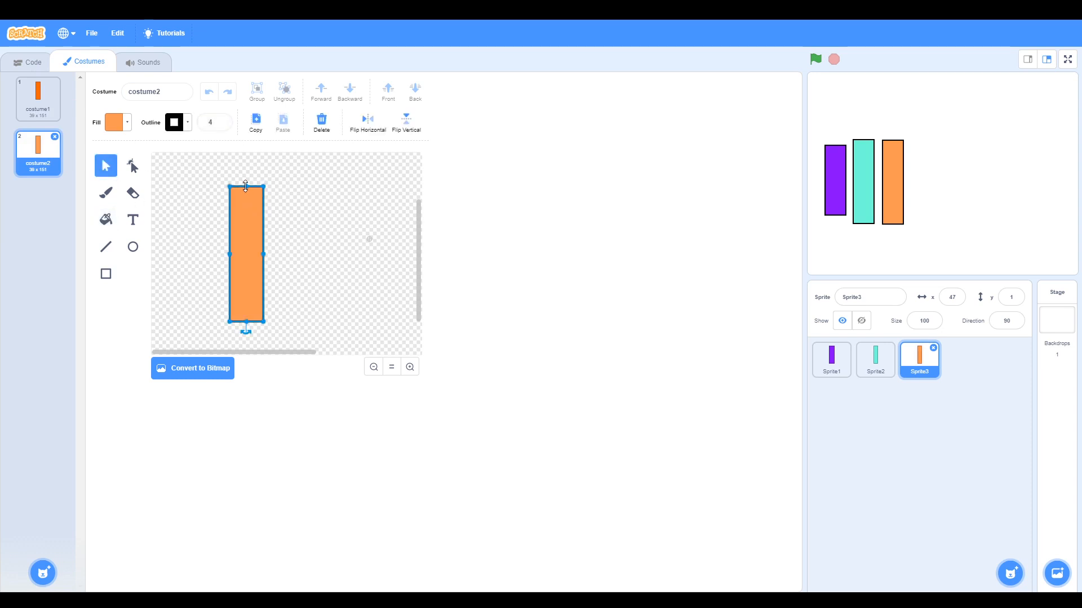
drag(244, 188, 244, 161)
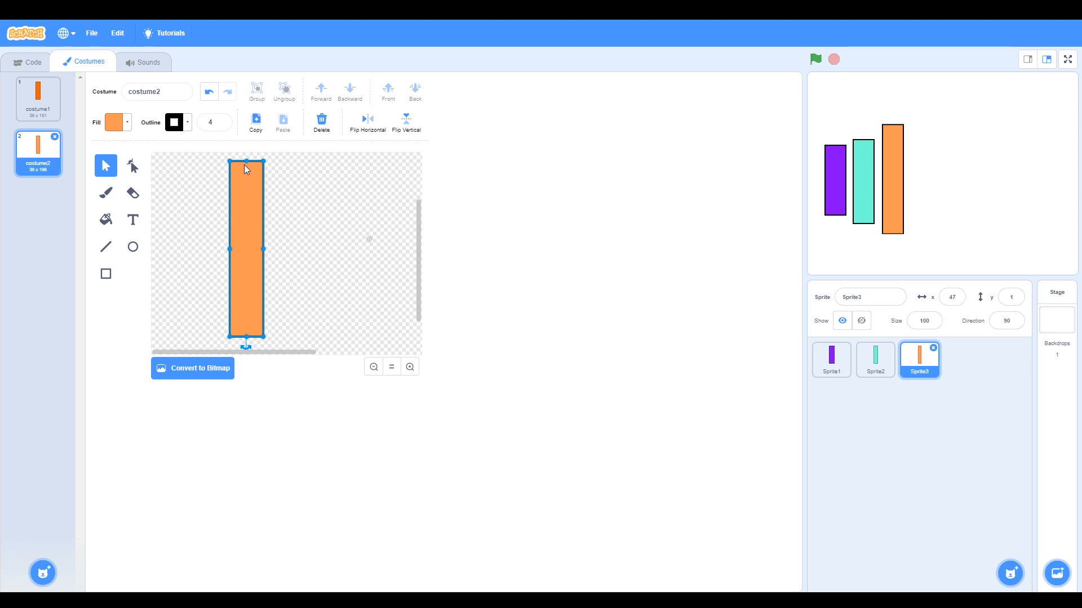
drag(247, 160, 247, 171)
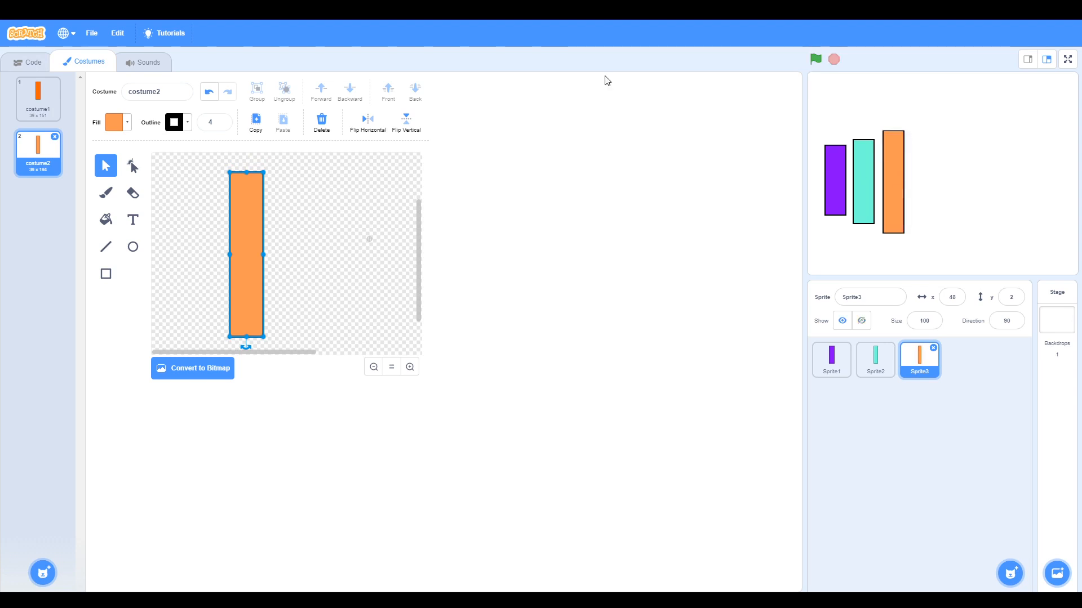
click(23, 62)
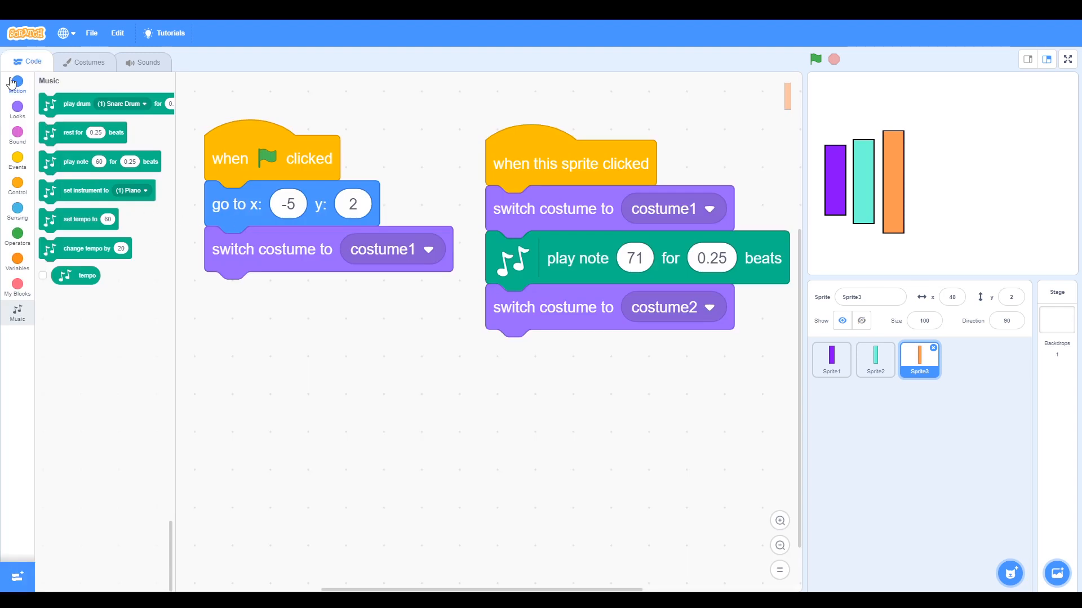
Set Sprite3's start position to x 48 and its click script to play note A (69)
click(17, 83)
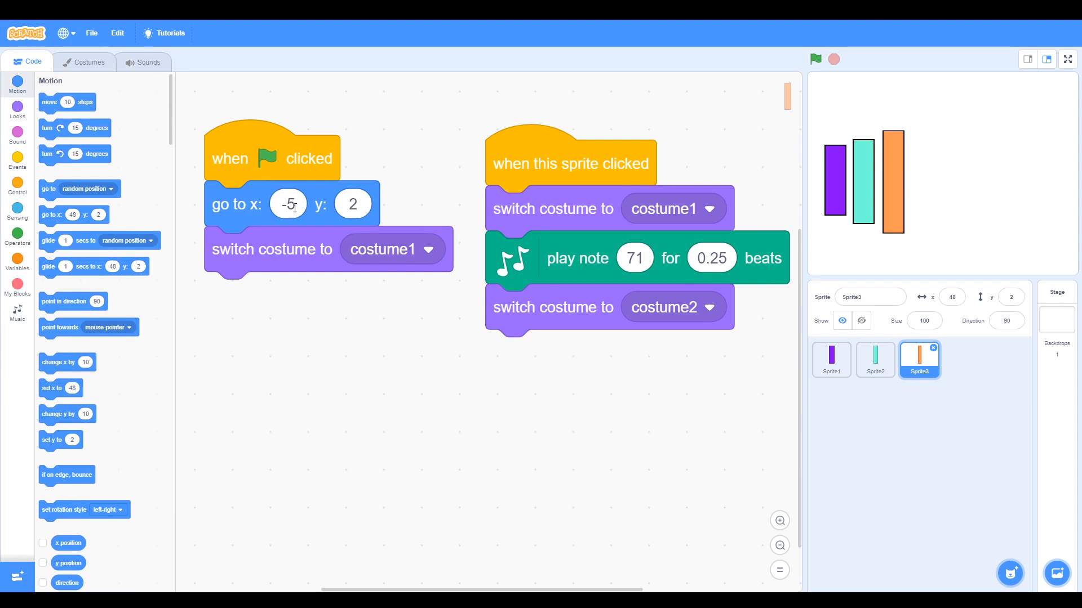
text(4)
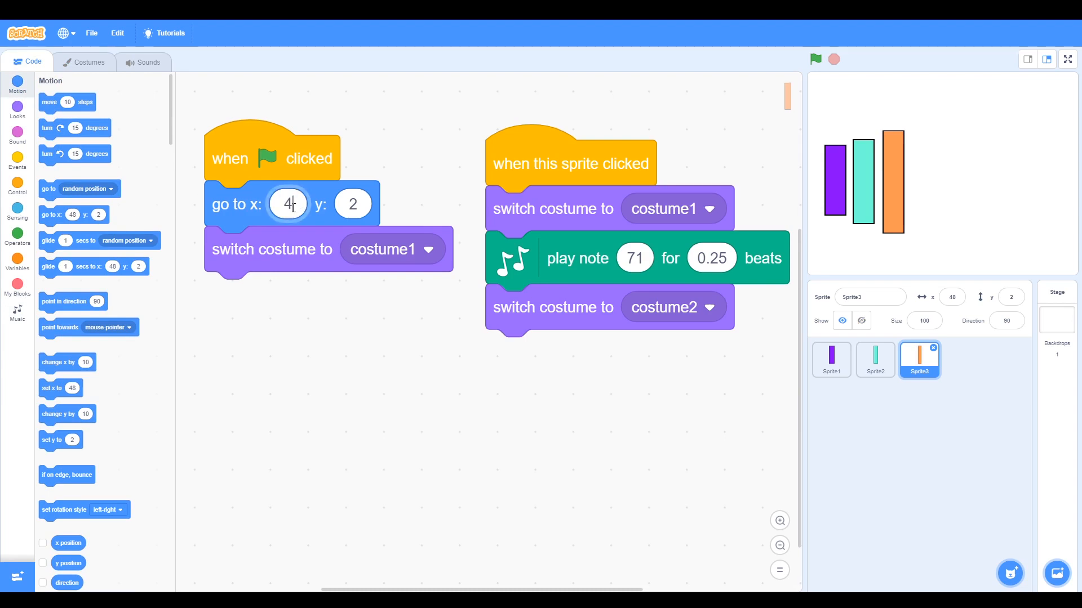
text(8)
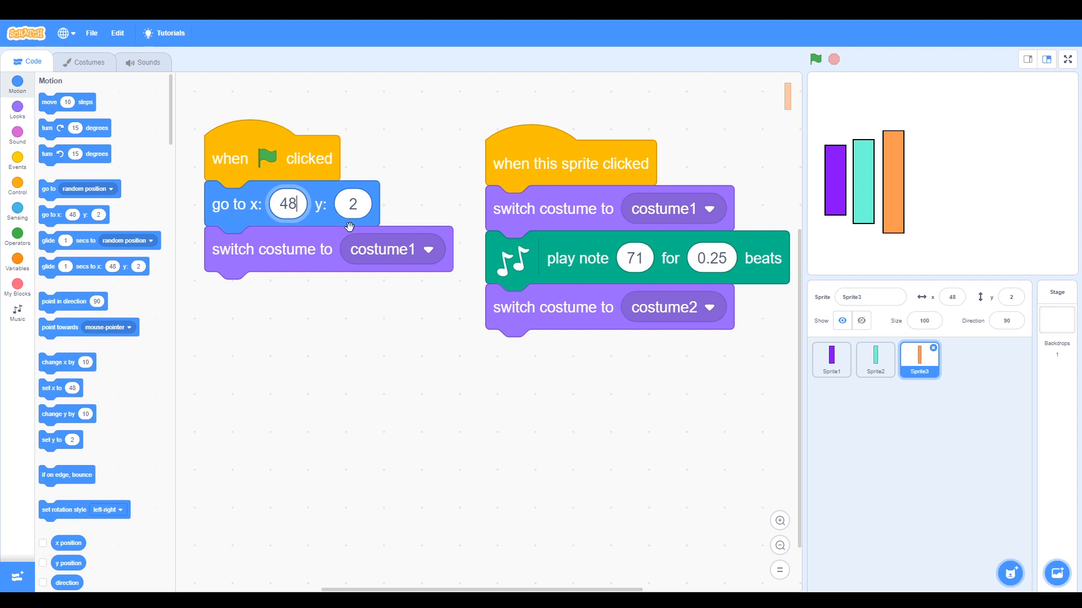
mouse_move(250, 217)
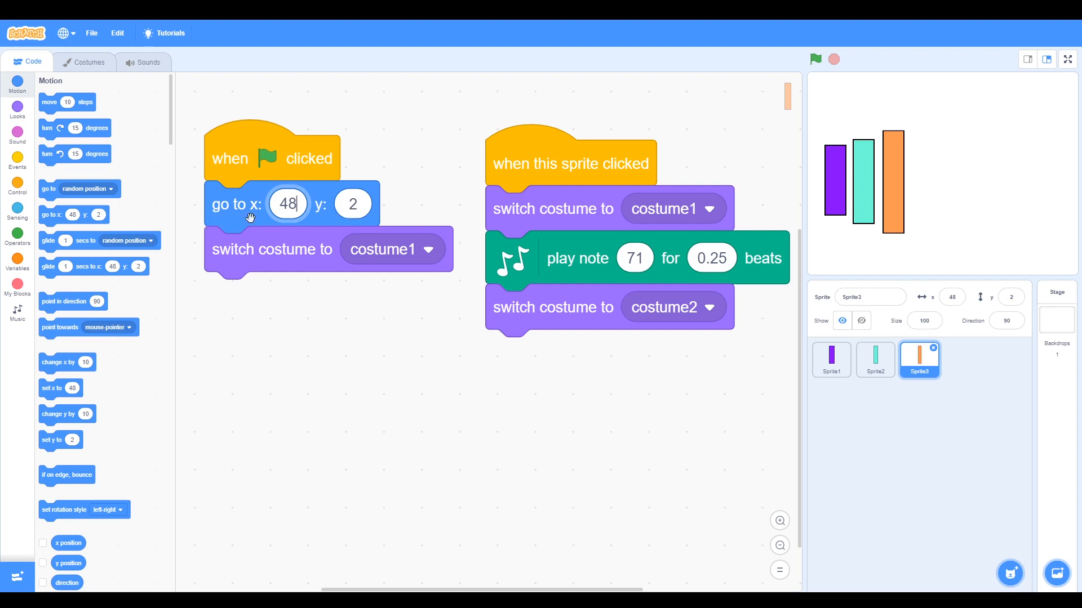
mouse_move(643, 261)
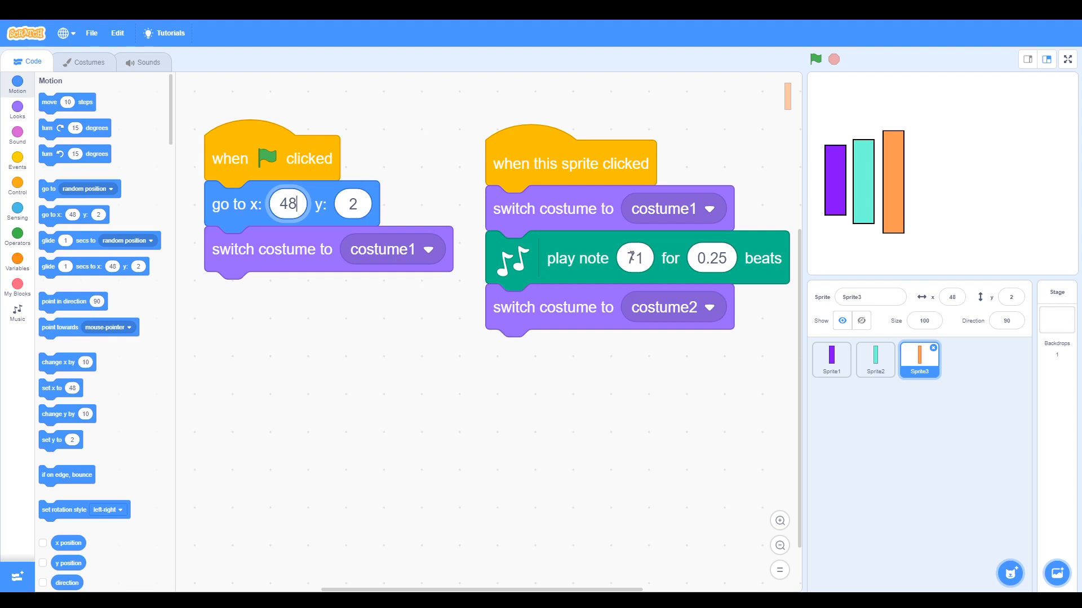
click(635, 258)
text(69)
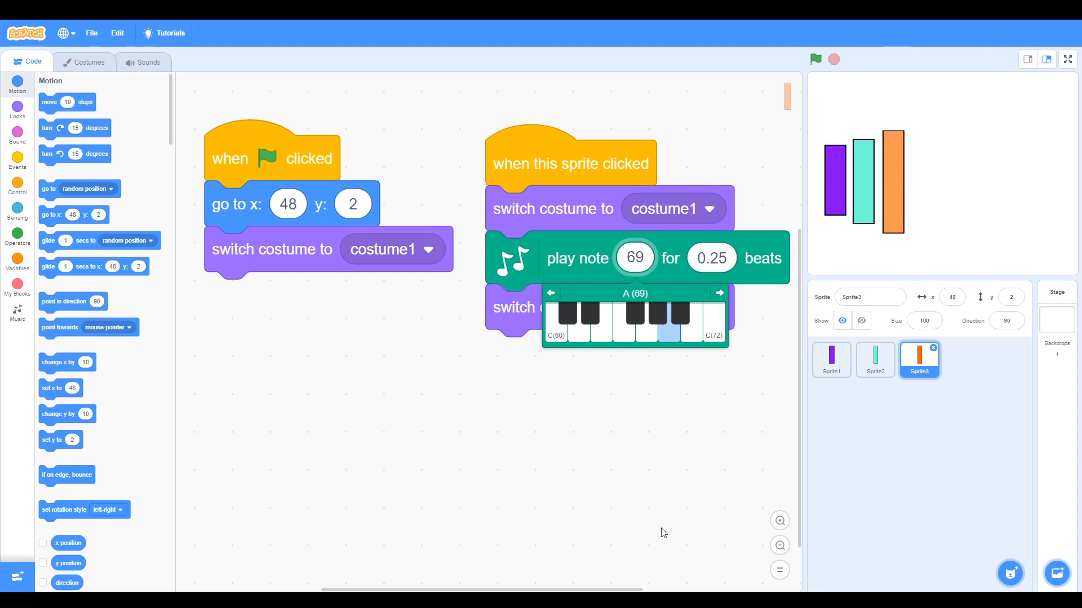
mouse_move(651, 436)
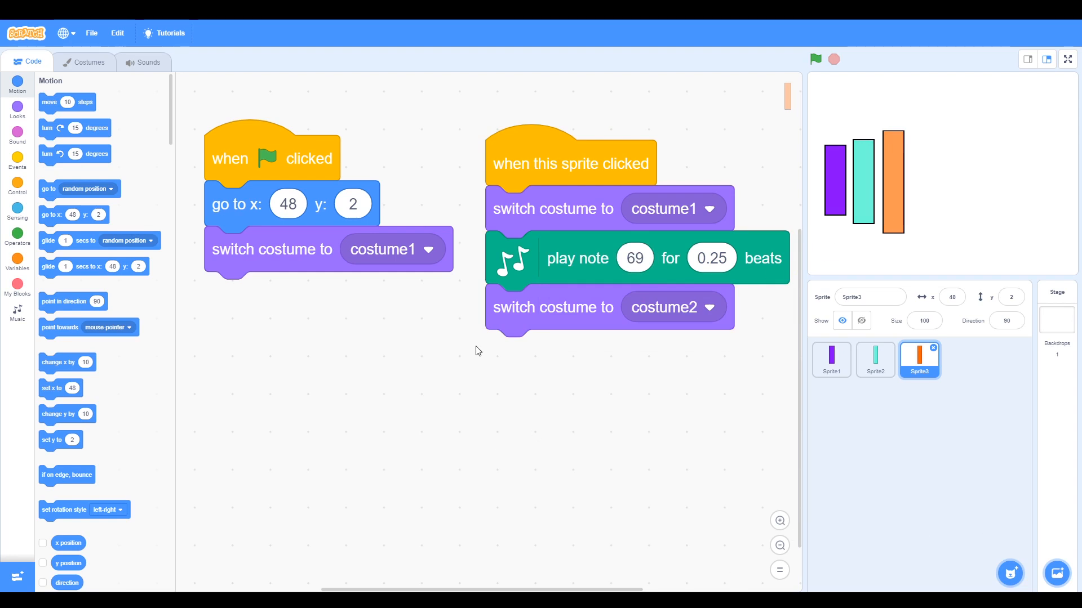
mouse_move(759, 152)
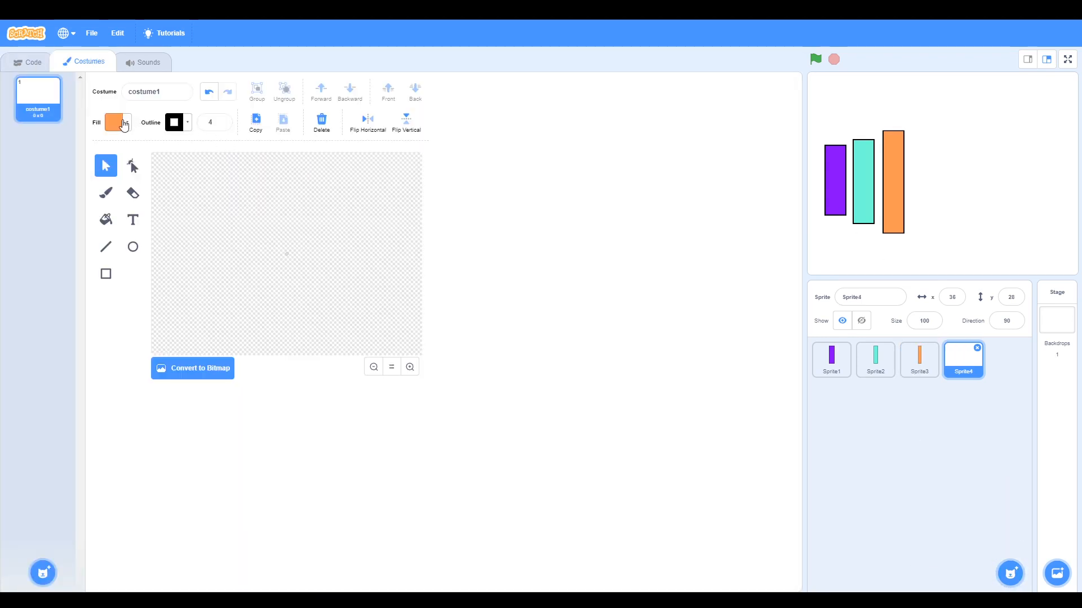
Paint a new Sprite4 costume as a tall magenta rectangle and resize it
click(112, 122)
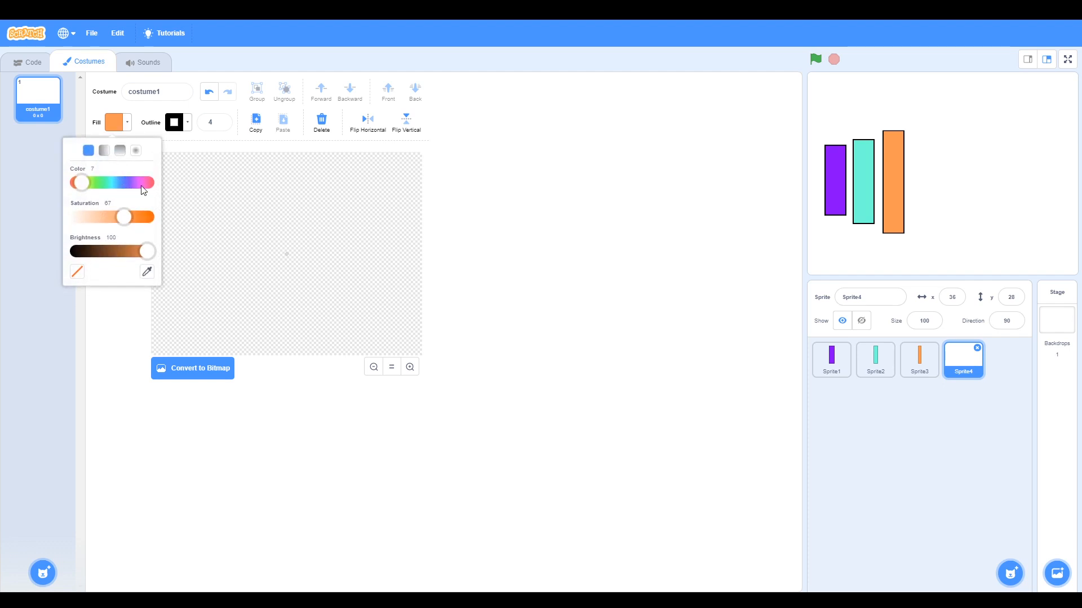
drag(80, 183, 136, 182)
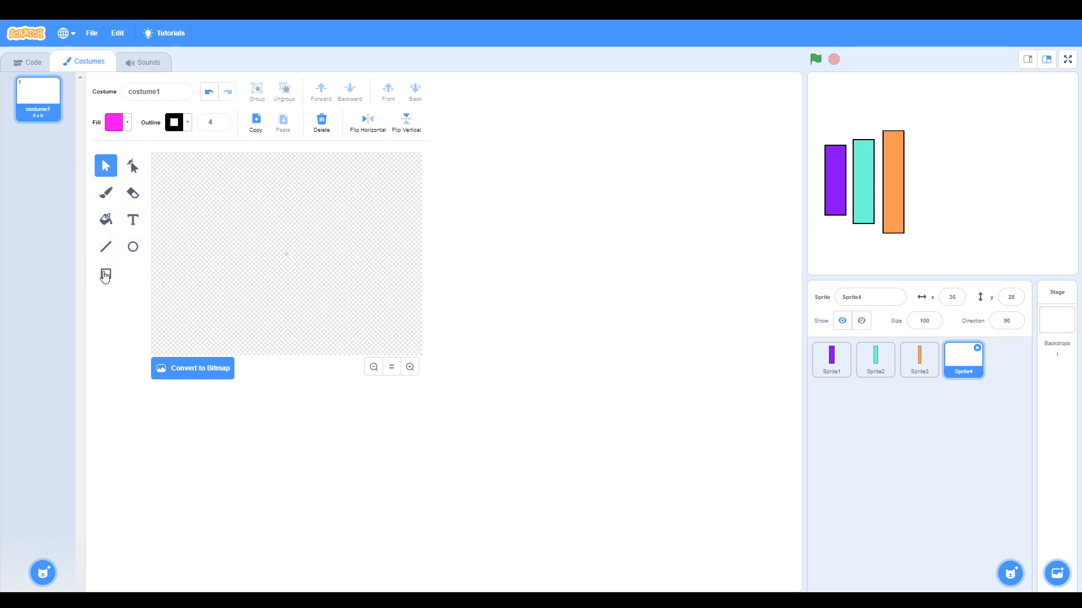
click(106, 273)
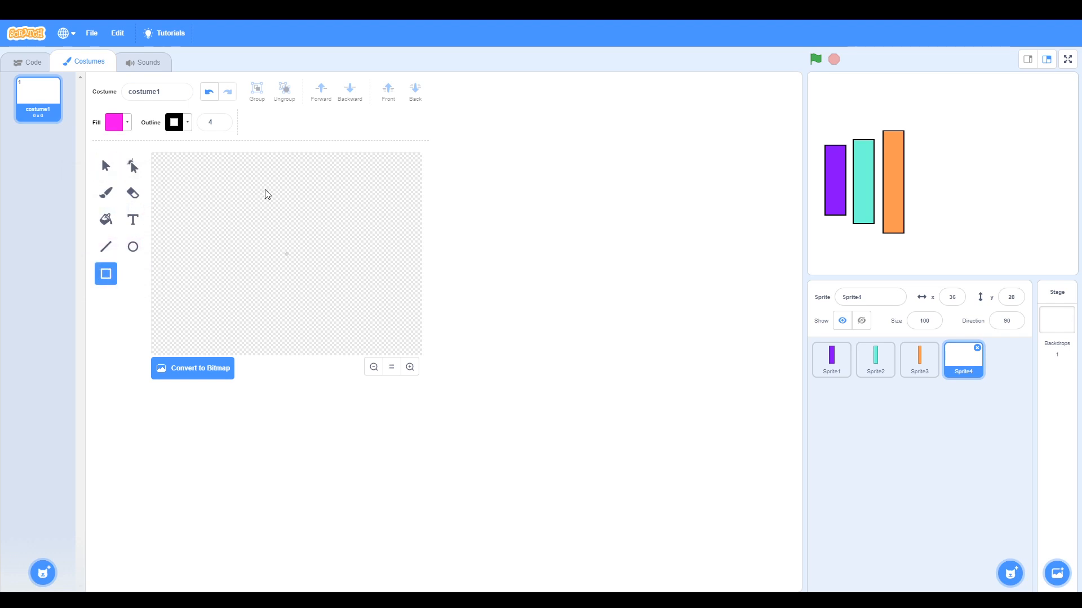
drag(246, 178, 248, 334)
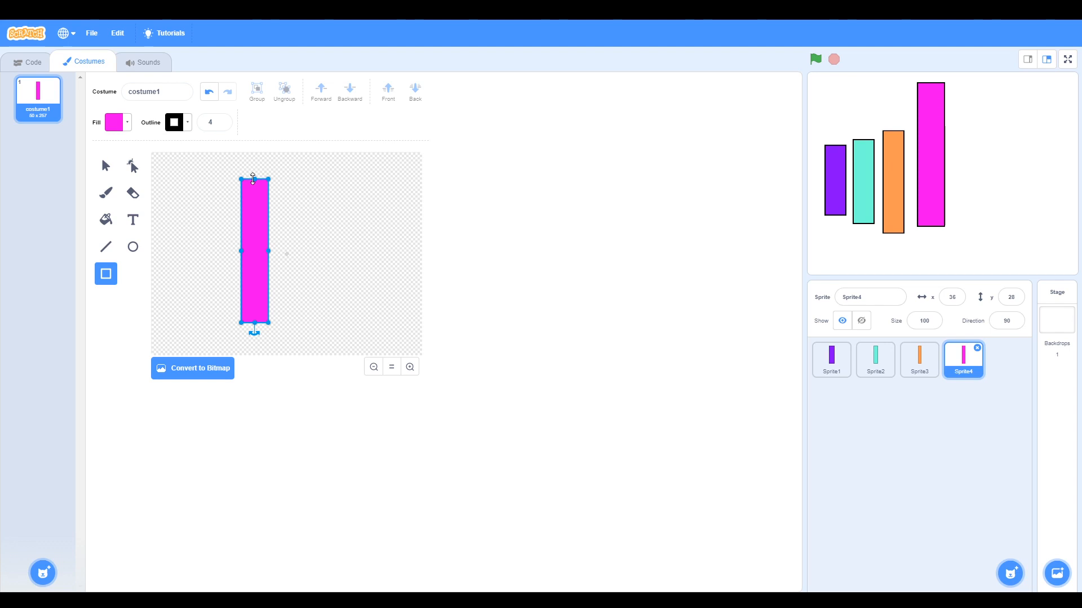
drag(254, 178, 253, 196)
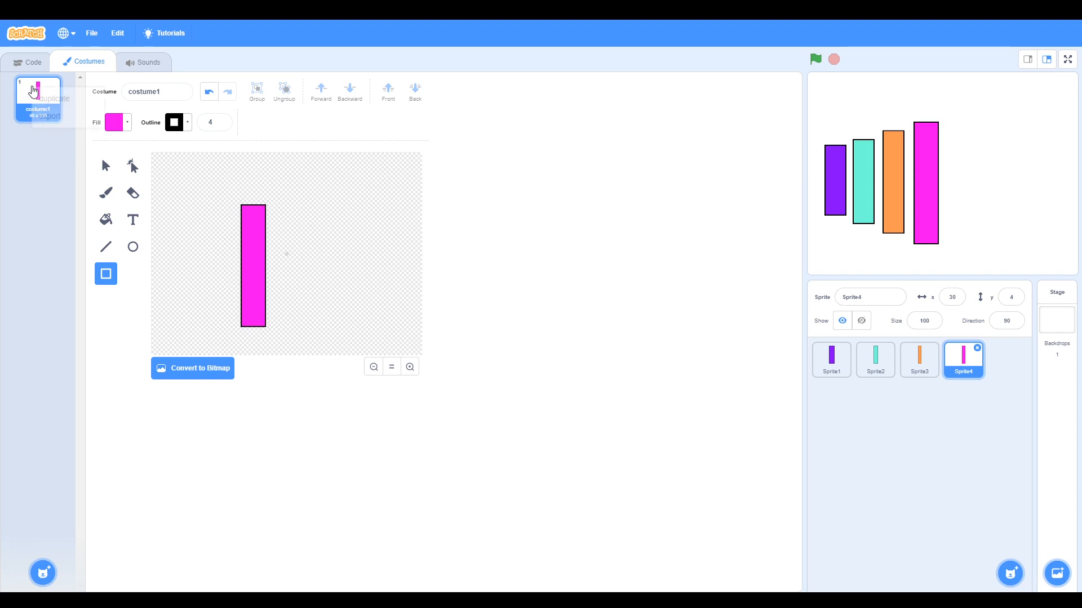
Duplicate costume1 into costume2 and fill its bar a paler pink
right_click(32, 90)
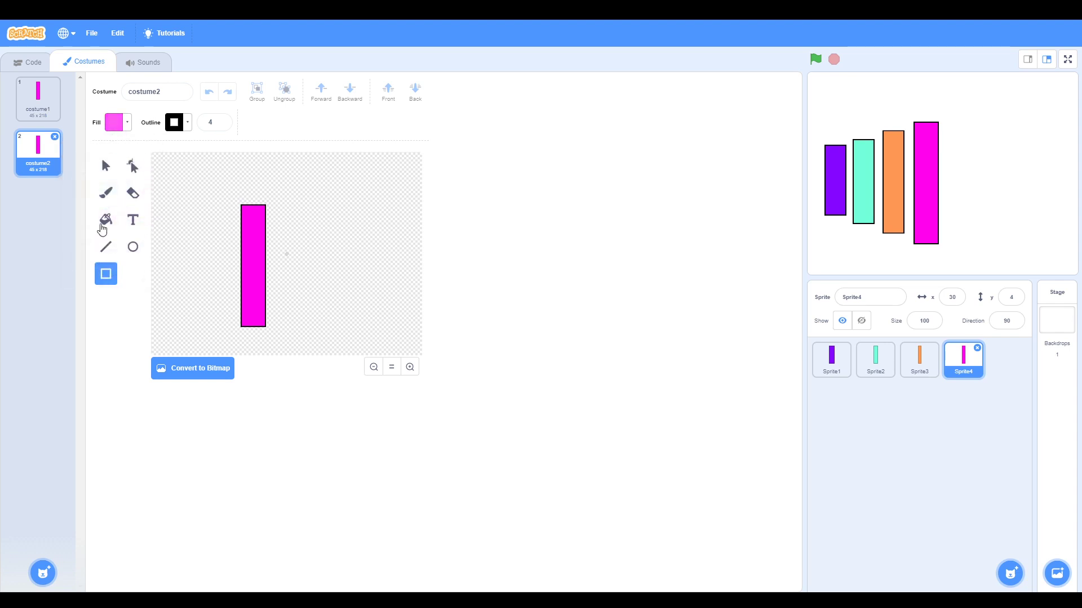
click(106, 219)
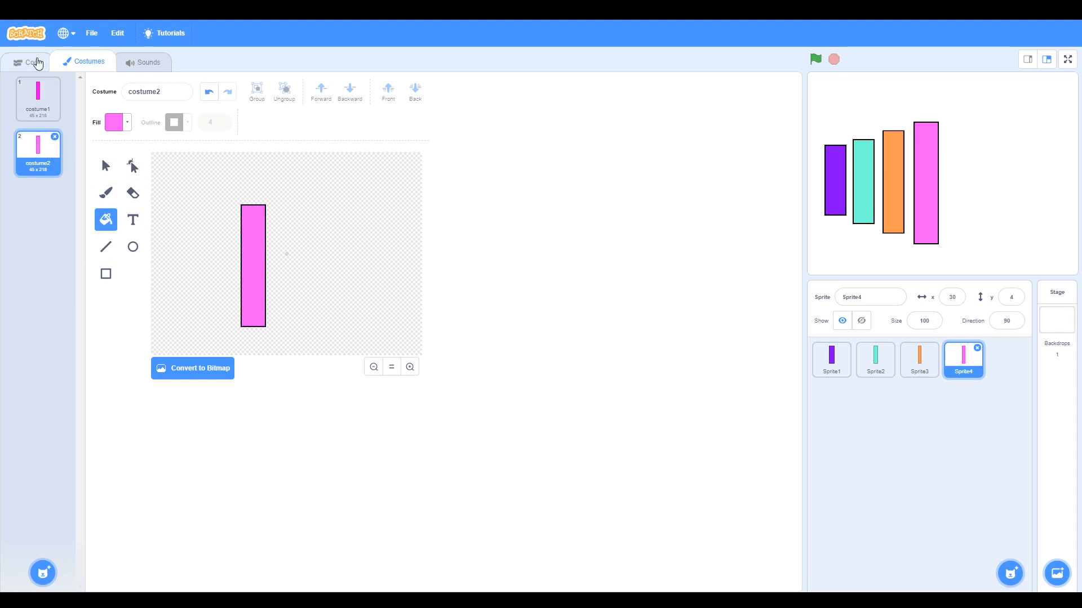
Copy Sprite3's green-flag and click scripts onto Sprite4
click(32, 61)
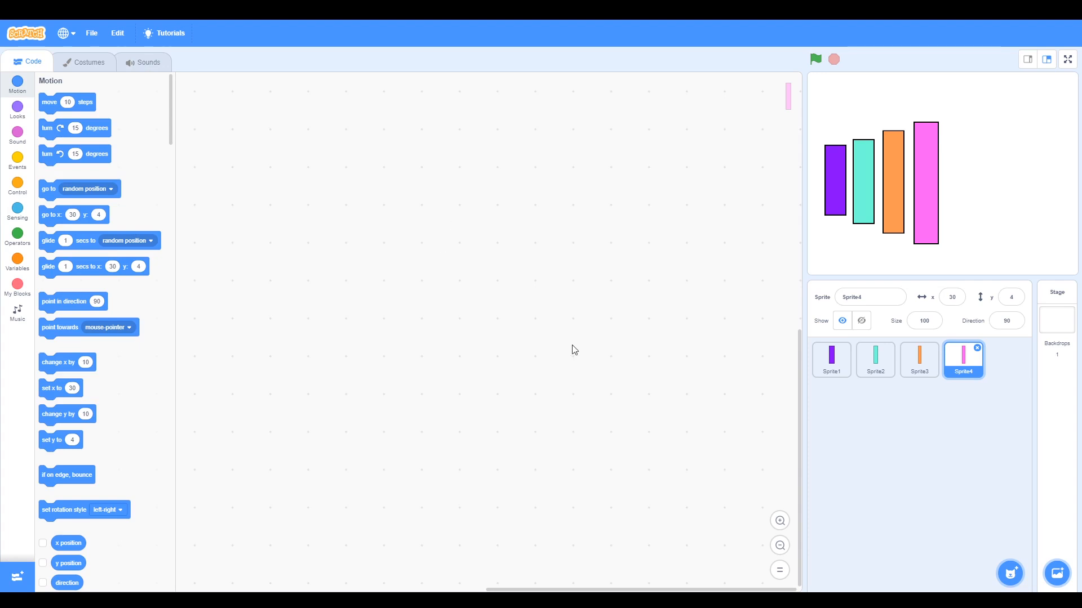
mouse_move(250, 257)
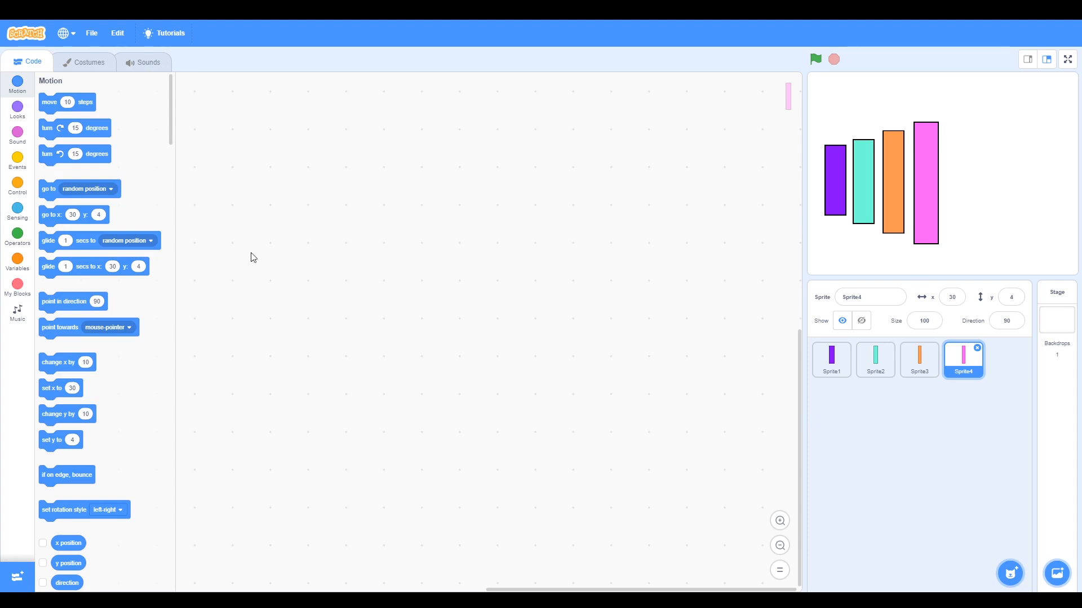
mouse_move(266, 250)
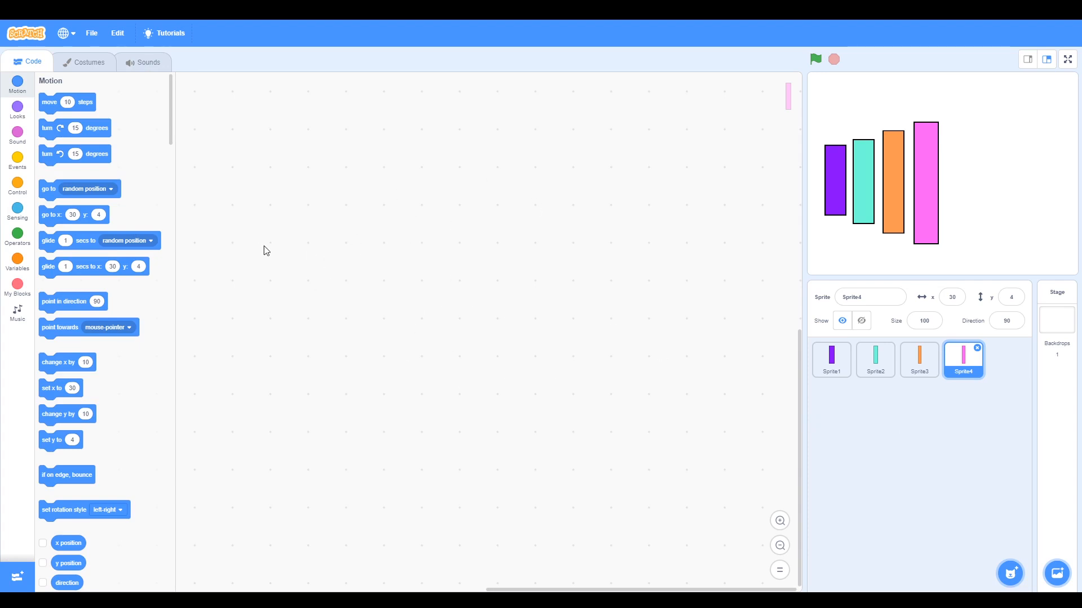
click(919, 360)
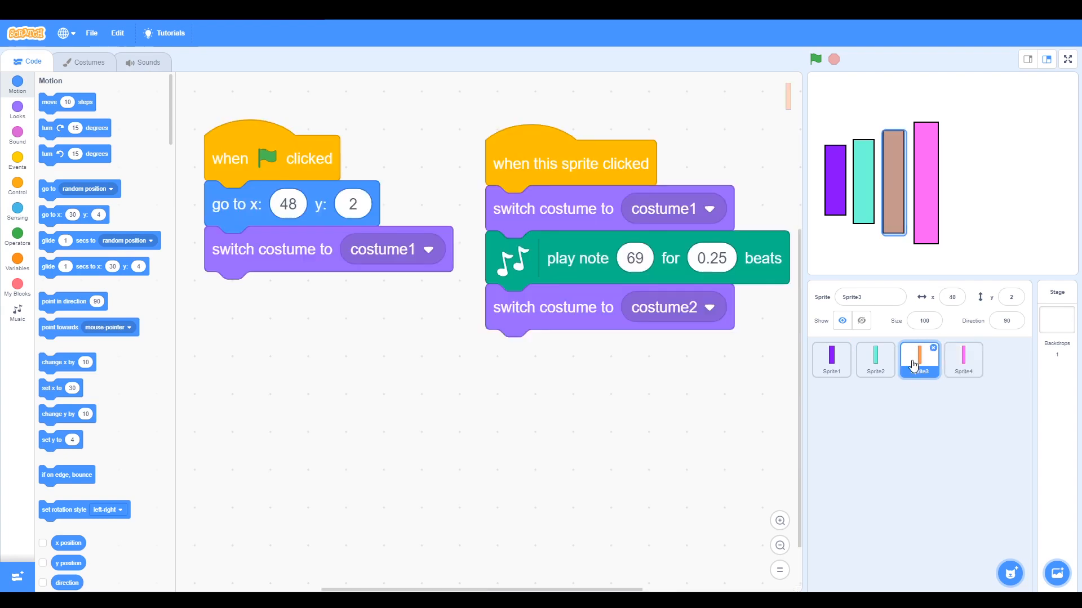
drag(571, 164, 857, 426)
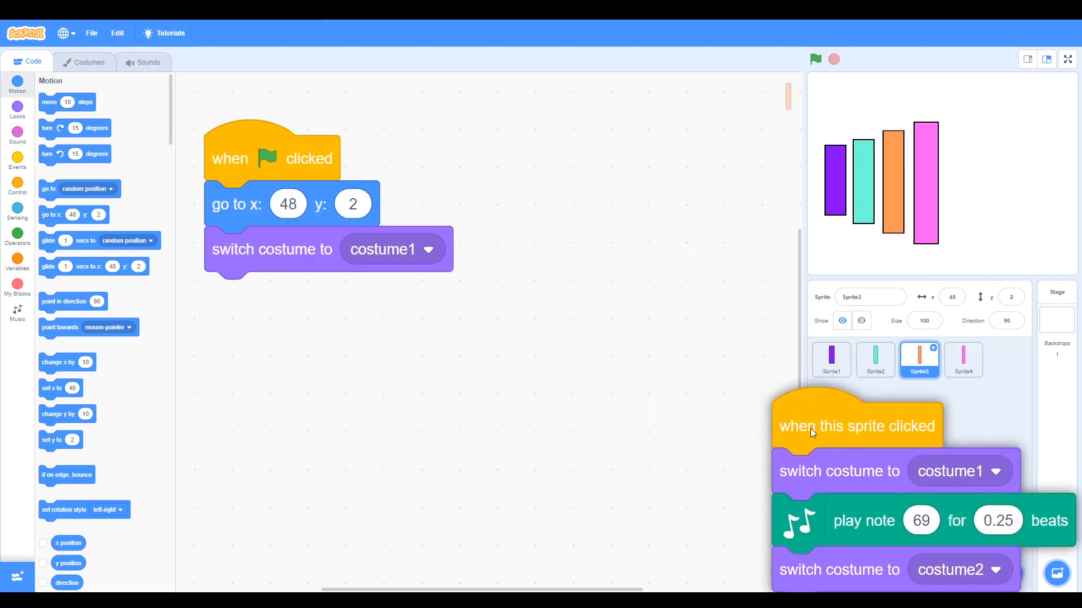
drag(856, 425, 571, 164)
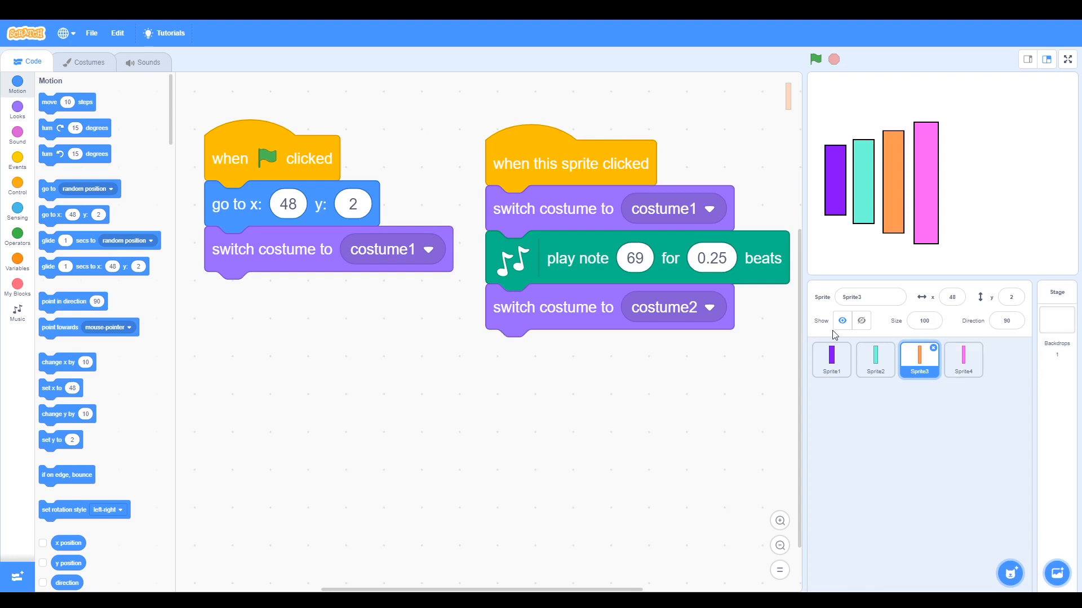
drag(273, 158, 1004, 445)
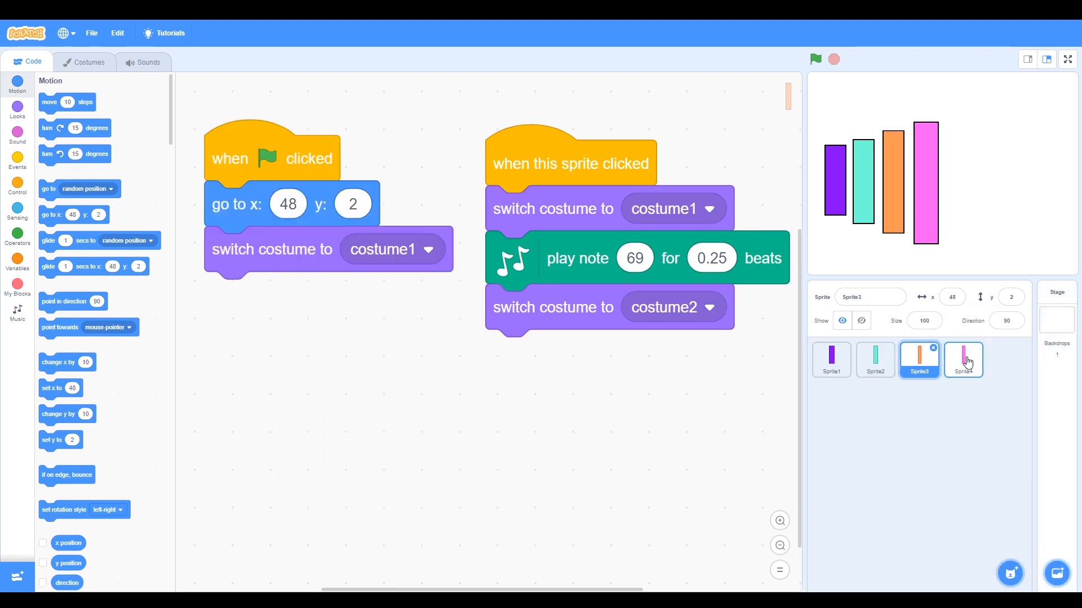
Arrange the copied scripts apart in Sprite4's code area
click(962, 359)
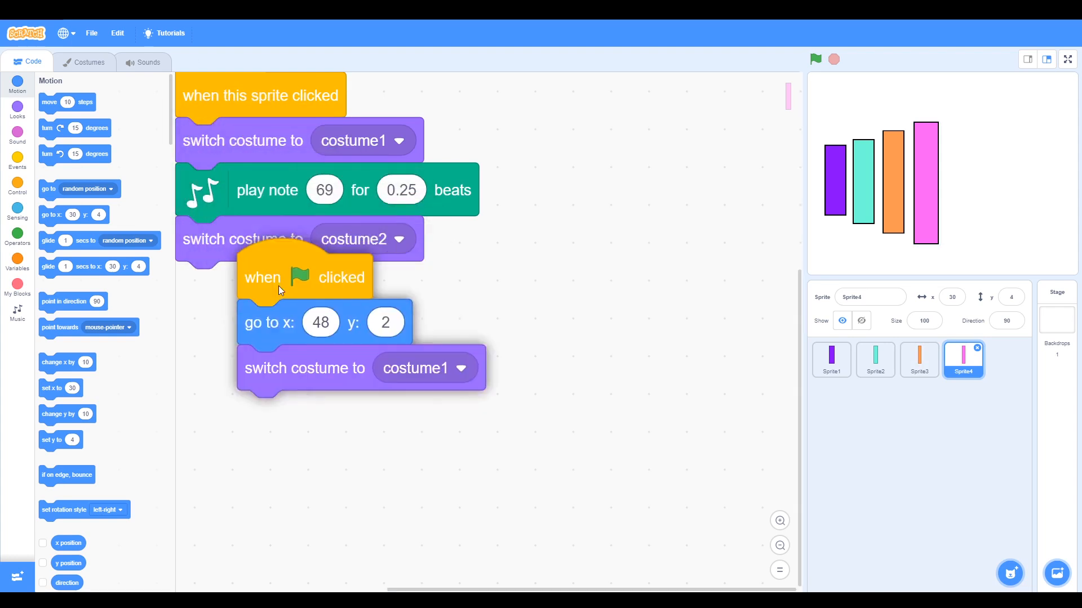
drag(303, 277, 248, 325)
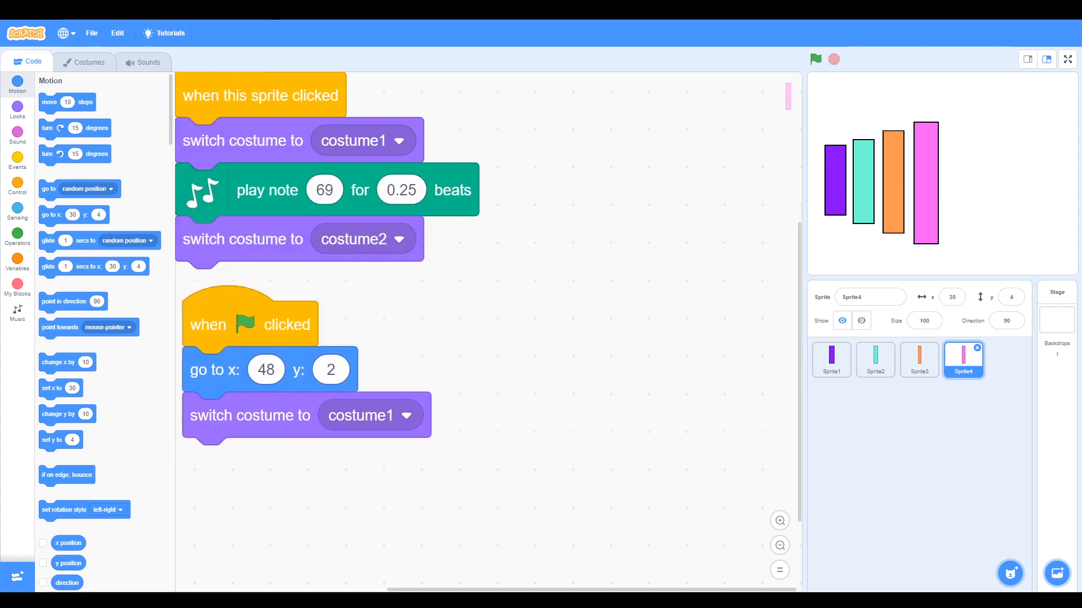
drag(261, 95, 521, 225)
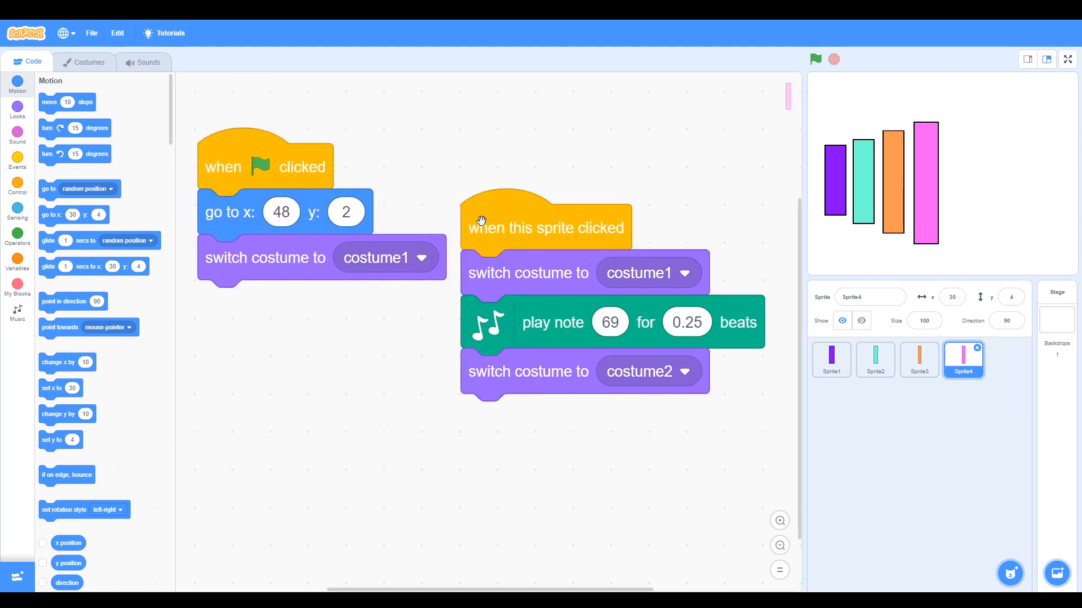
mouse_move(611, 322)
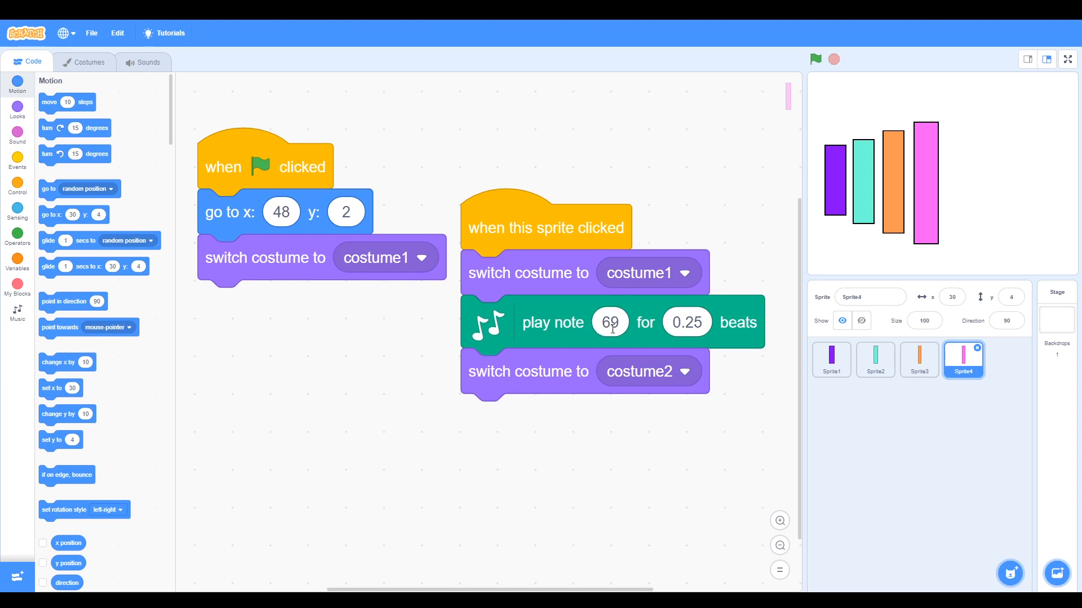
Change Sprite4's scripts to play note 67 and start at x 30, y 4
click(610, 323)
text(67)
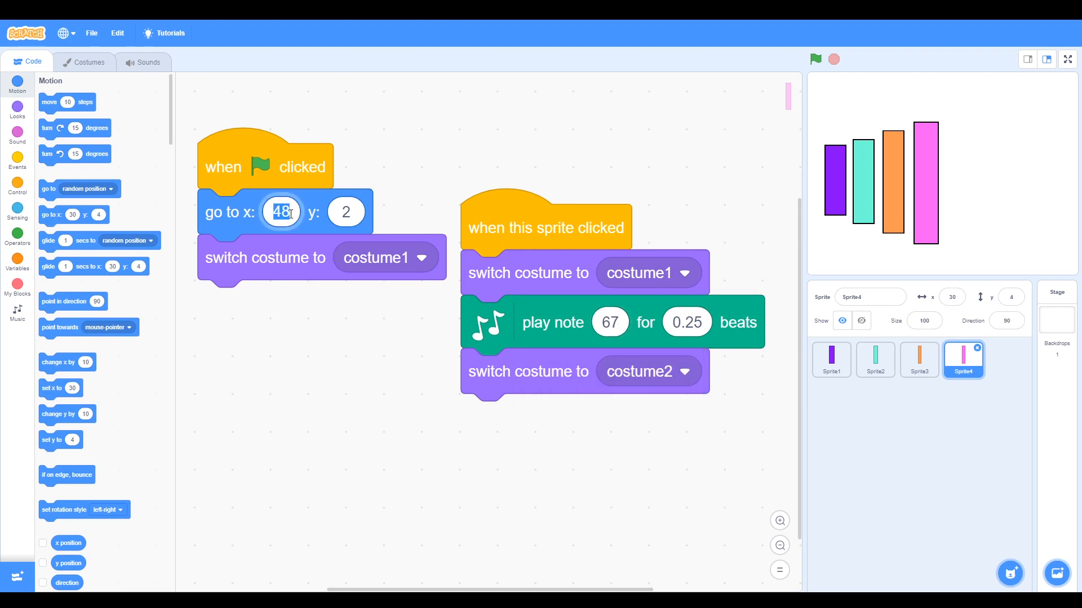
click(345, 211)
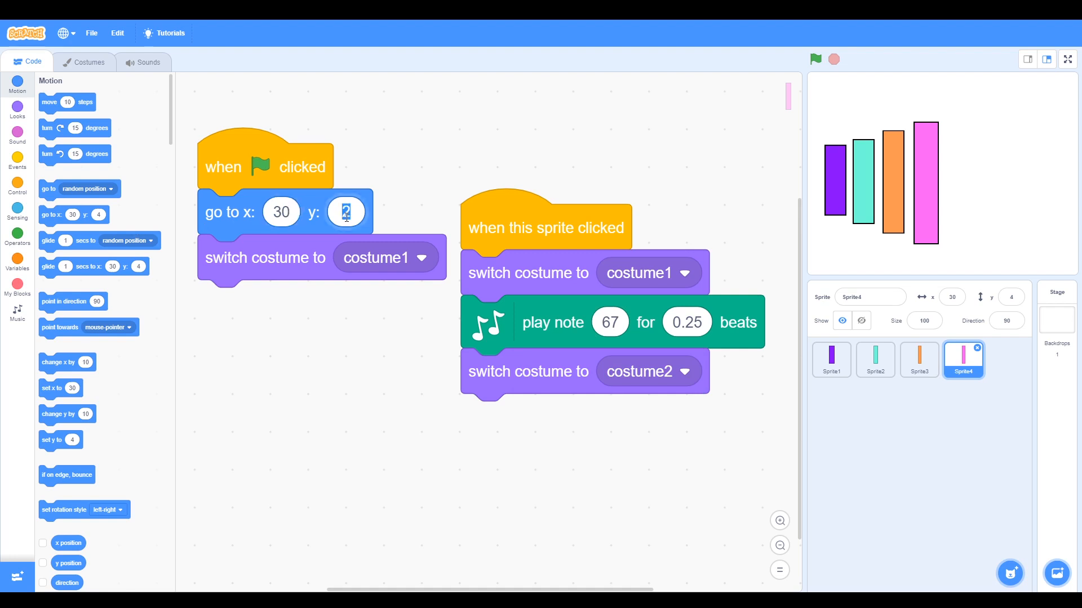
text(4)
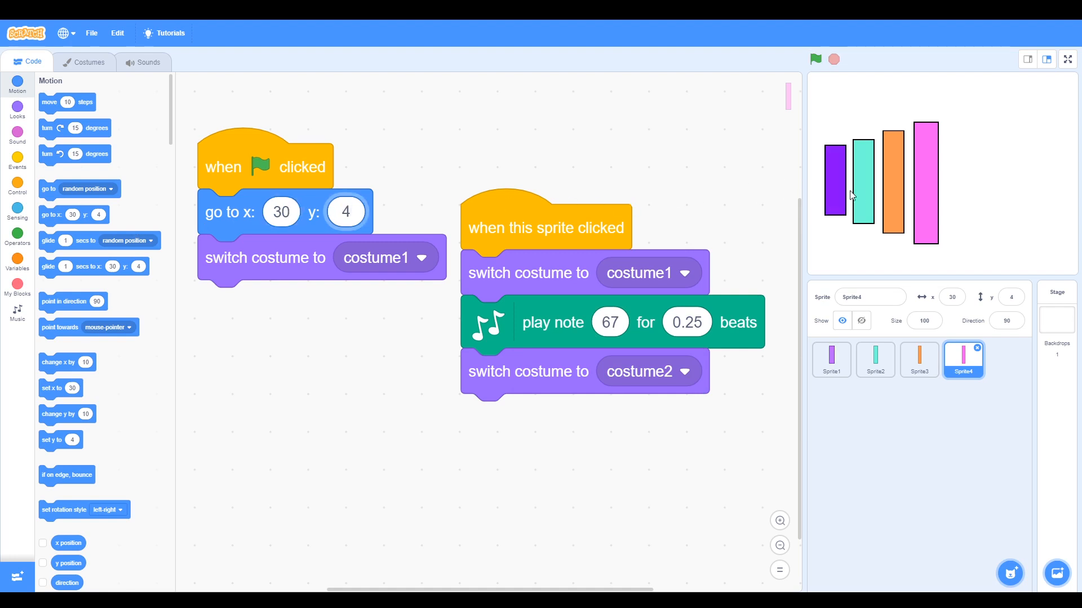
click(875, 359)
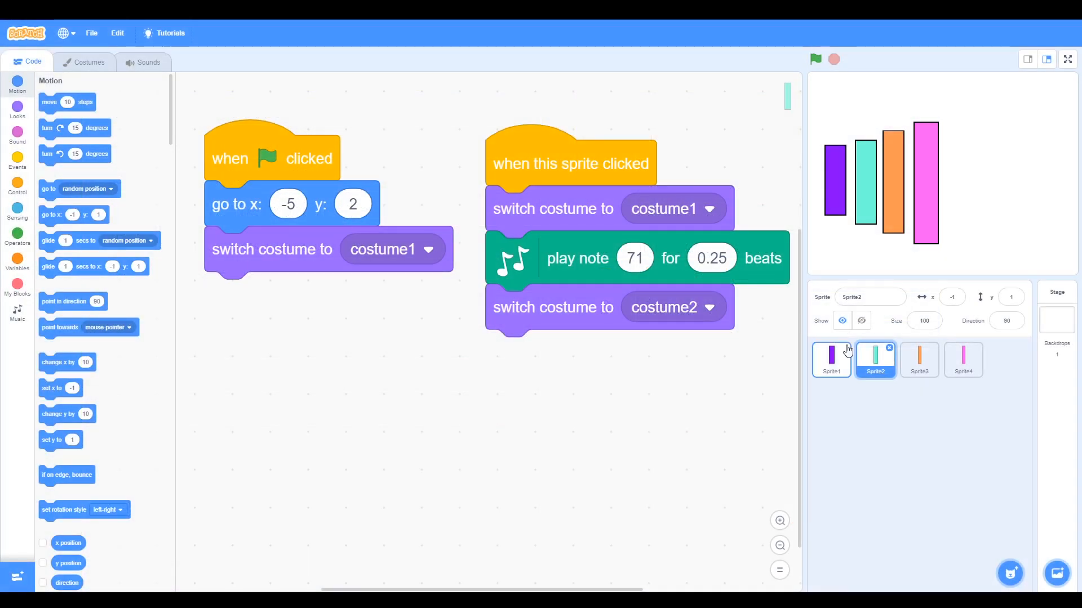
Duplicate the pink key sprite into a new key and open its costumes
right_click(962, 359)
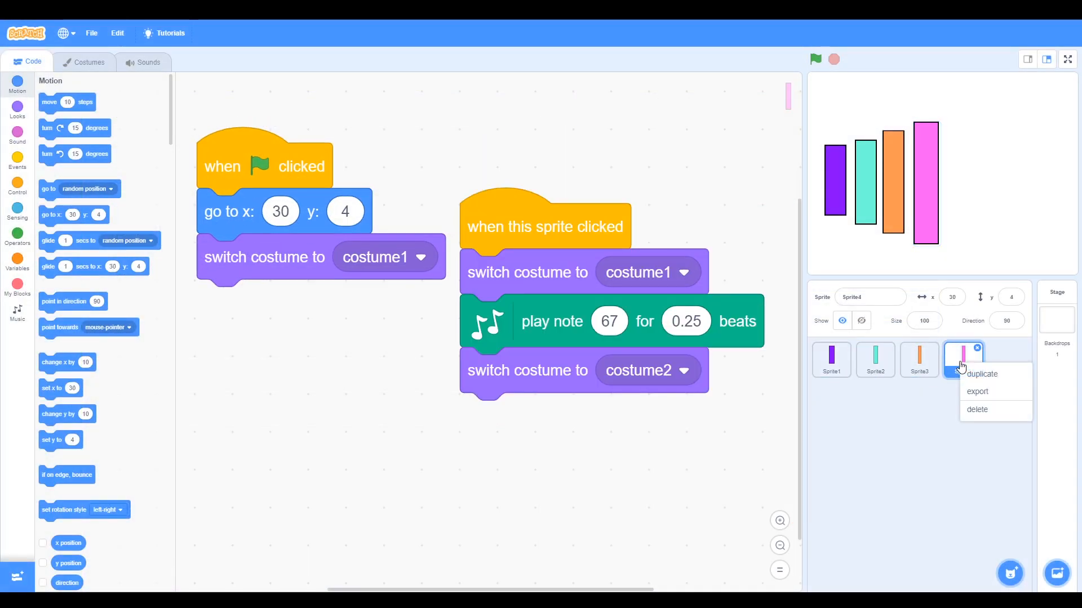
click(981, 374)
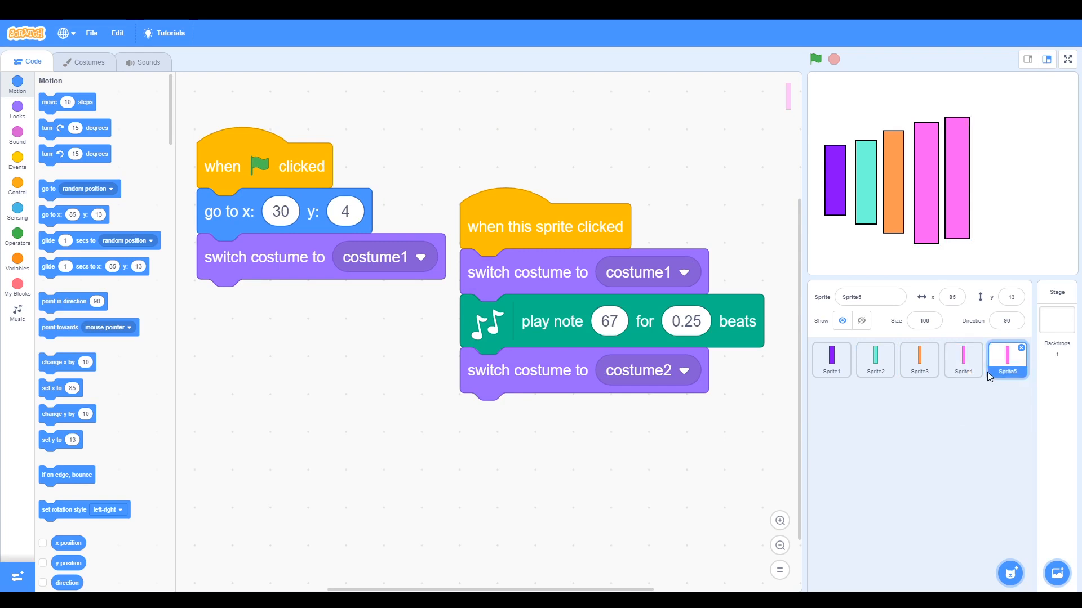
click(87, 62)
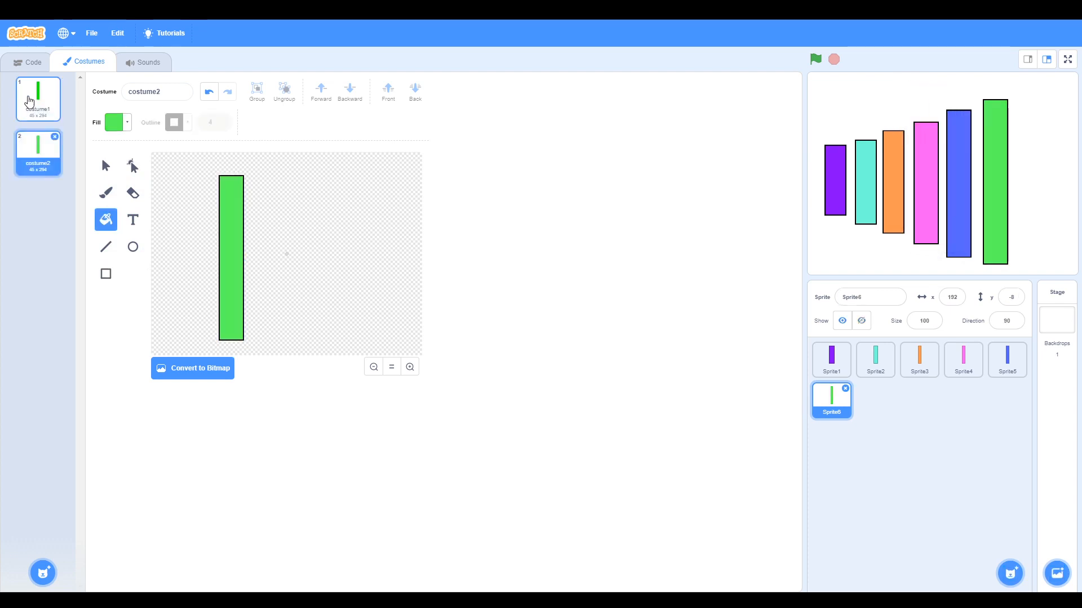
Duplicate the green key sprite into Sprite8 and recolour it red
right_click(831, 399)
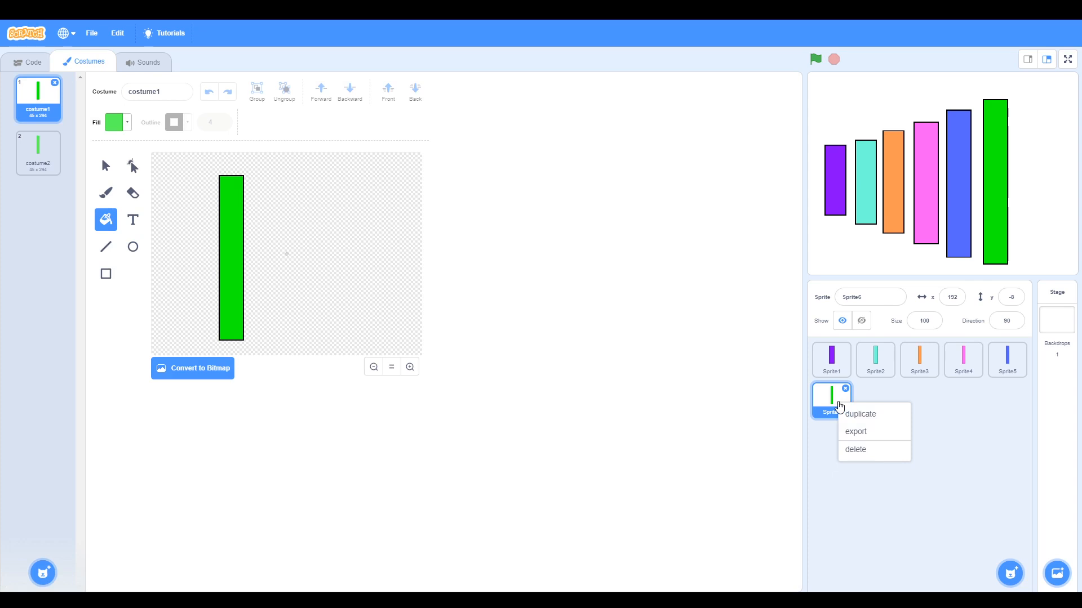
click(859, 414)
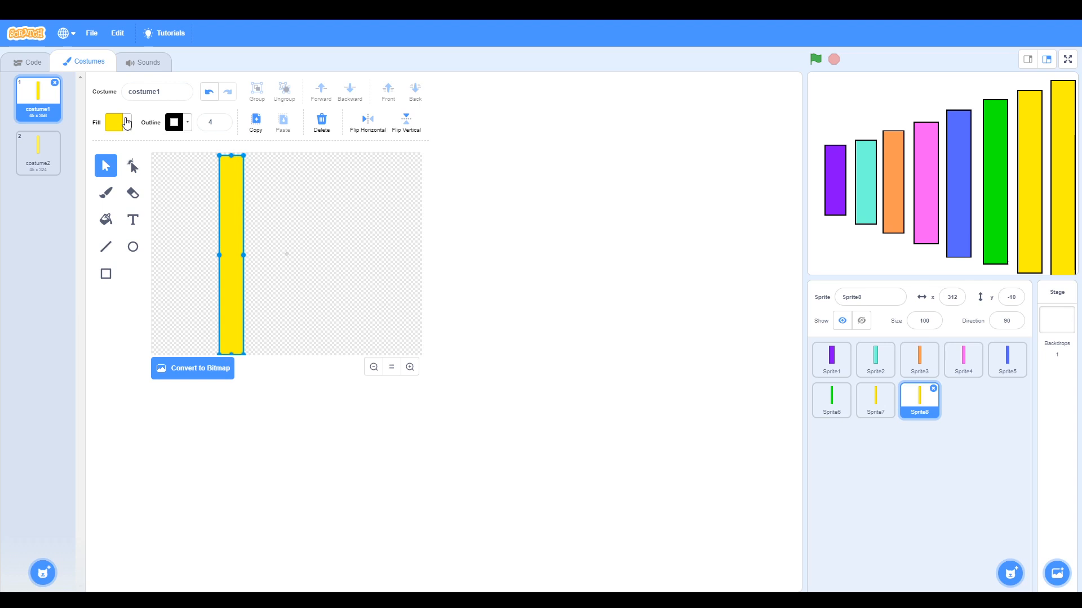
drag(90, 182, 115, 183)
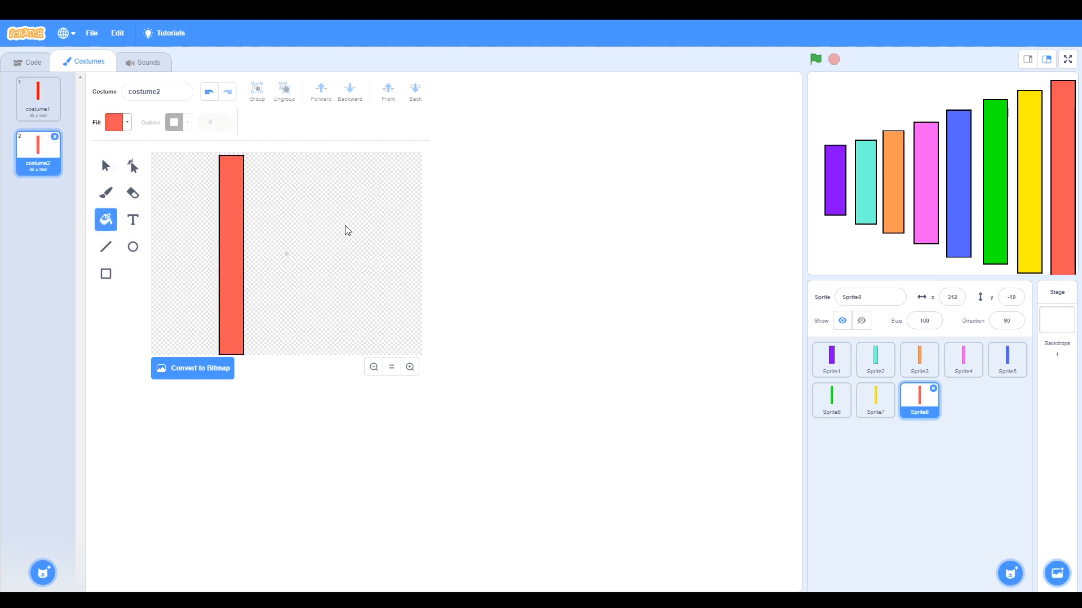
click(25, 62)
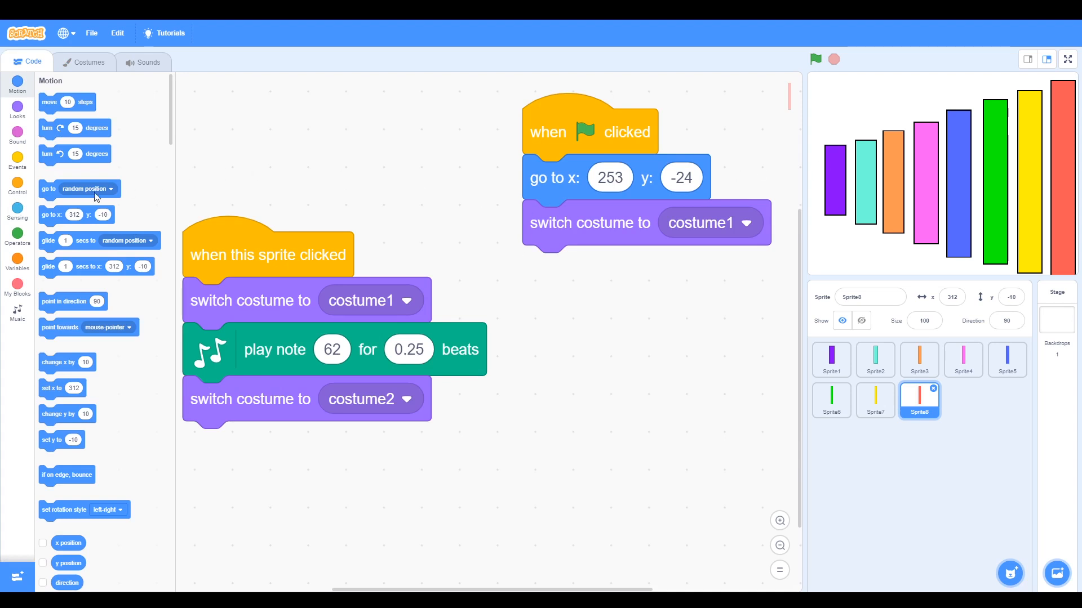
Give Sprite8 a go to x 312, y -10 block and set its click note to C (60)
drag(78, 214, 554, 176)
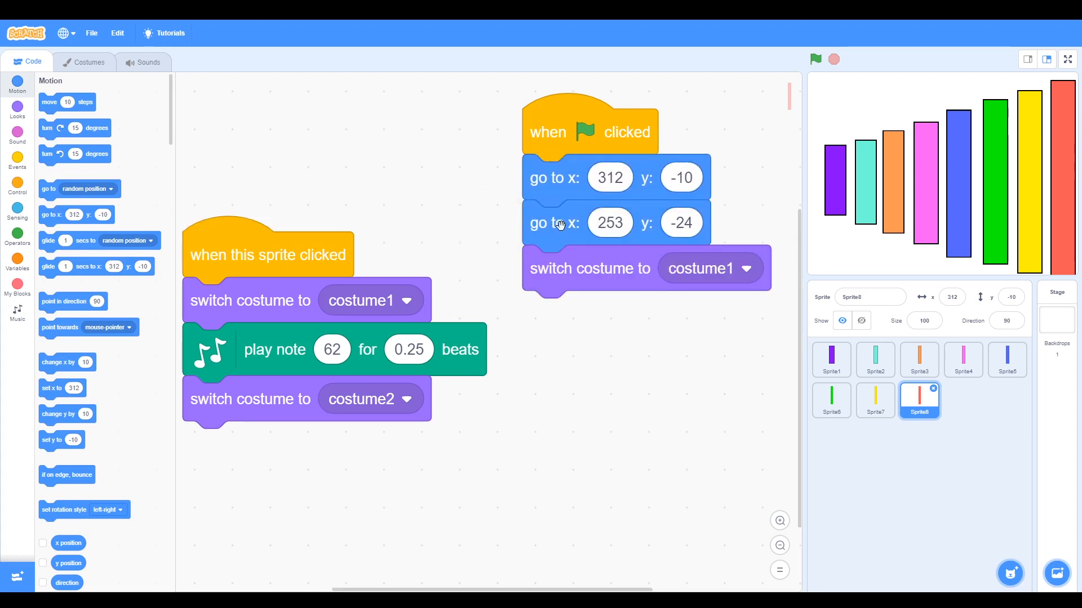
drag(555, 222, 554, 327)
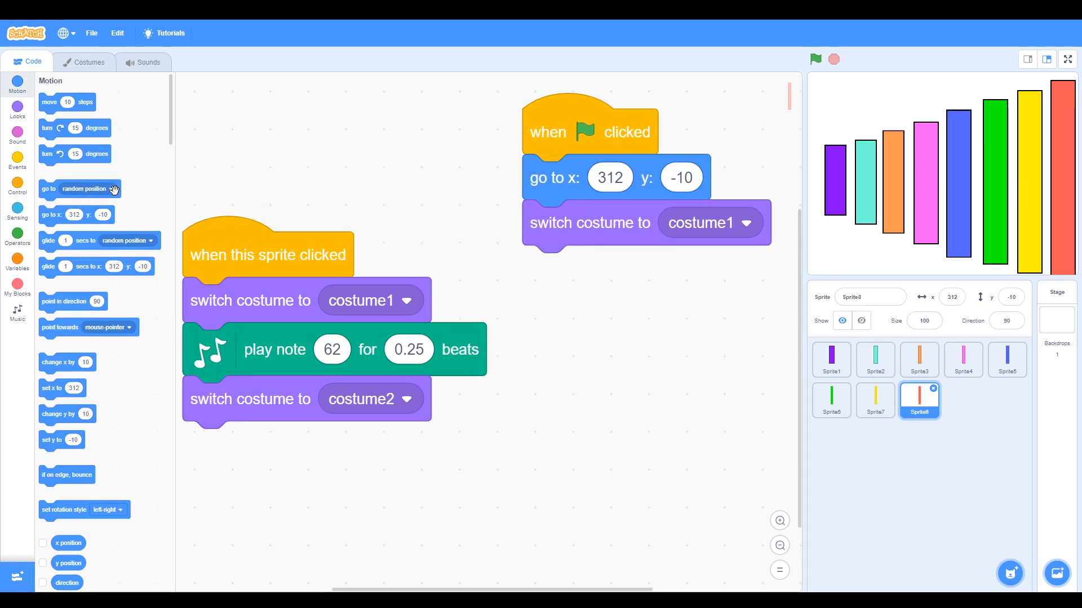
click(331, 349)
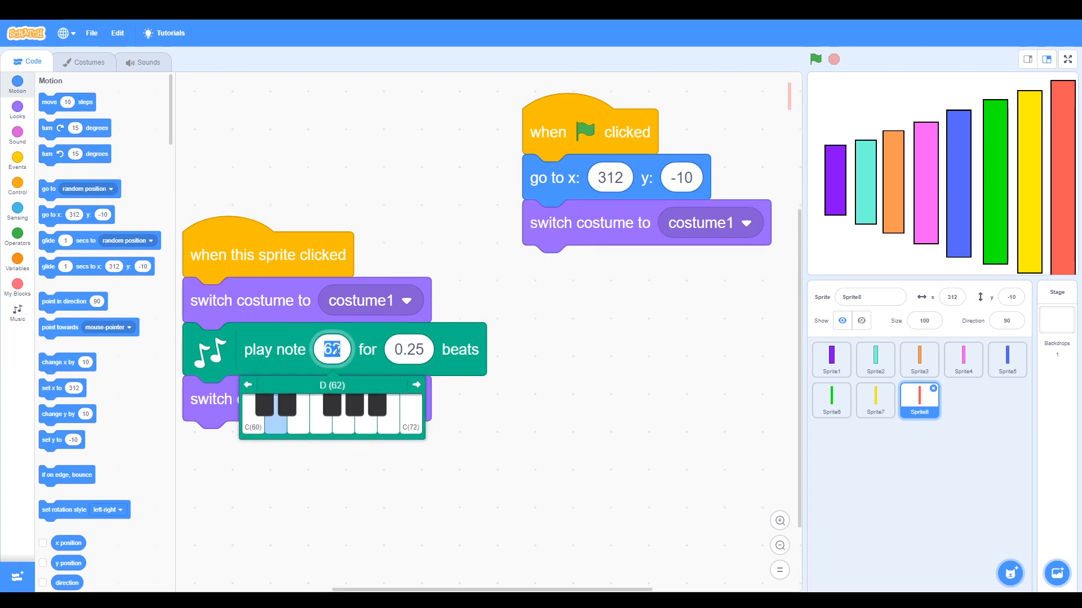
click(254, 425)
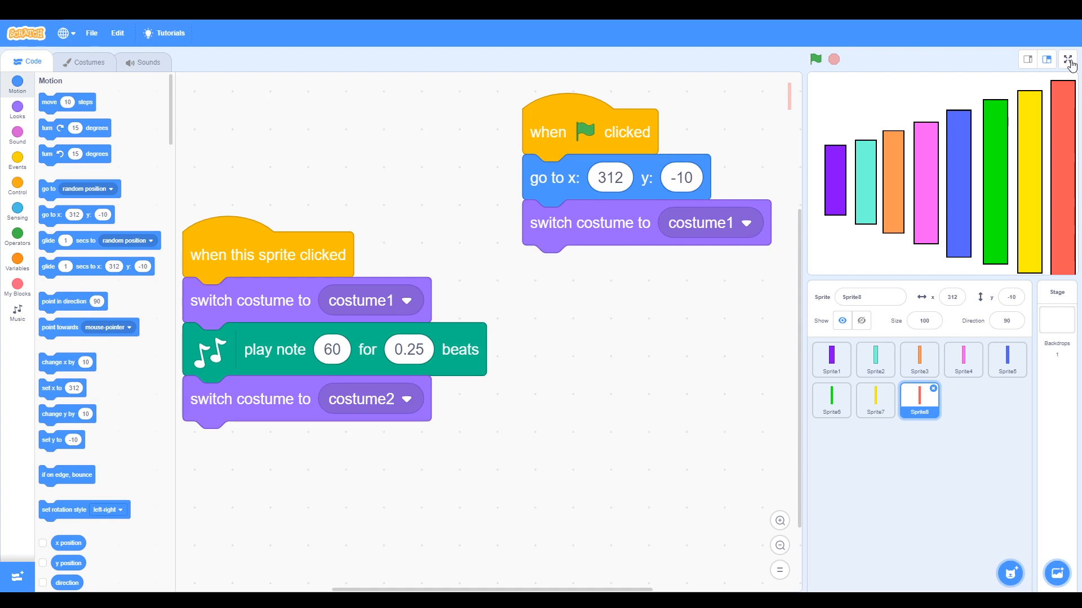
click(1065, 59)
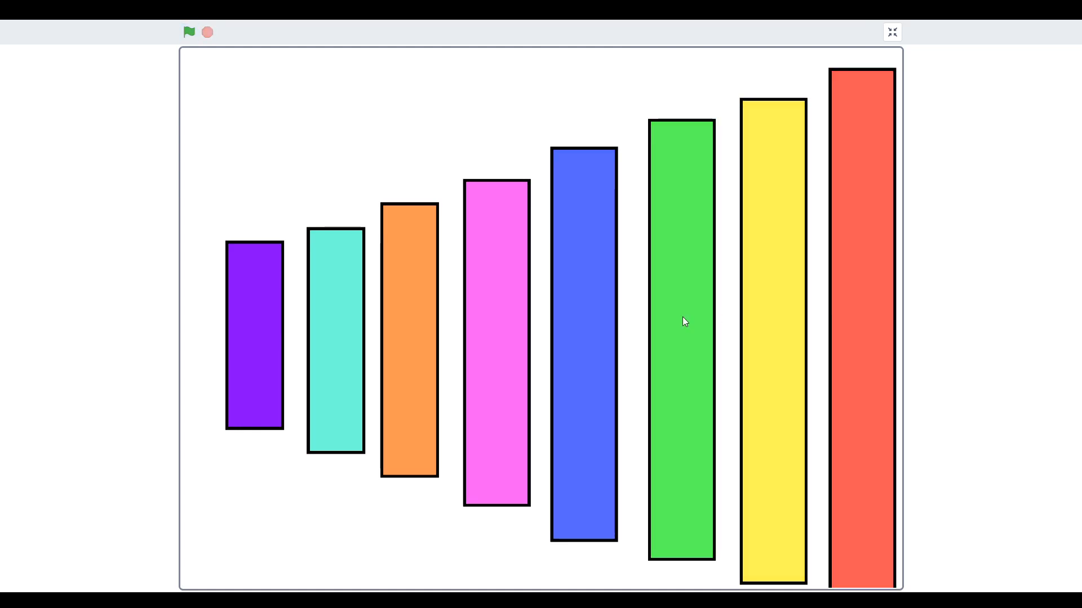
mouse_move(354, 332)
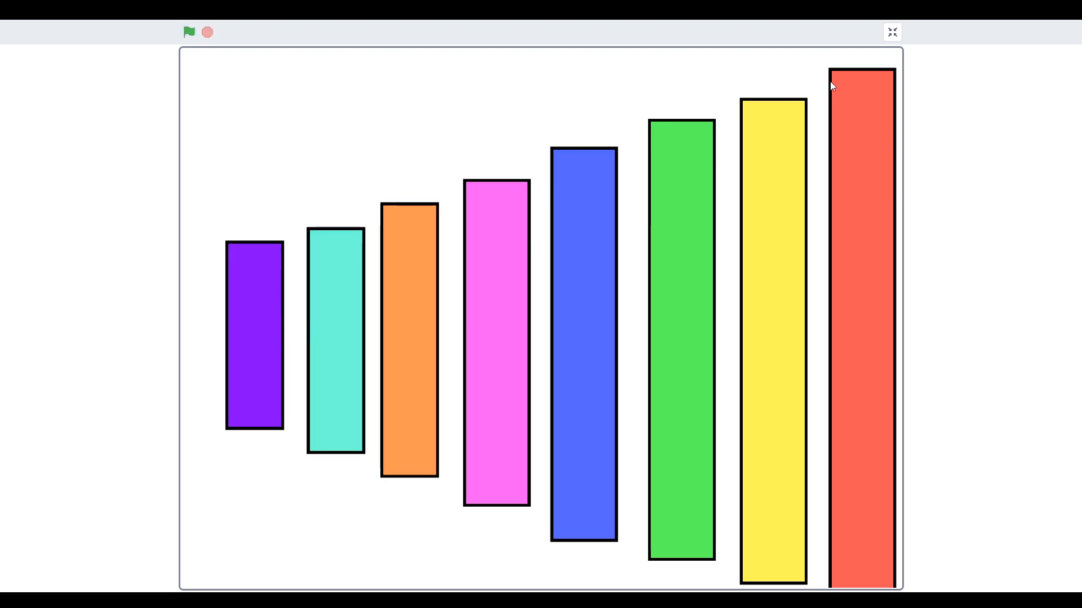
click(892, 31)
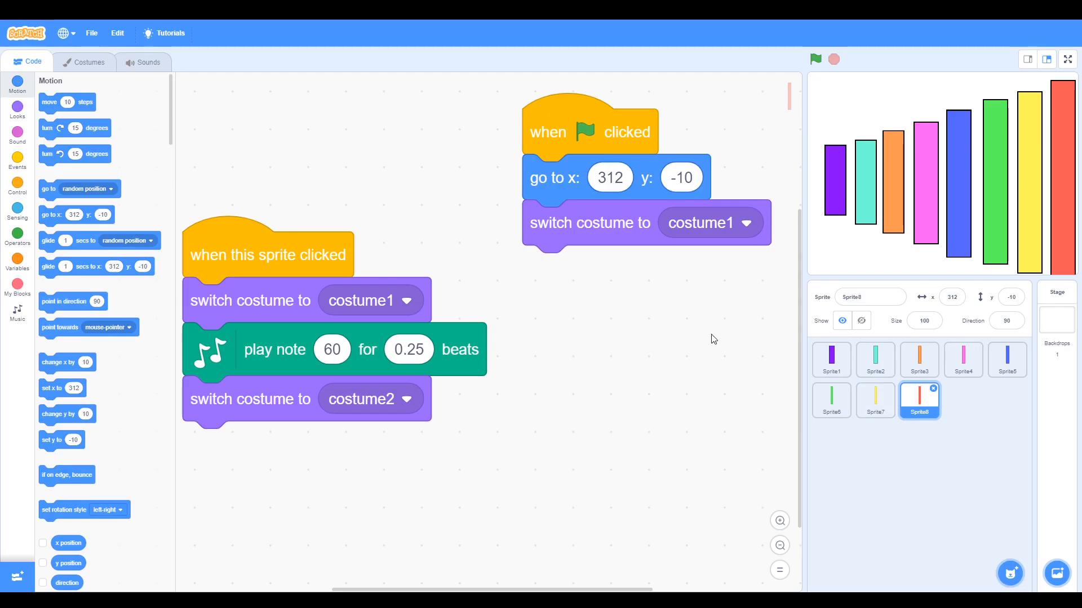